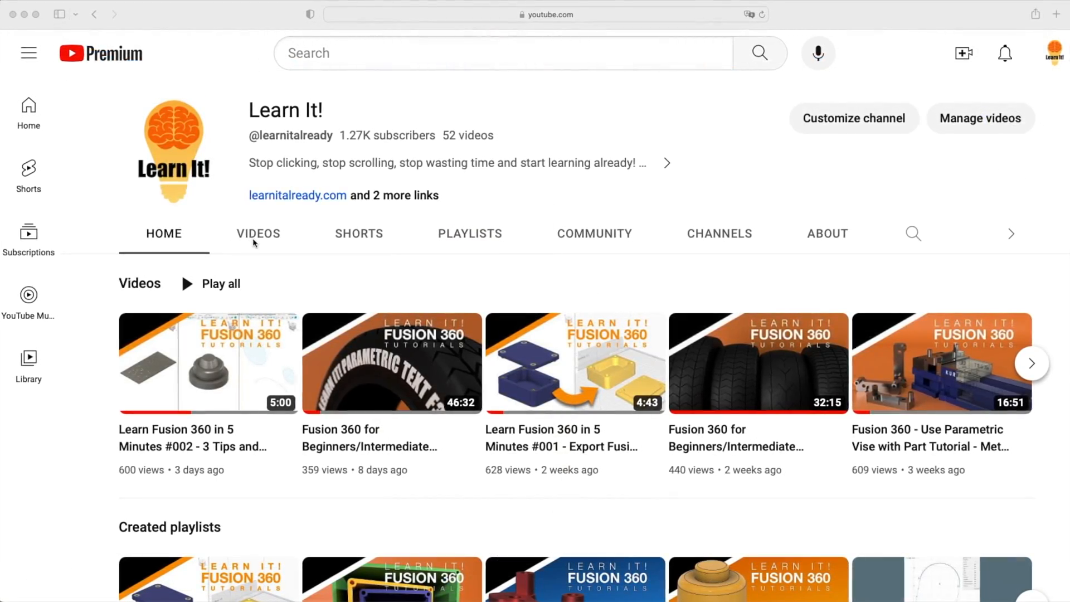
Step: Leave the Learn It! YouTube page for the open Lamp Design Tutorial file
{"action": "left_click", "coordinate": [258, 234]}
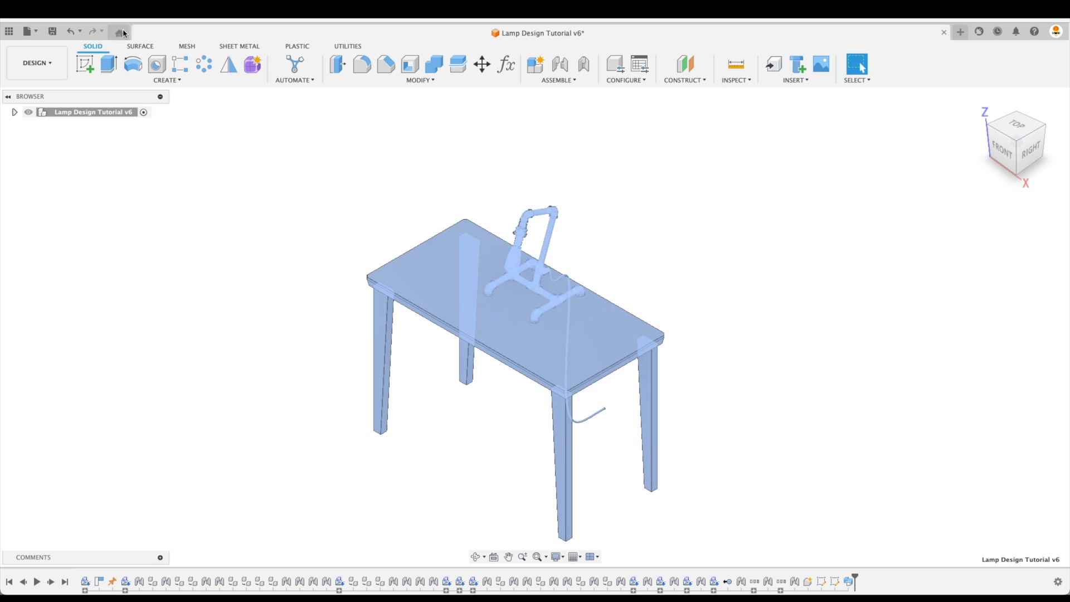
Step: Expand the Browser tree and open Physical Material for the Desk:1 component
{"action": "left_click", "coordinate": [14, 112]}
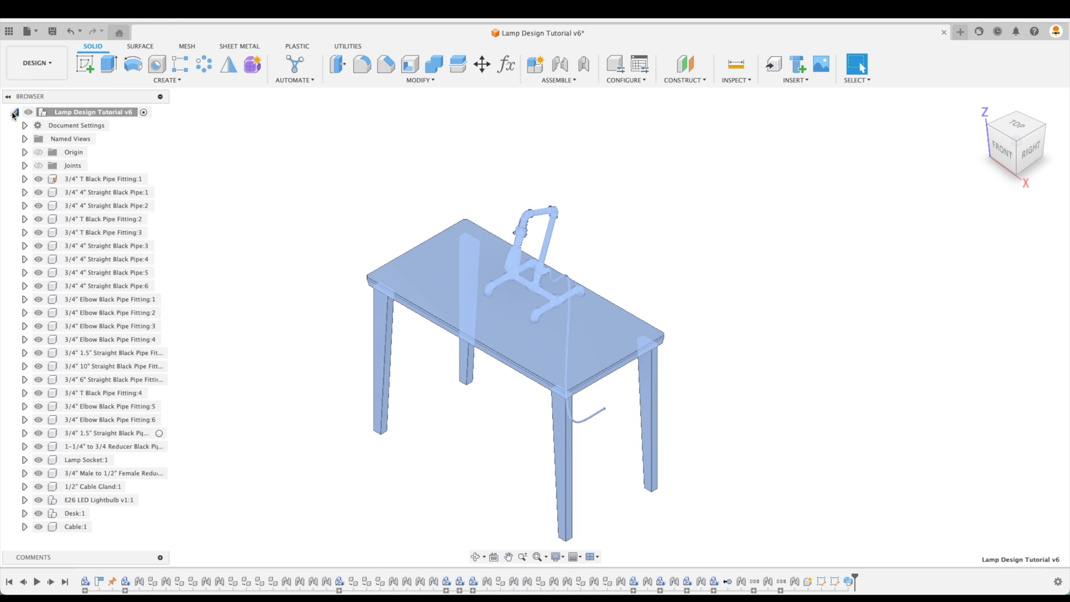
{"action": "left_click", "coordinate": [74, 513]}
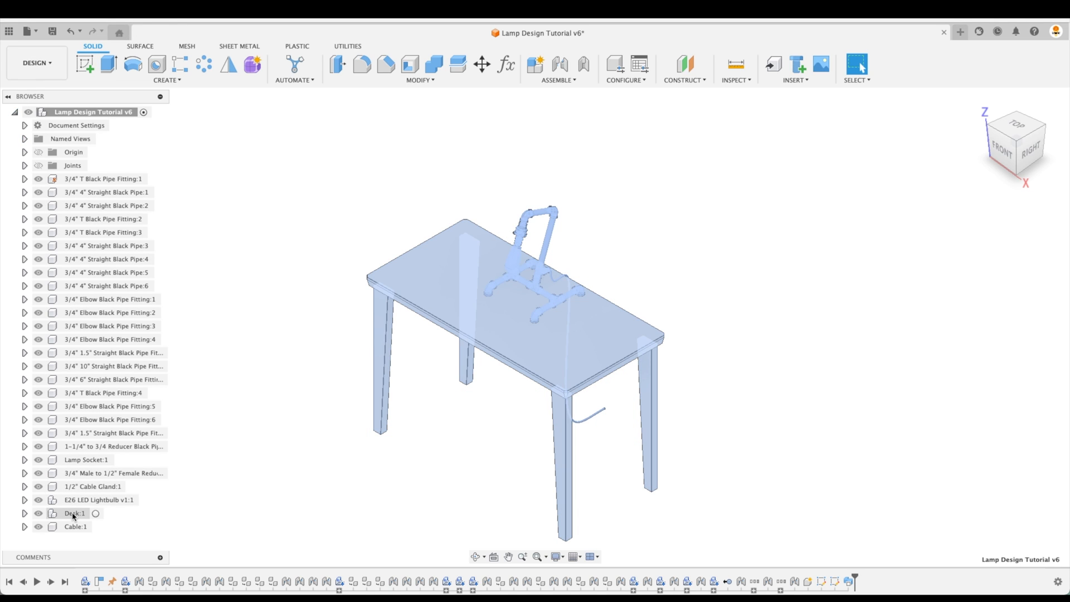
{"action": "right_click", "coordinate": [73, 513]}
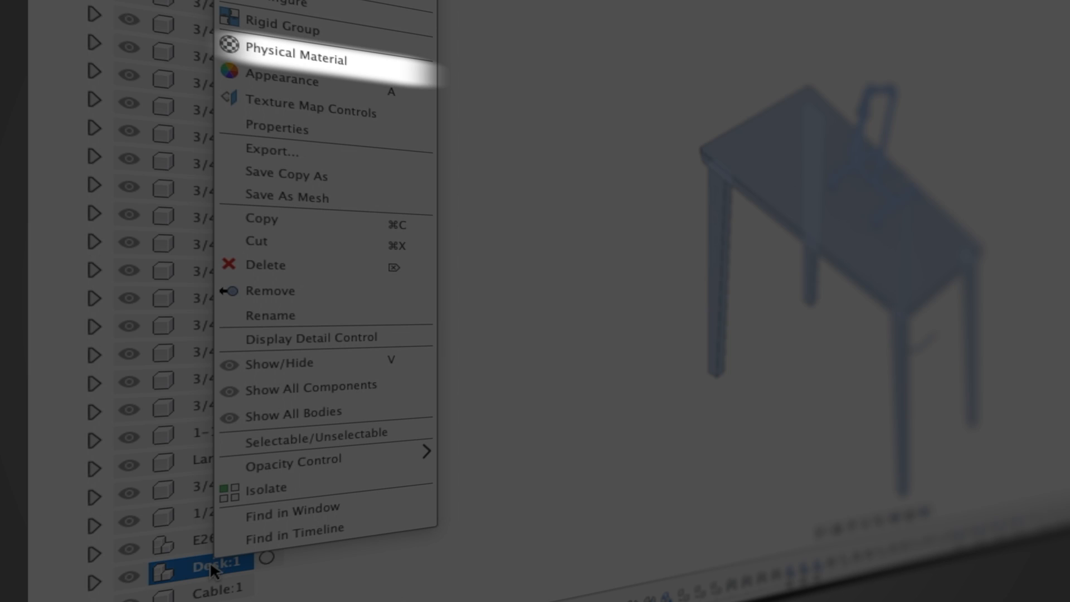
{"action": "mouse_move", "coordinate": [281, 79]}
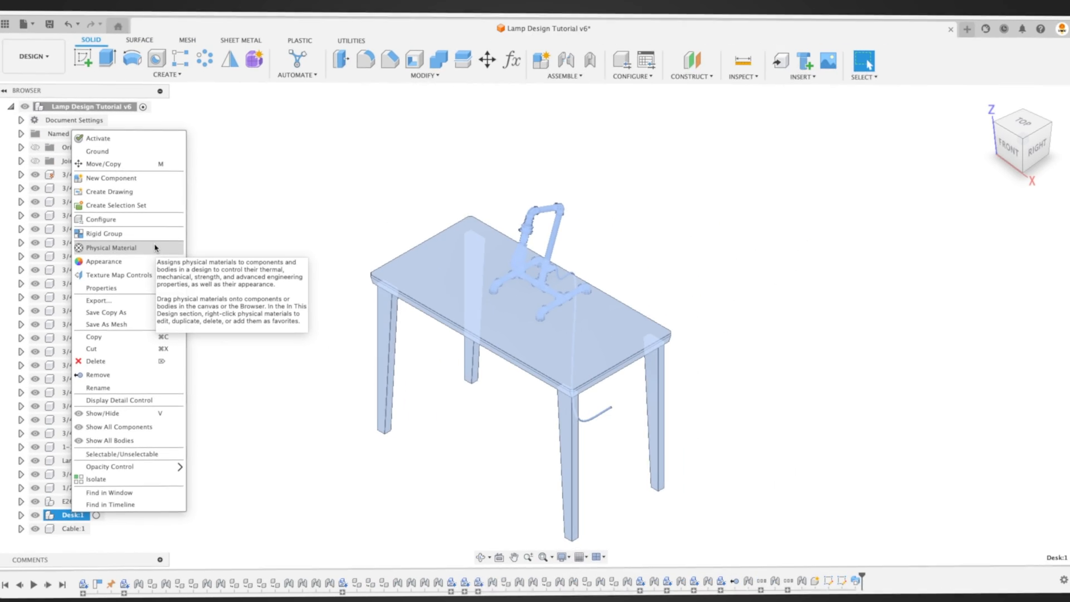
{"action": "left_click", "coordinate": [112, 247]}
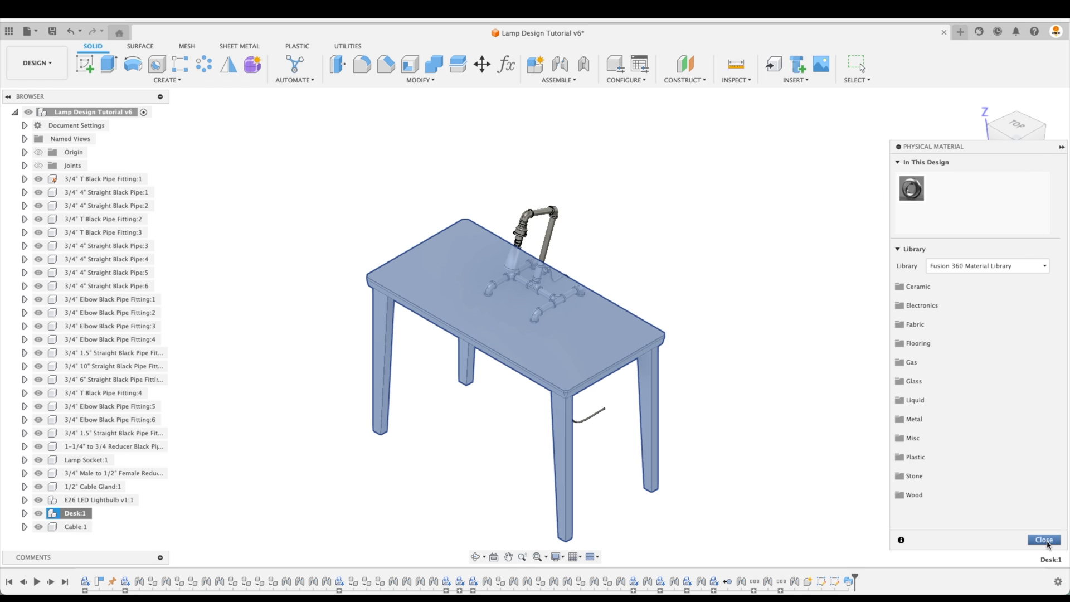
Step: Set the active unit type in Document Settings from inches to Meter
{"action": "right_click", "coordinate": [72, 512]}
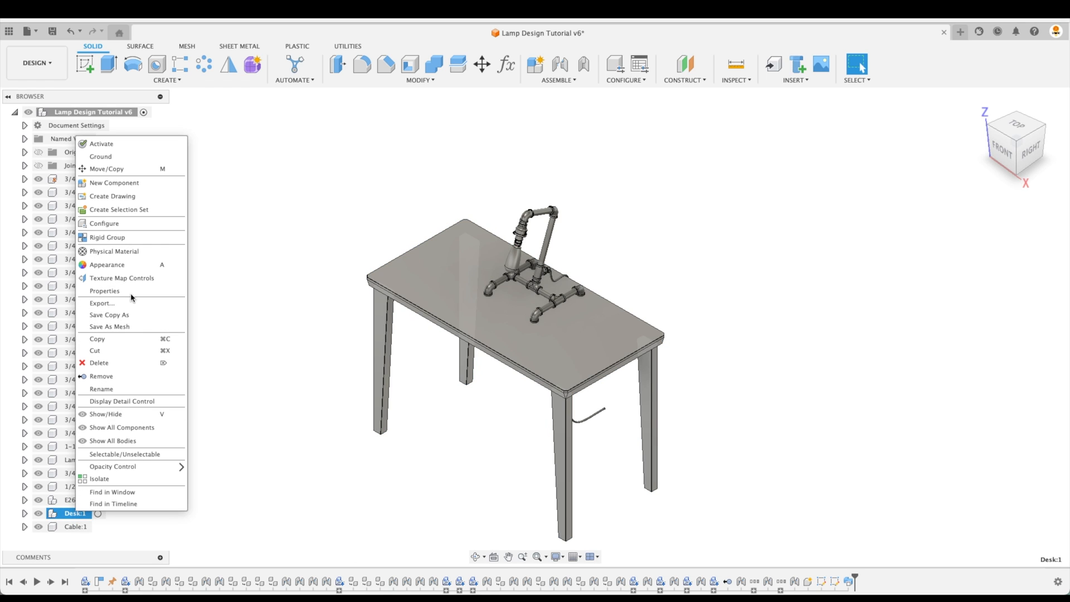
{"action": "left_click", "coordinate": [105, 291]}
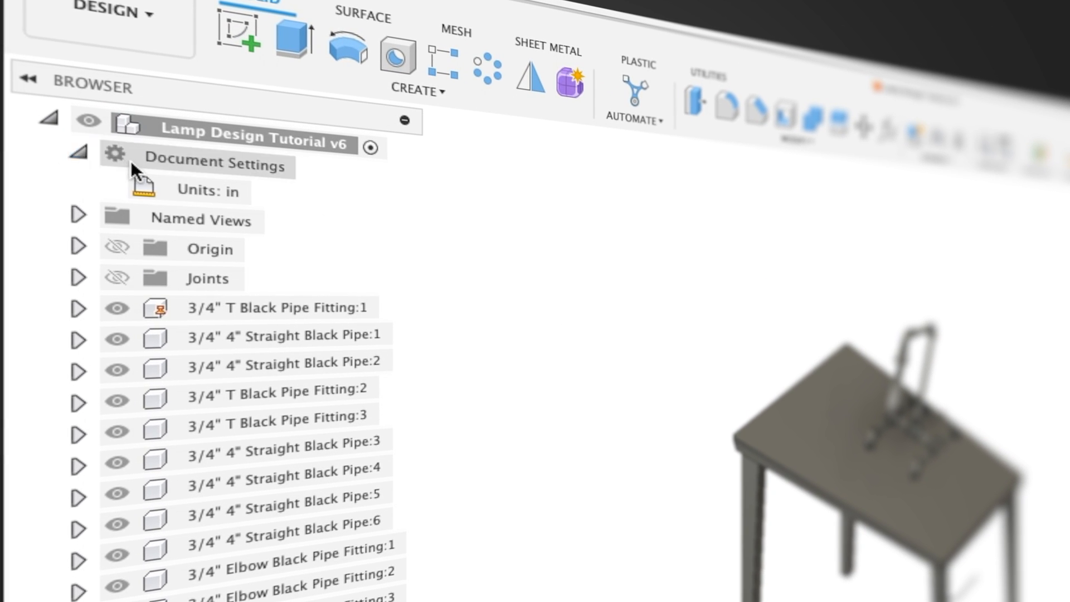
{"action": "mouse_move", "coordinate": [239, 188]}
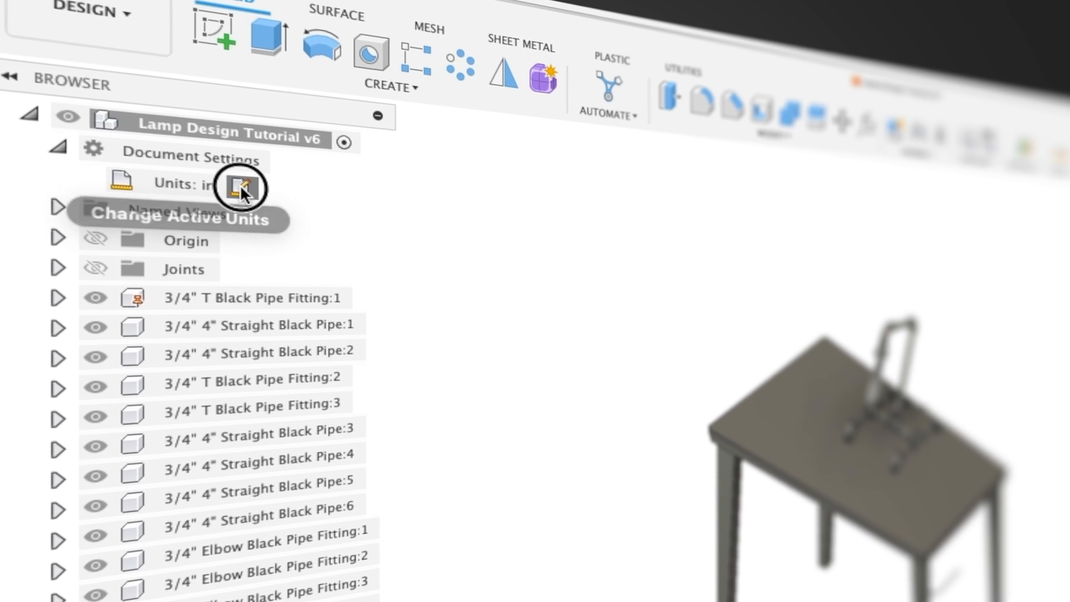
{"action": "left_click", "coordinate": [243, 188]}
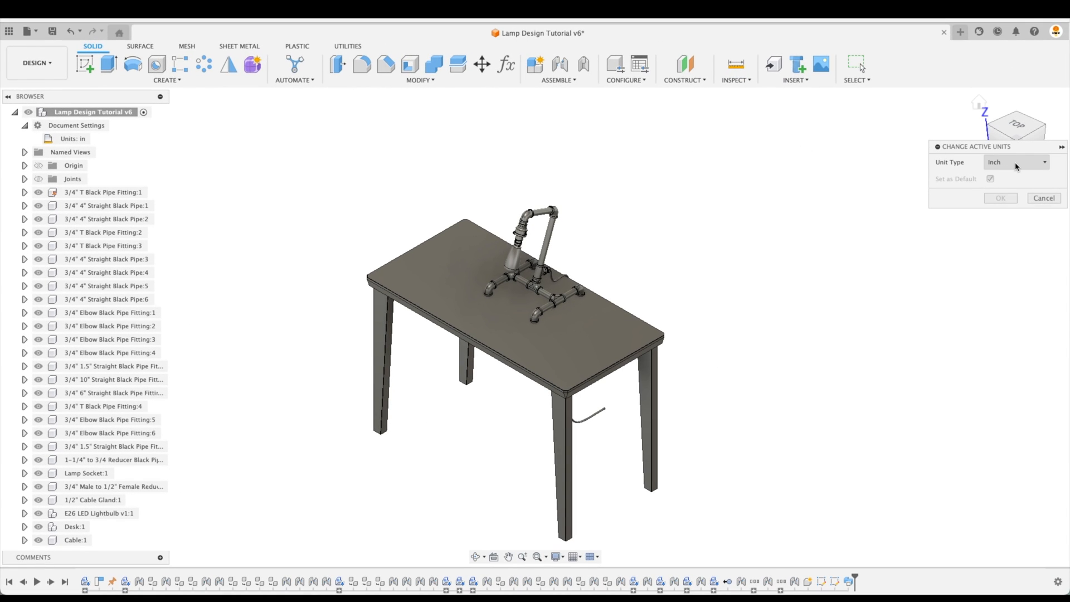
{"action": "left_click", "coordinate": [1015, 162]}
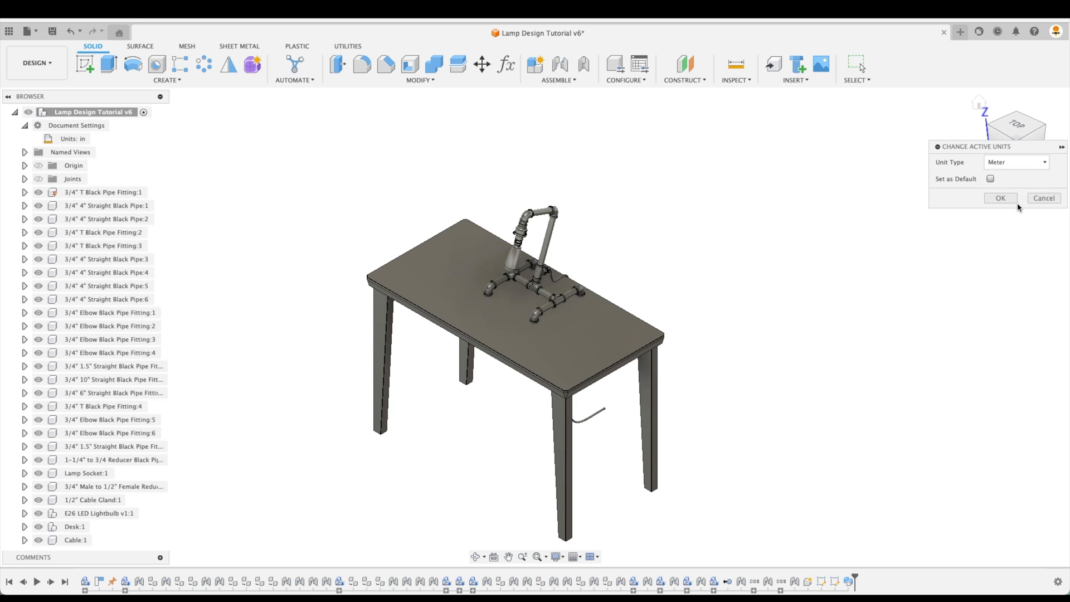
{"action": "left_click", "coordinate": [999, 198]}
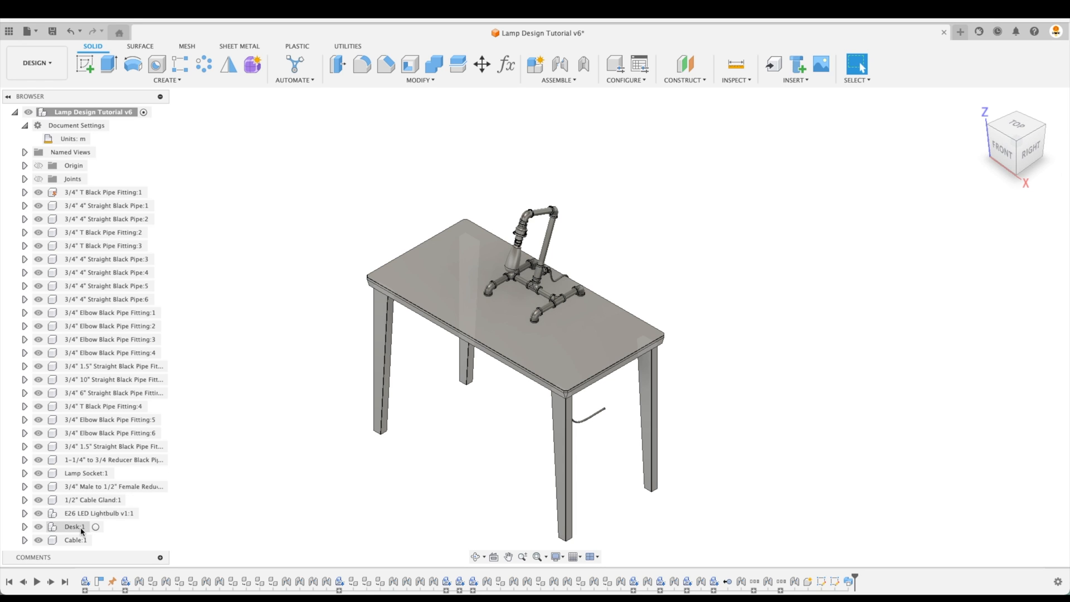
Step: Open Physical Material for Desk:1 and browse the Wood folder for Mahogany
{"action": "left_click", "coordinate": [75, 525]}
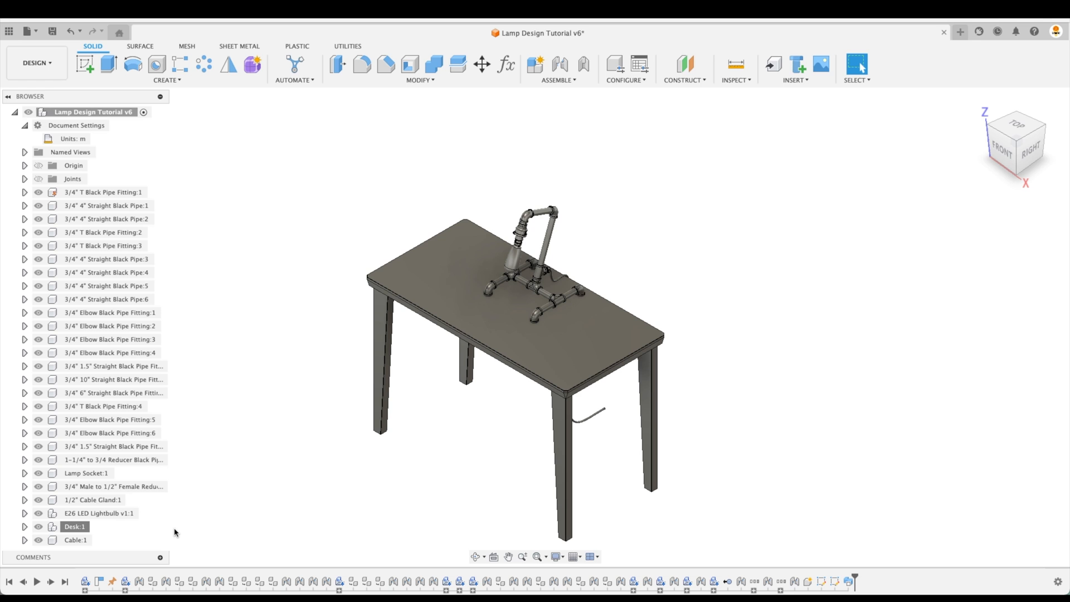
{"action": "right_click", "coordinate": [73, 526]}
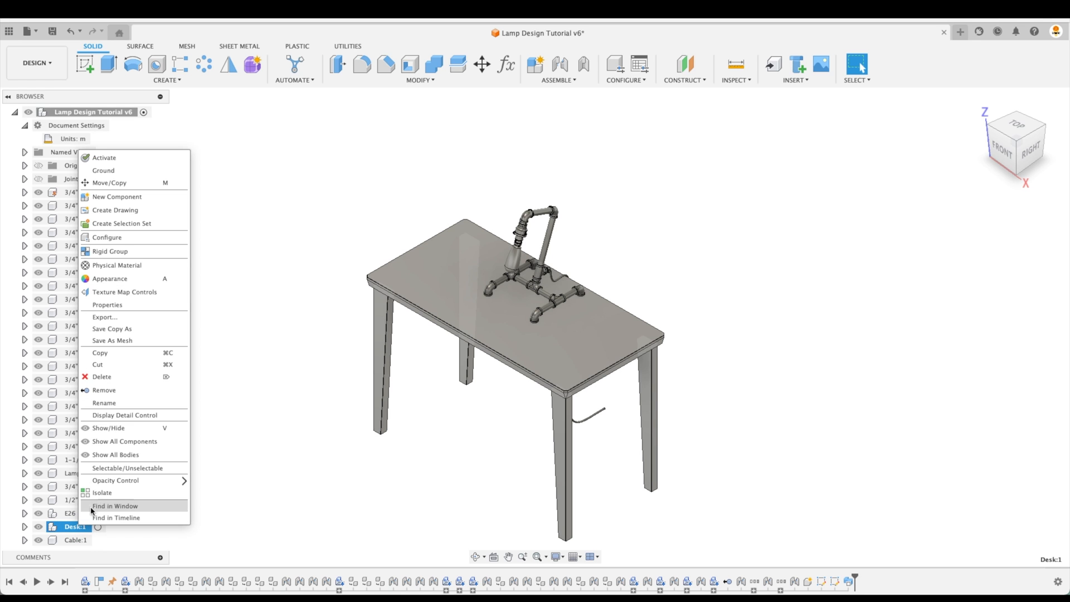
{"action": "left_click", "coordinate": [116, 264]}
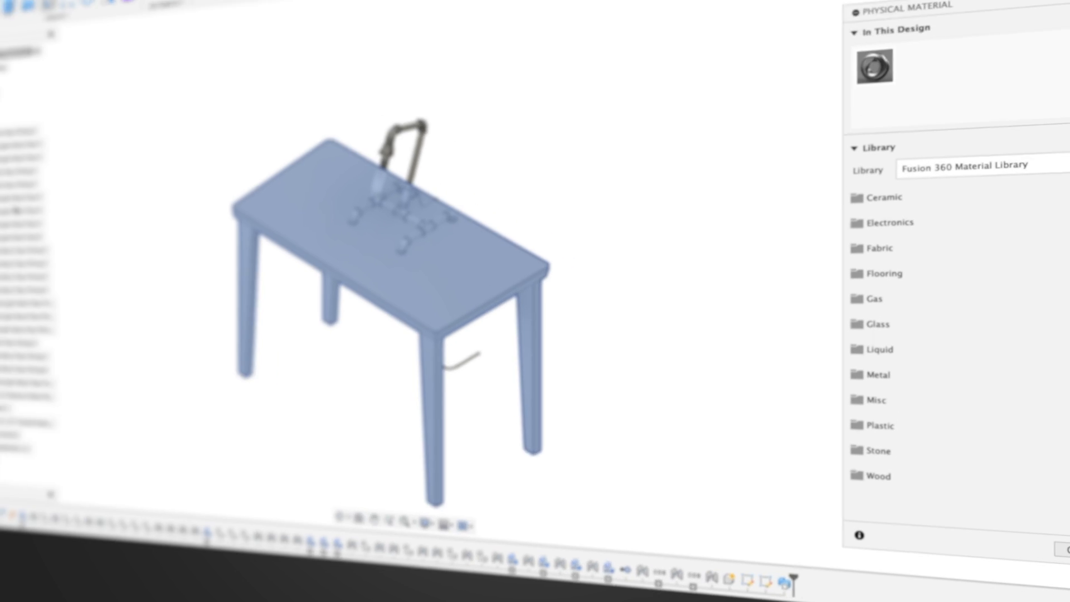
{"action": "left_click", "coordinate": [879, 475]}
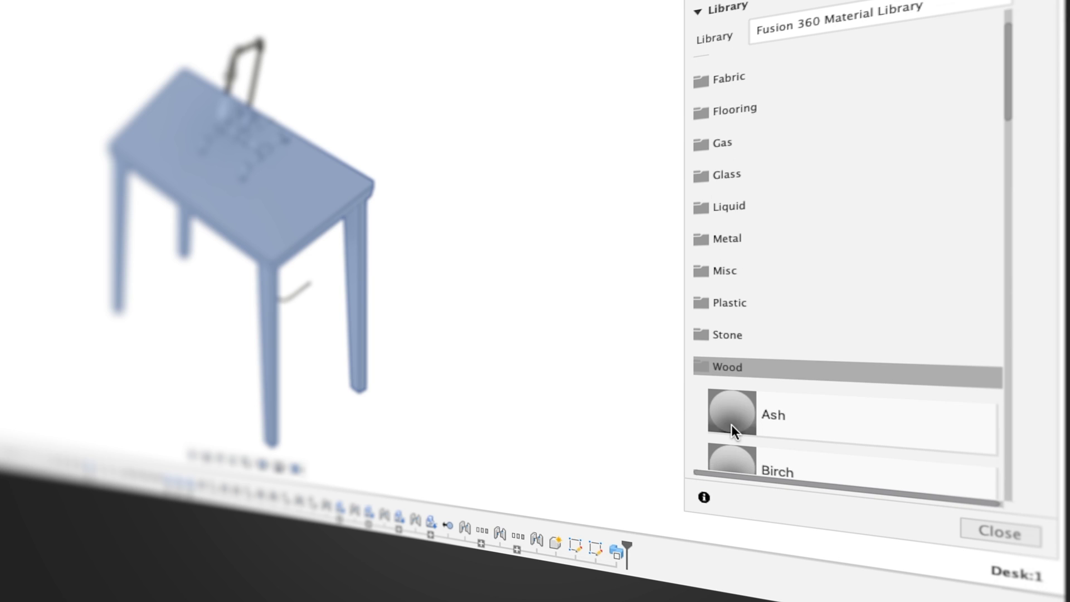
{"action": "scroll", "scroll_direction": "down", "scroll_amount": 3}
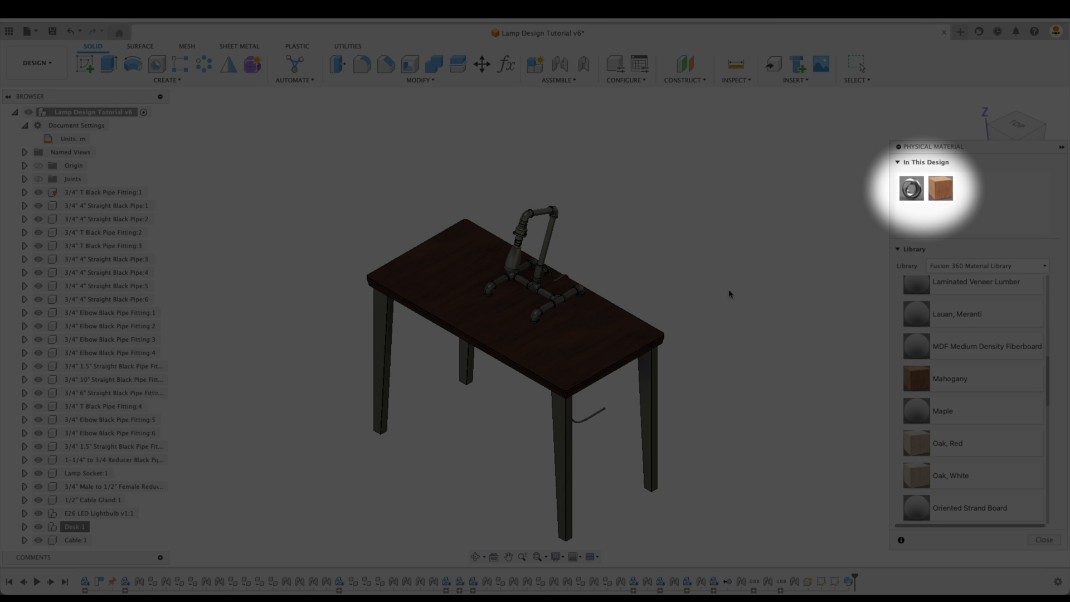
{"action": "right_click", "coordinate": [74, 525]}
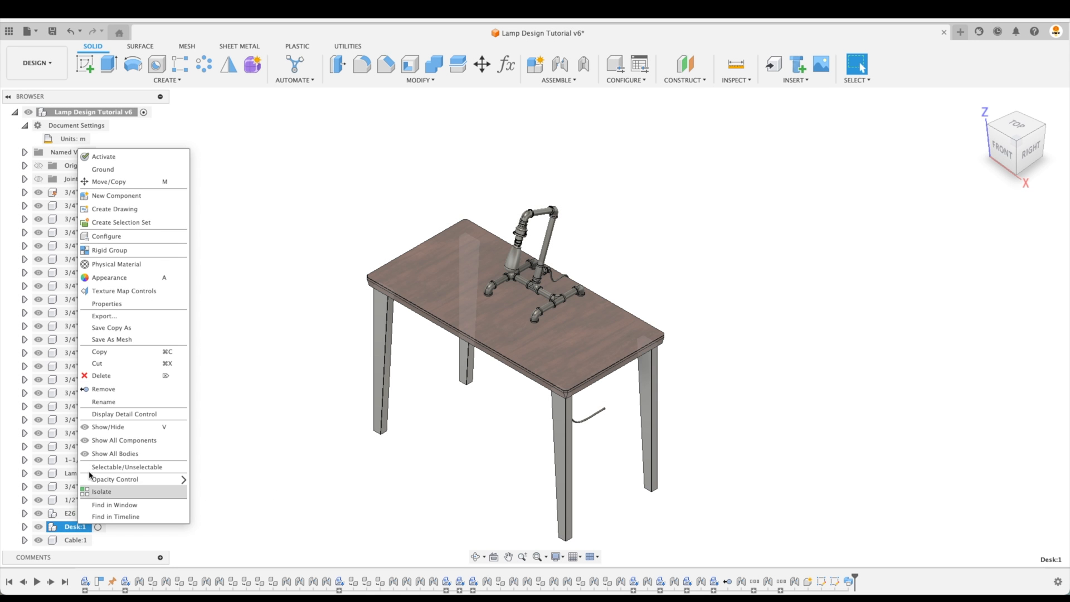
{"action": "left_click", "coordinate": [106, 303]}
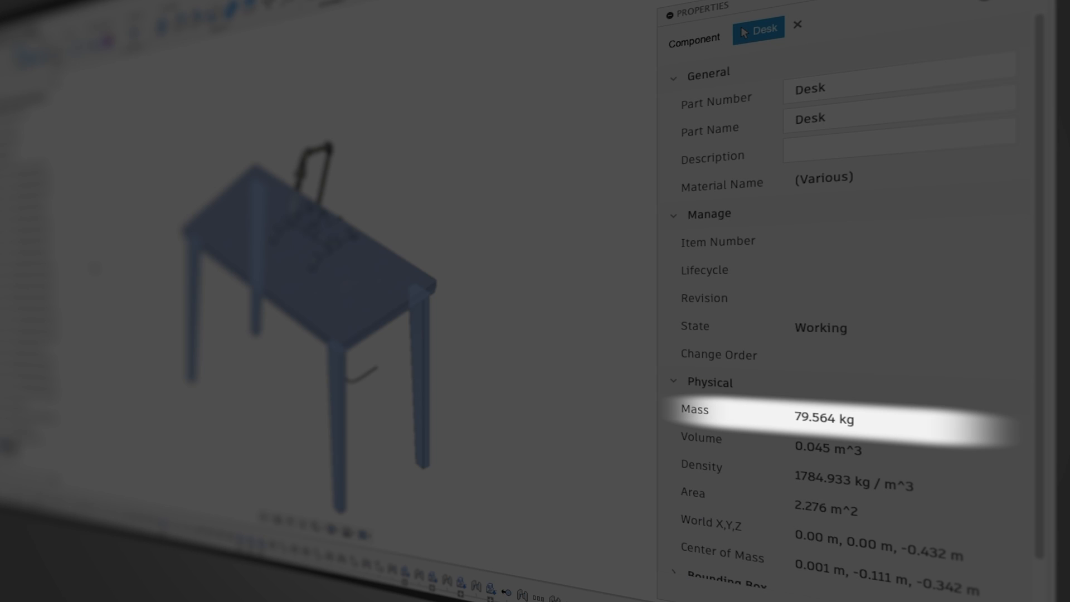
{"action": "left_click", "coordinate": [797, 25]}
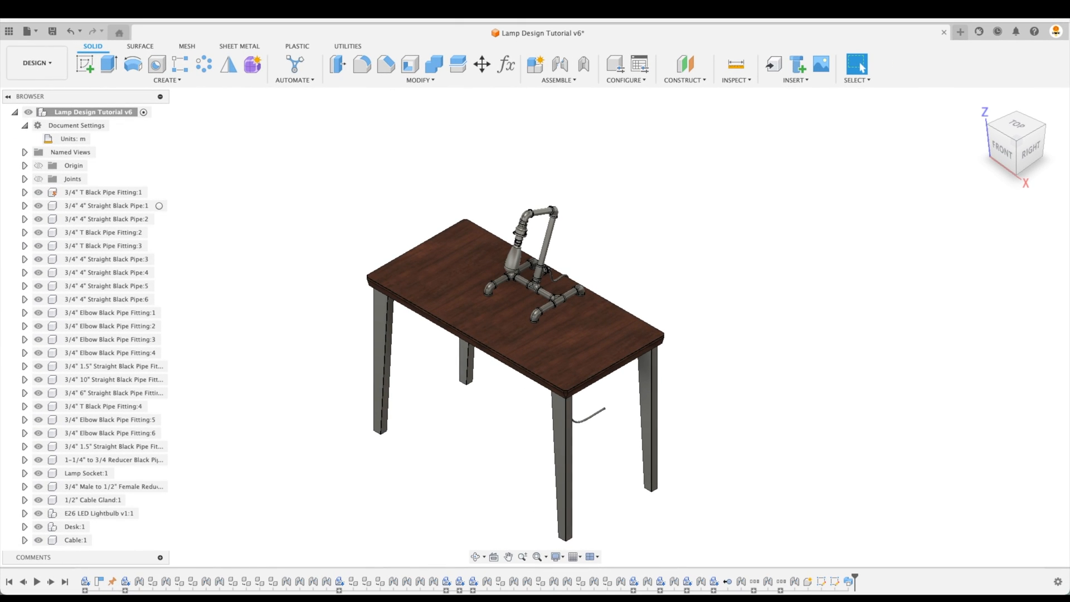
{"action": "left_click", "coordinate": [39, 459]}
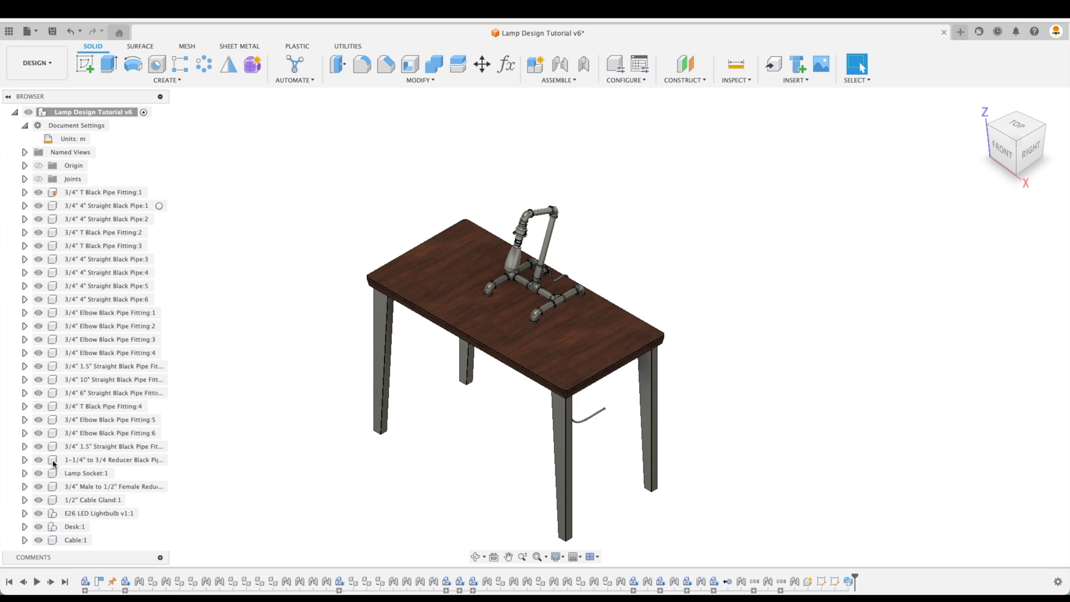
{"action": "right_click", "coordinate": [73, 525]}
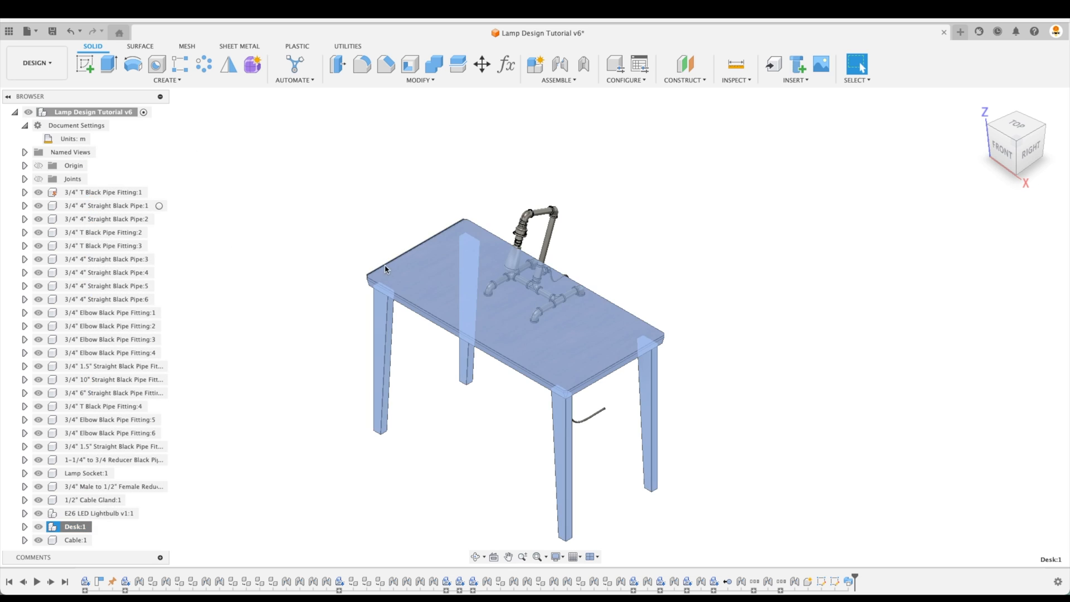
Step: Browse the appearance library to Wood (Solid) > Painted for 3D Maple – Painted
{"action": "right_click", "coordinate": [385, 268]}
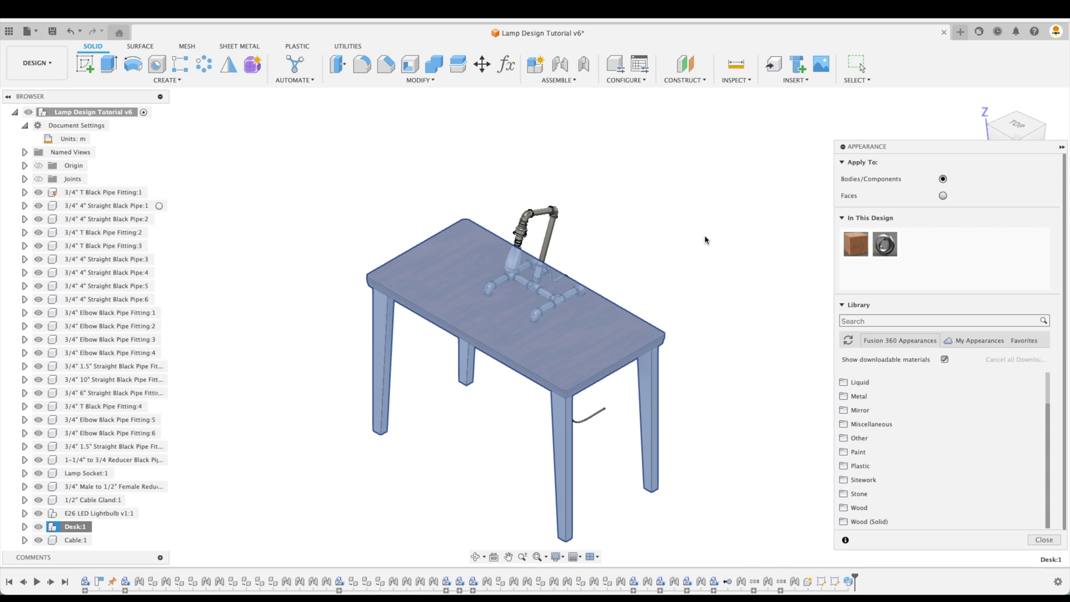
{"action": "mouse_move", "coordinate": [954, 414]}
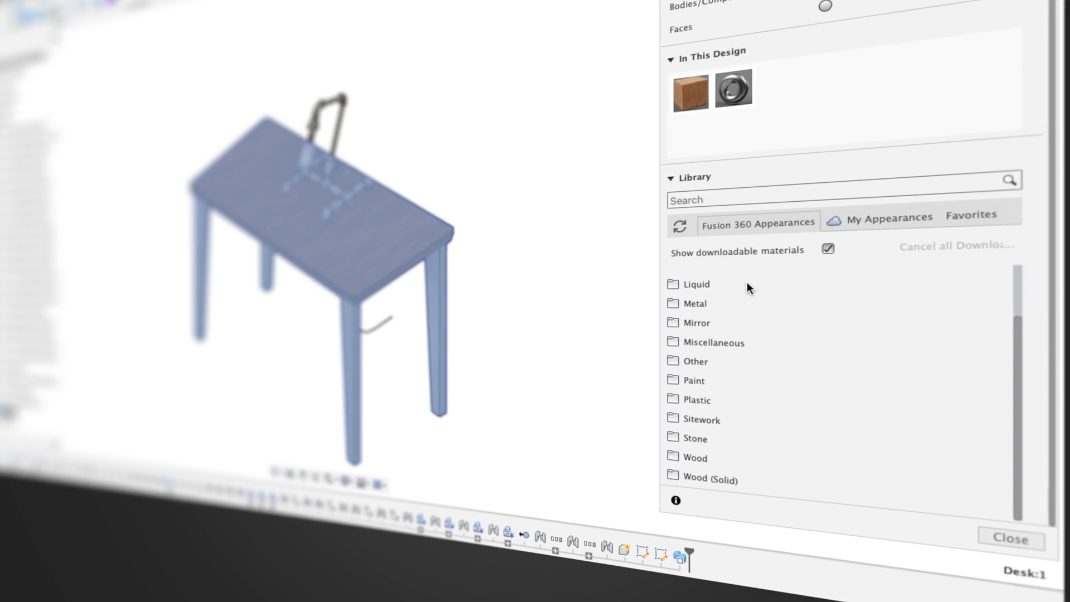
{"action": "left_click", "coordinate": [695, 303]}
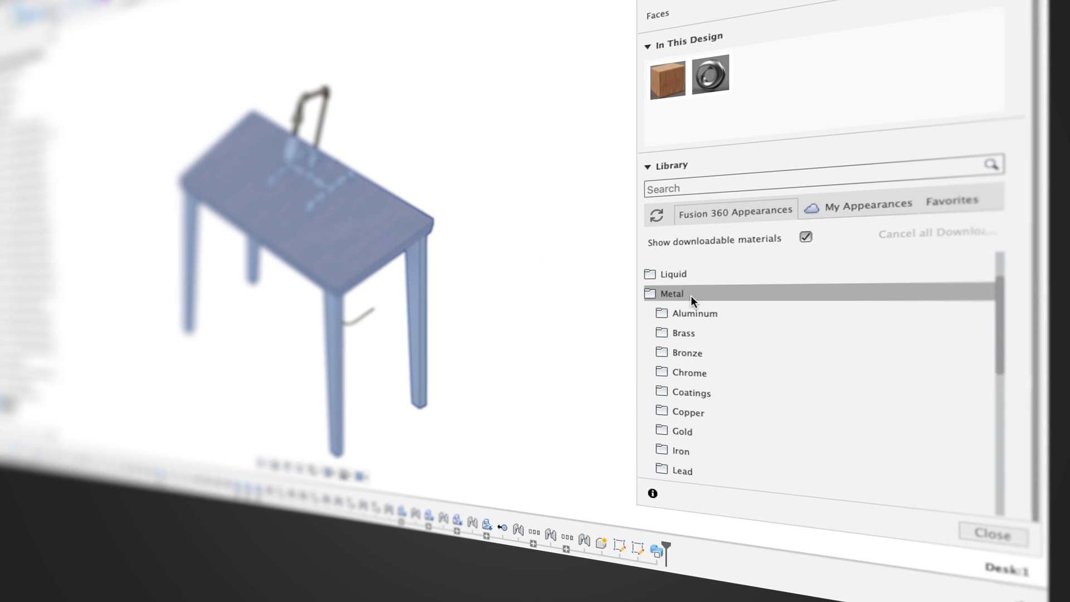
{"action": "left_click", "coordinate": [671, 293]}
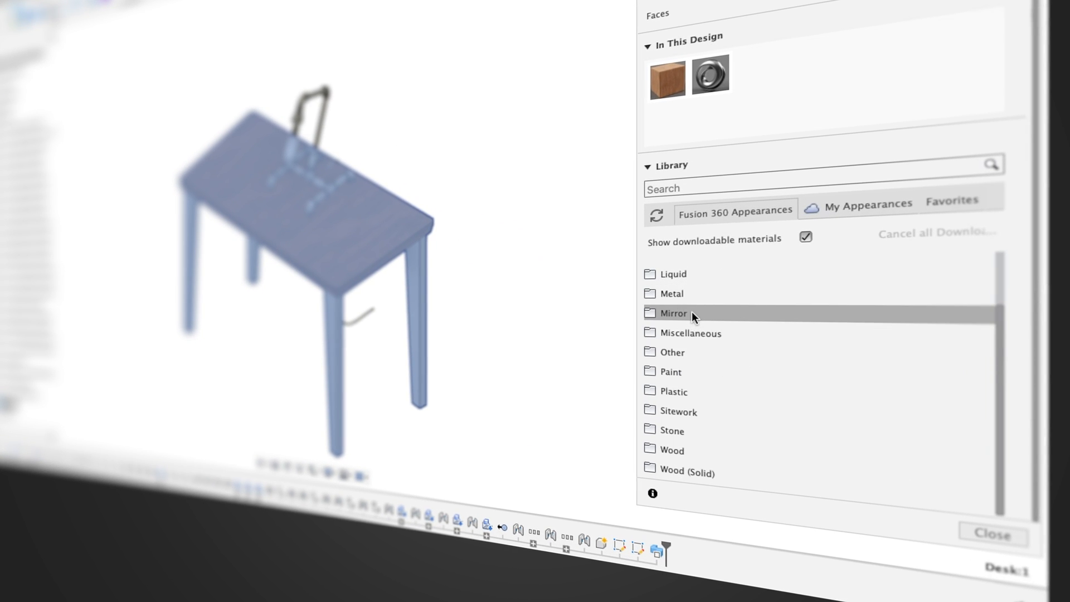
{"action": "mouse_move", "coordinate": [689, 352]}
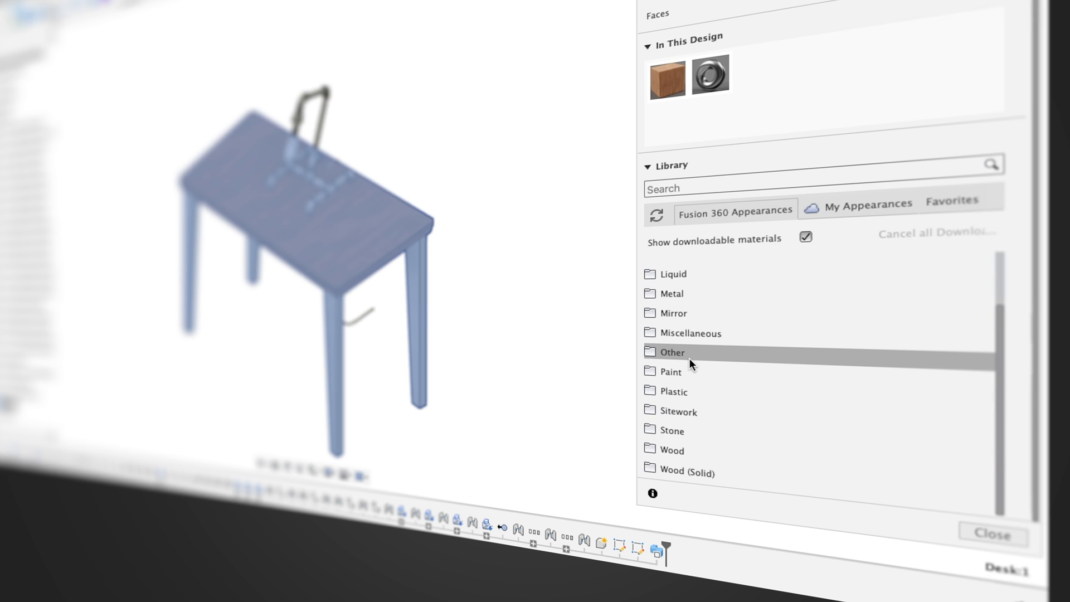
{"action": "left_click", "coordinate": [671, 450]}
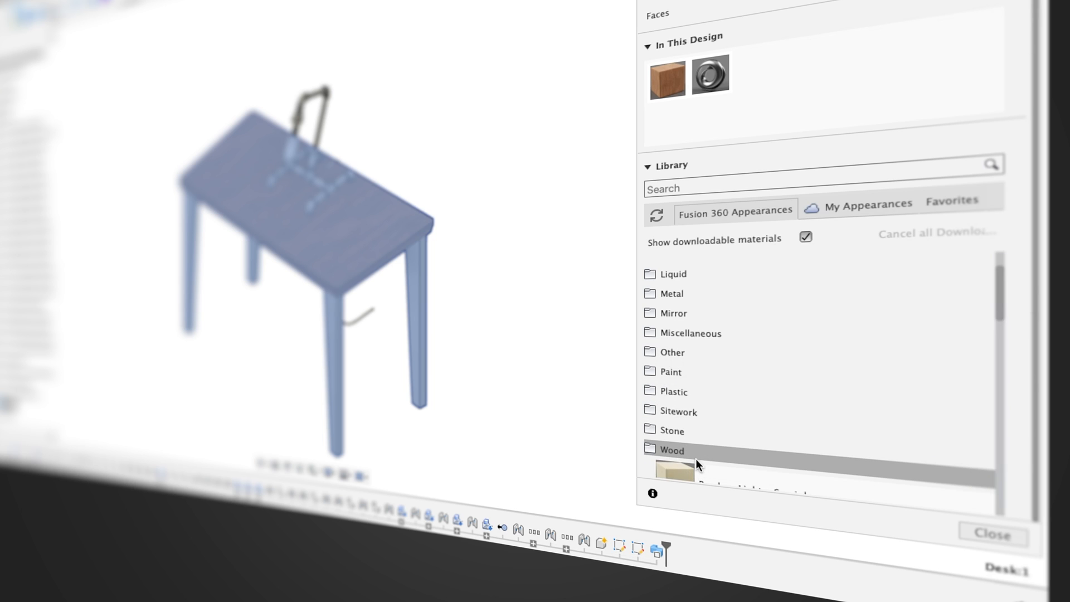
{"action": "left_click", "coordinate": [671, 449]}
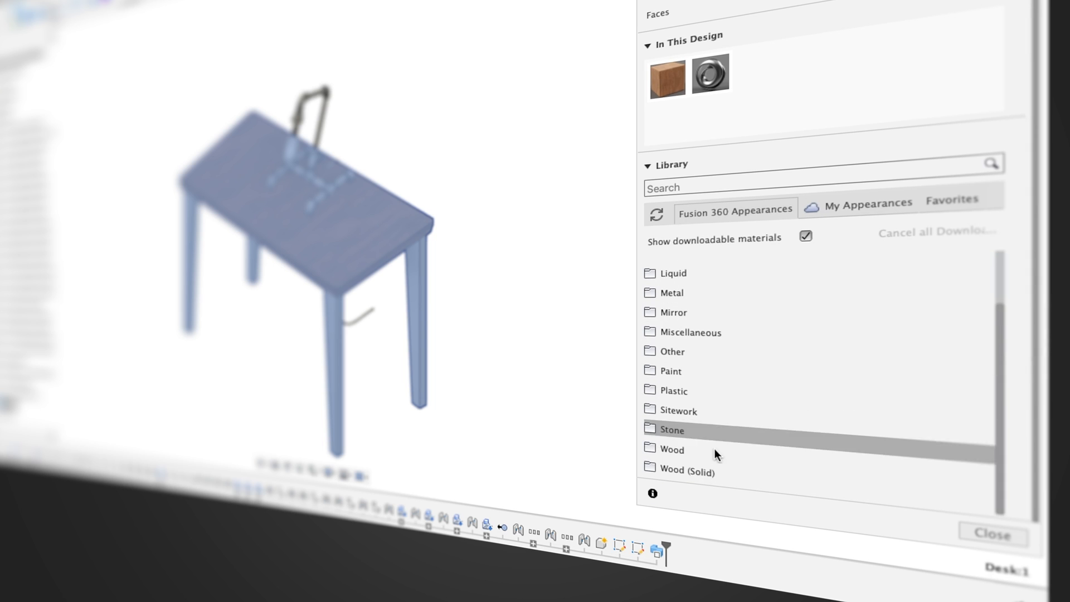
{"action": "left_click", "coordinate": [687, 469]}
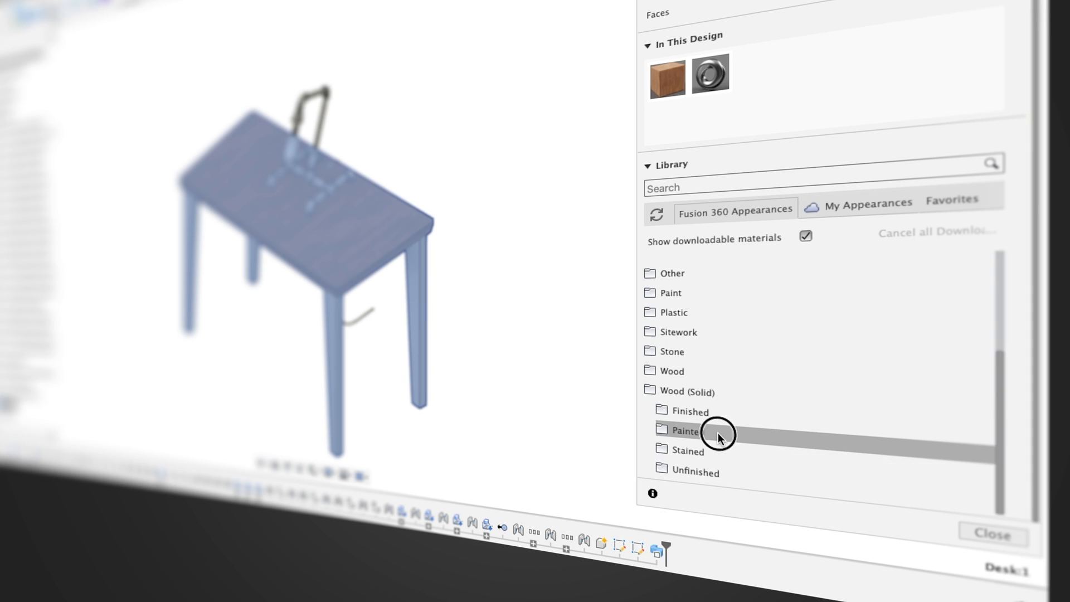
{"action": "left_click", "coordinate": [684, 431]}
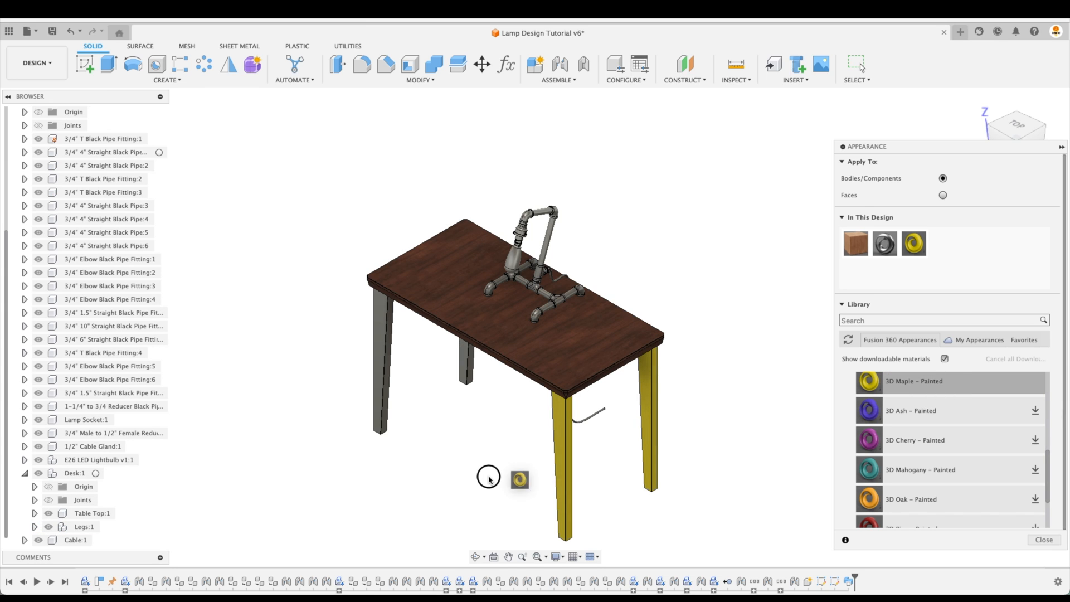
Step: Zoom in on the yellow painted-maple desk legs
{"action": "left_click", "coordinate": [84, 526]}
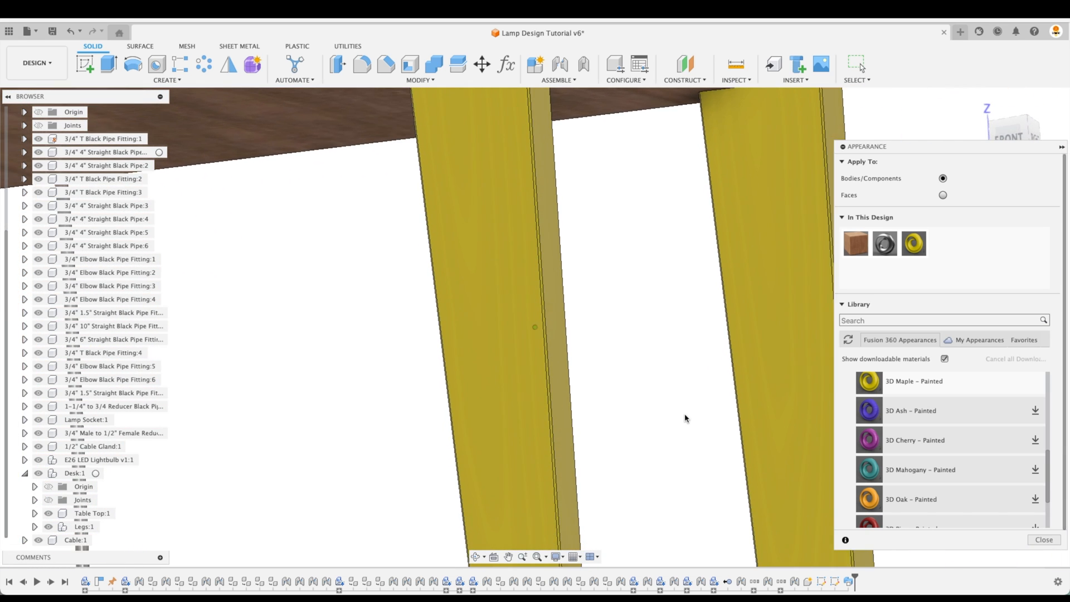
Step: Change the 3D Maple – Painted earlywood colour to a light, muted tan
{"action": "right_click", "coordinate": [912, 243]}
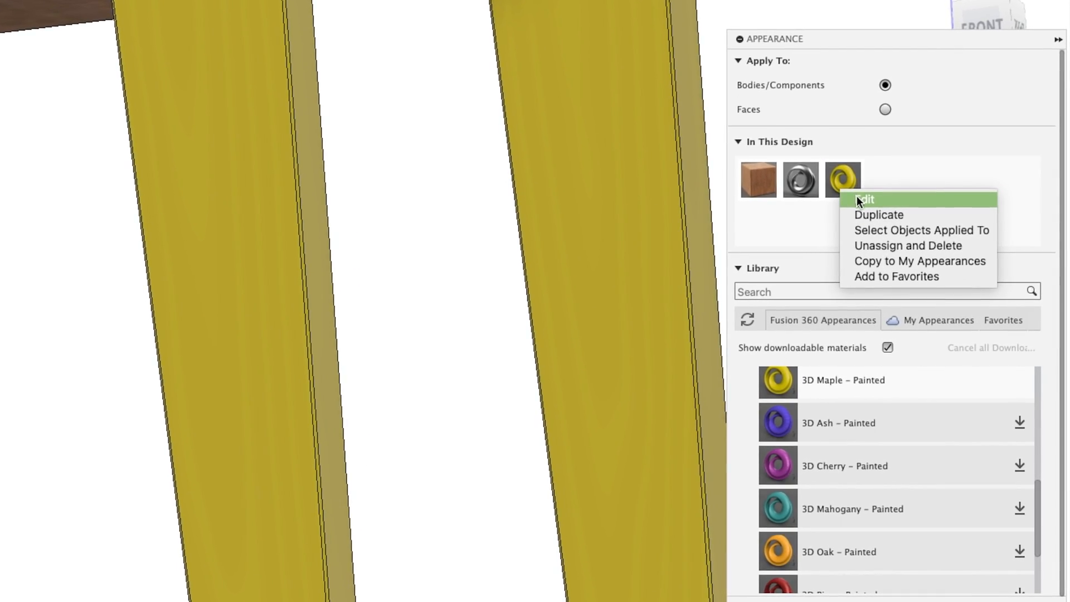
{"action": "mouse_move", "coordinate": [862, 206]}
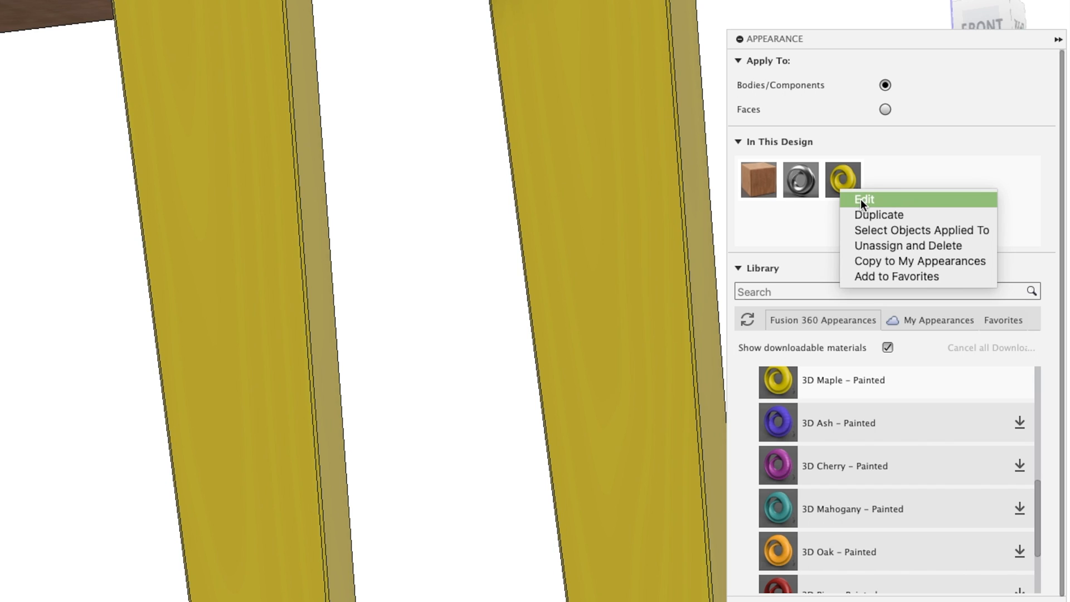
{"action": "left_click", "coordinate": [863, 200]}
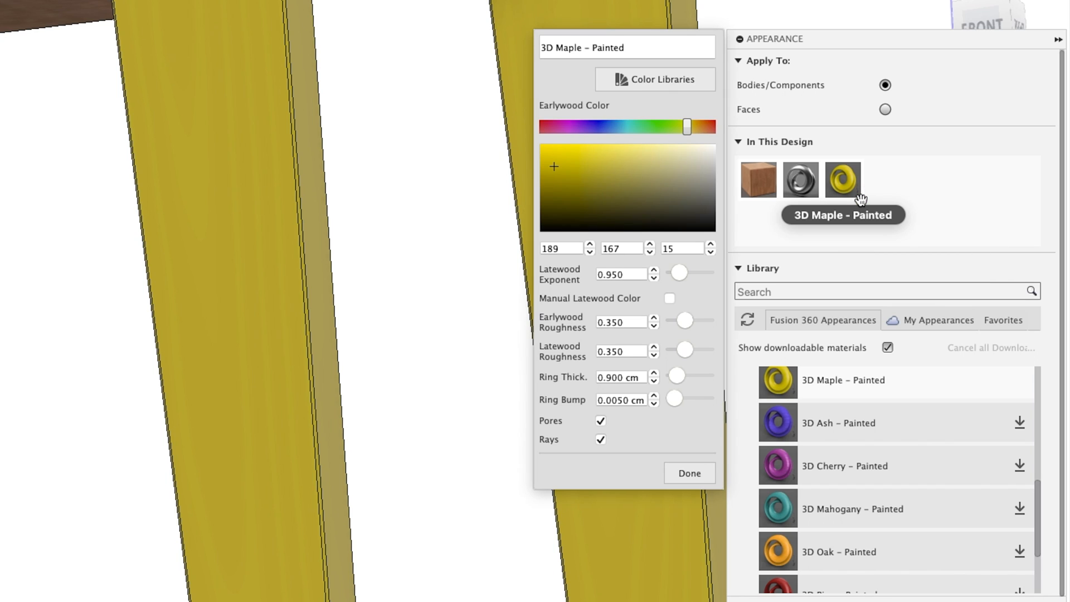
{"action": "mouse_move", "coordinate": [698, 134]}
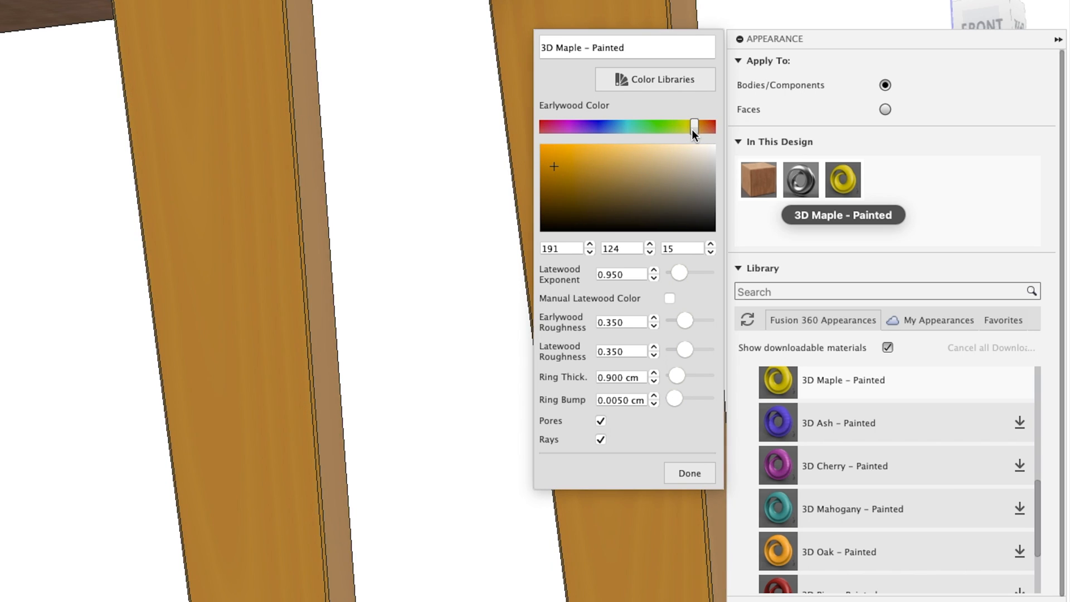
{"action": "left_click", "coordinate": [572, 170]}
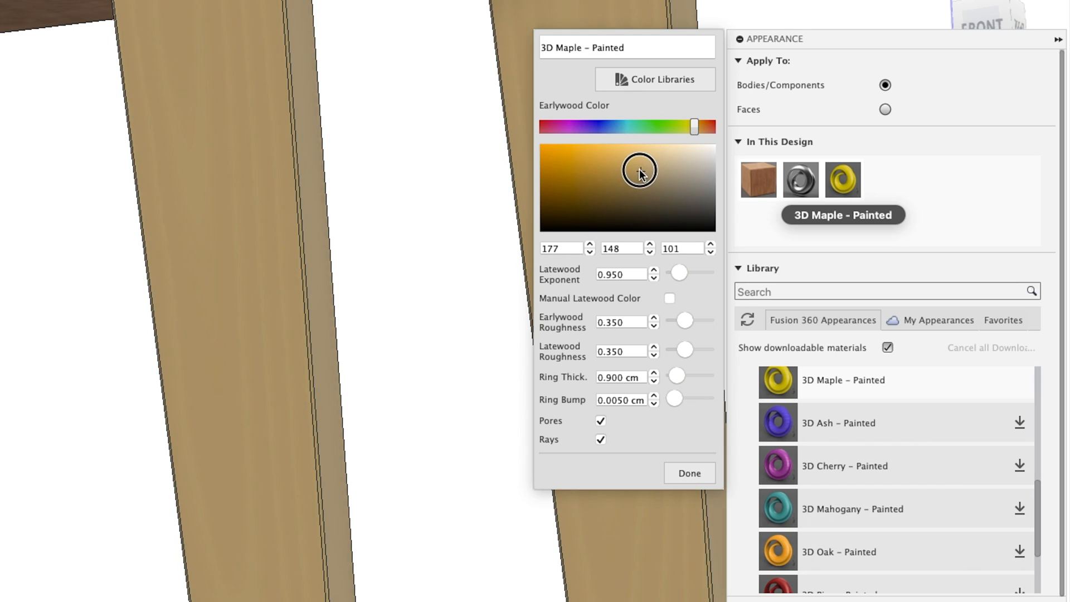
{"action": "left_click", "coordinate": [639, 170]}
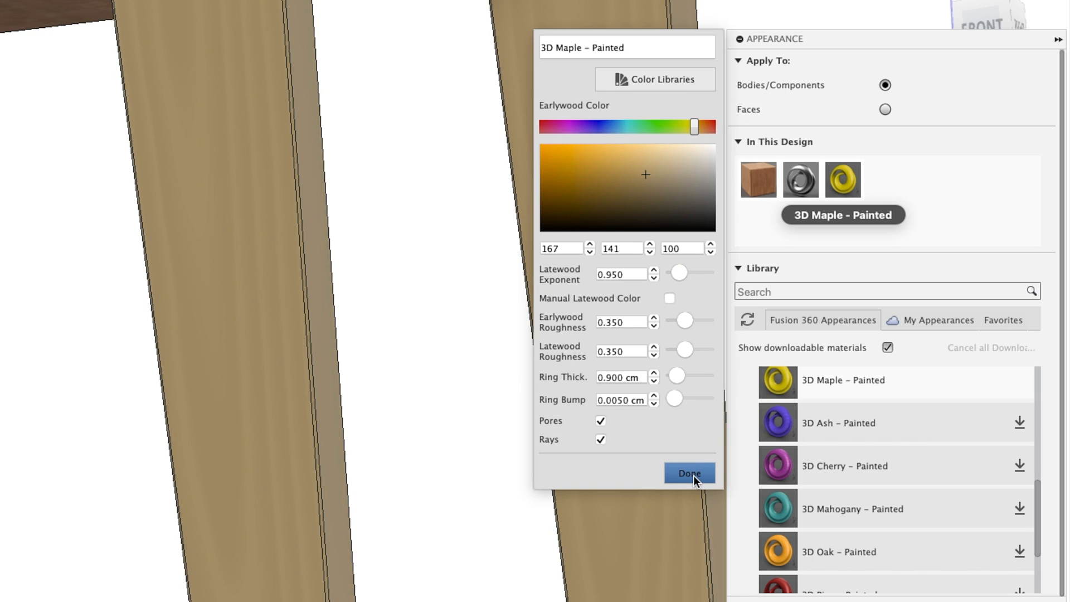
{"action": "left_click", "coordinate": [688, 473]}
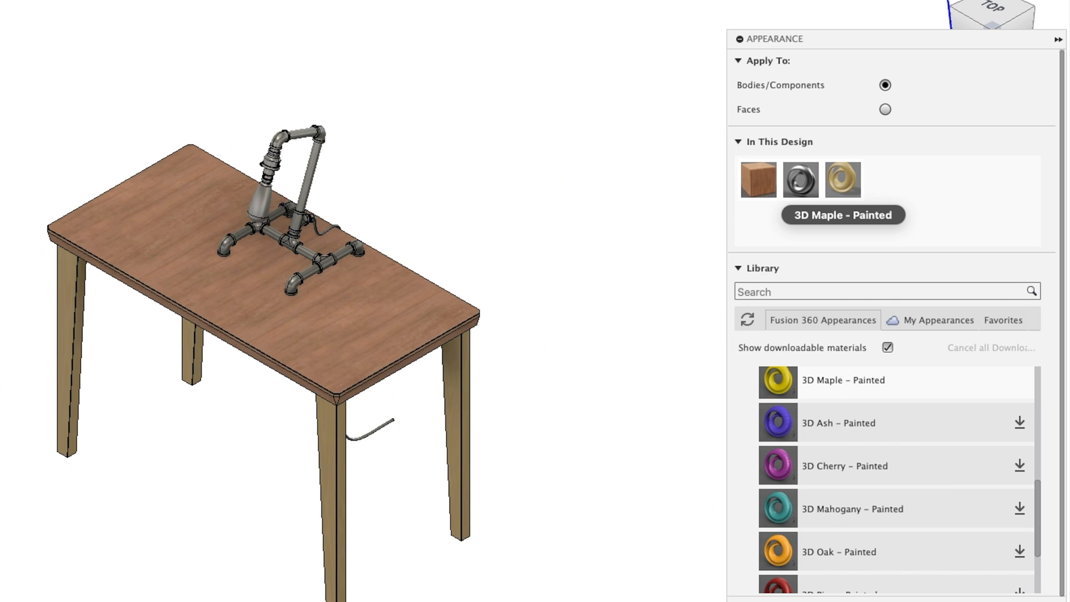
{"action": "mouse_move", "coordinate": [757, 180]}
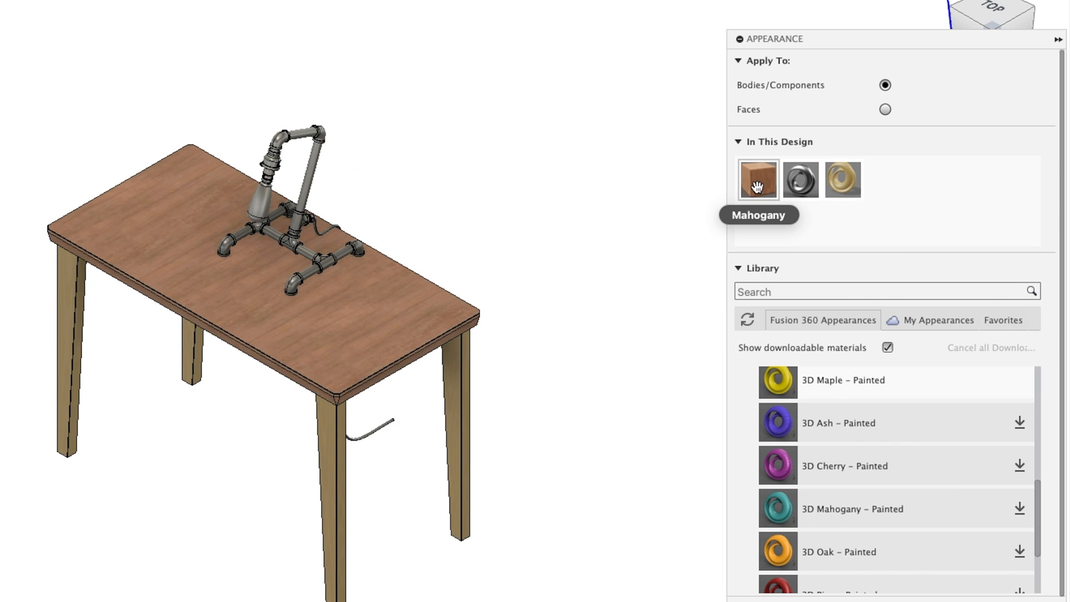
Step: Set the Mahogany appearance rotation to 90, then cancel out of the Material Editor
{"action": "double_click", "coordinate": [757, 179]}
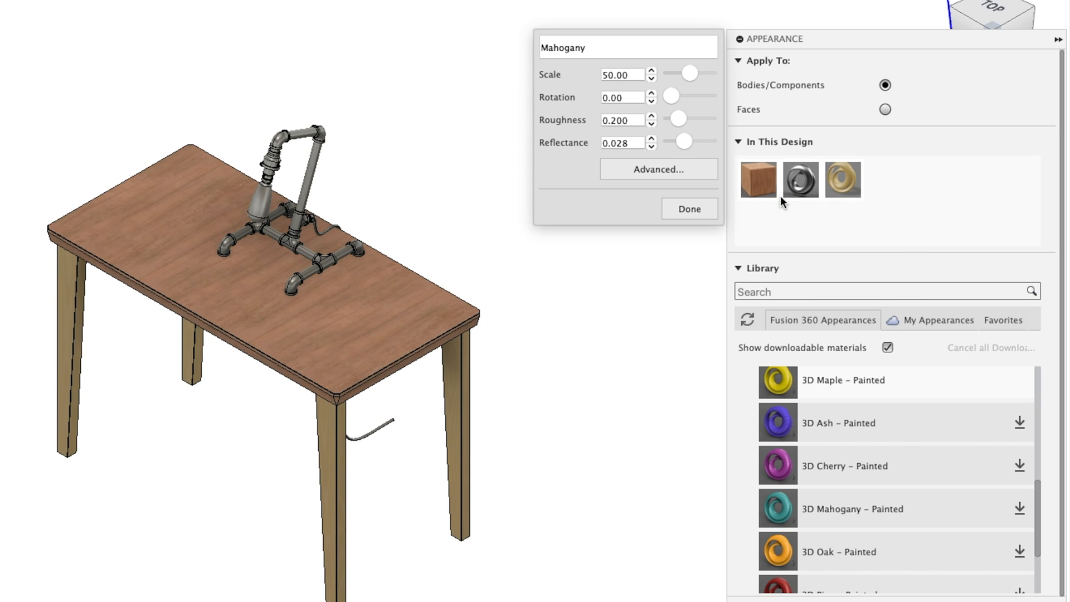
{"action": "left_click", "coordinate": [688, 209]}
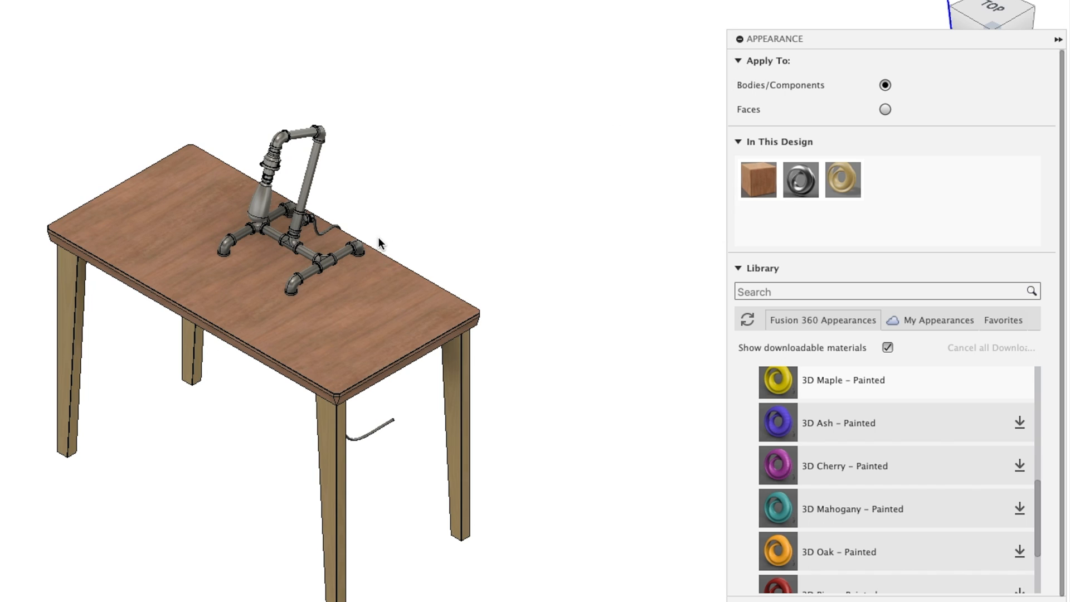
{"action": "double_click", "coordinate": [757, 179]}
{"action": "type", "text": "90"}
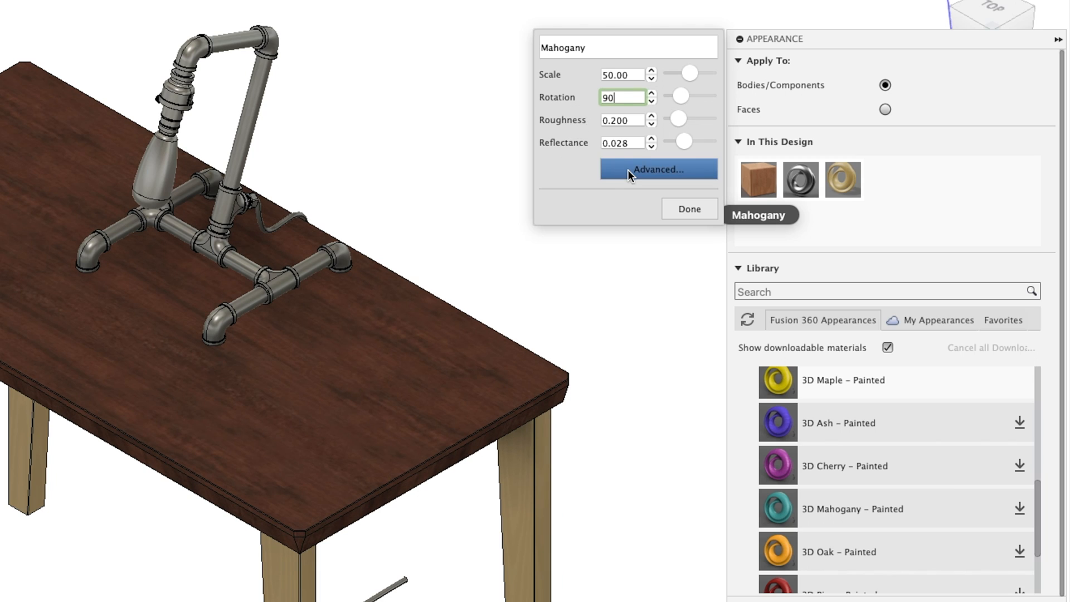
{"action": "left_click", "coordinate": [657, 169]}
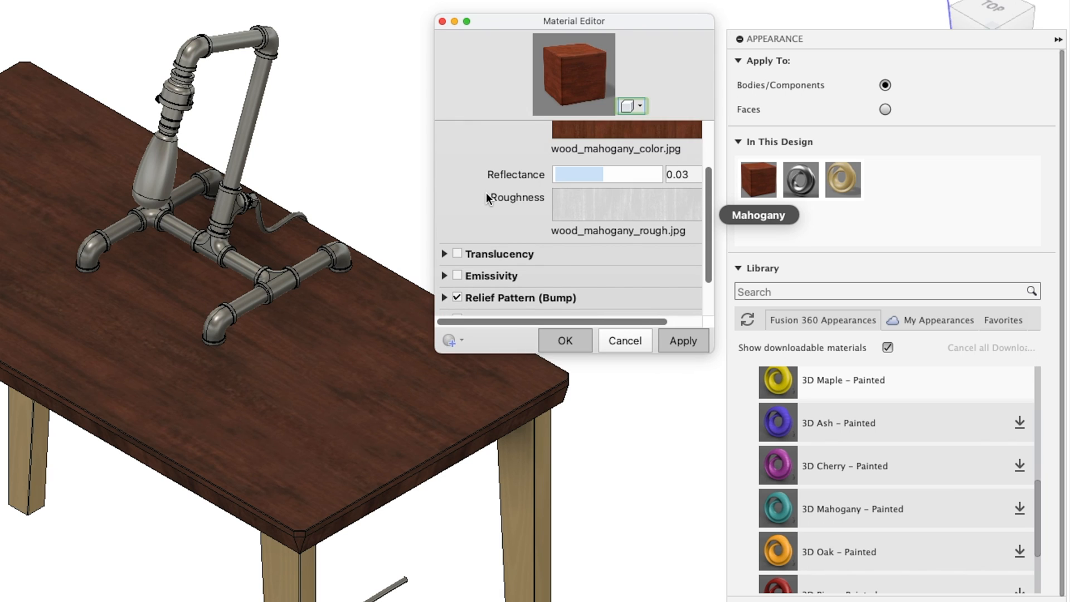
{"action": "scroll", "scroll_direction": "down", "scroll_amount": 3}
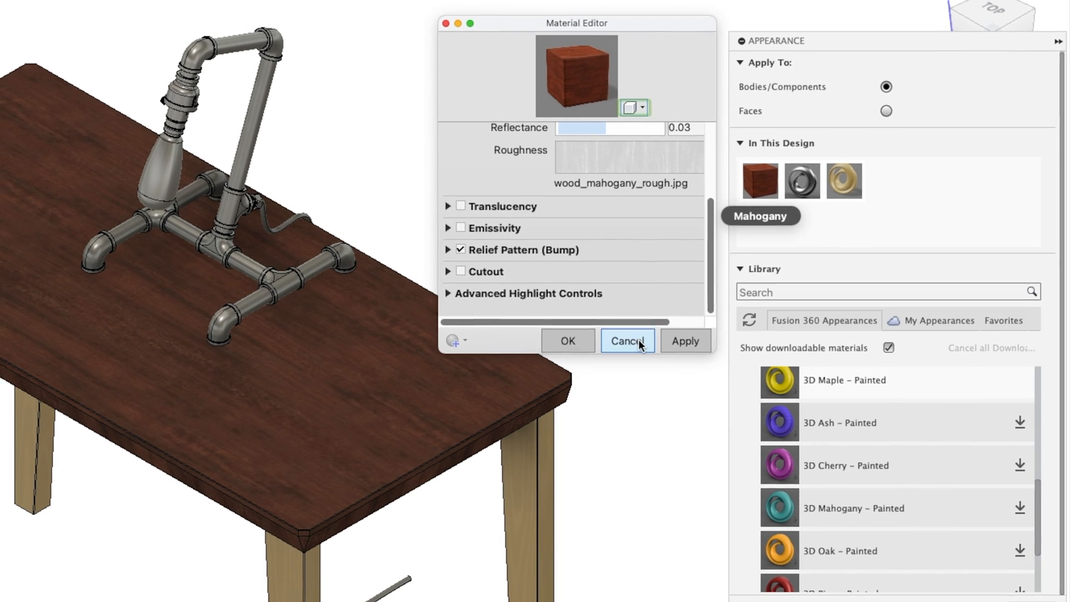
{"action": "left_click", "coordinate": [626, 341]}
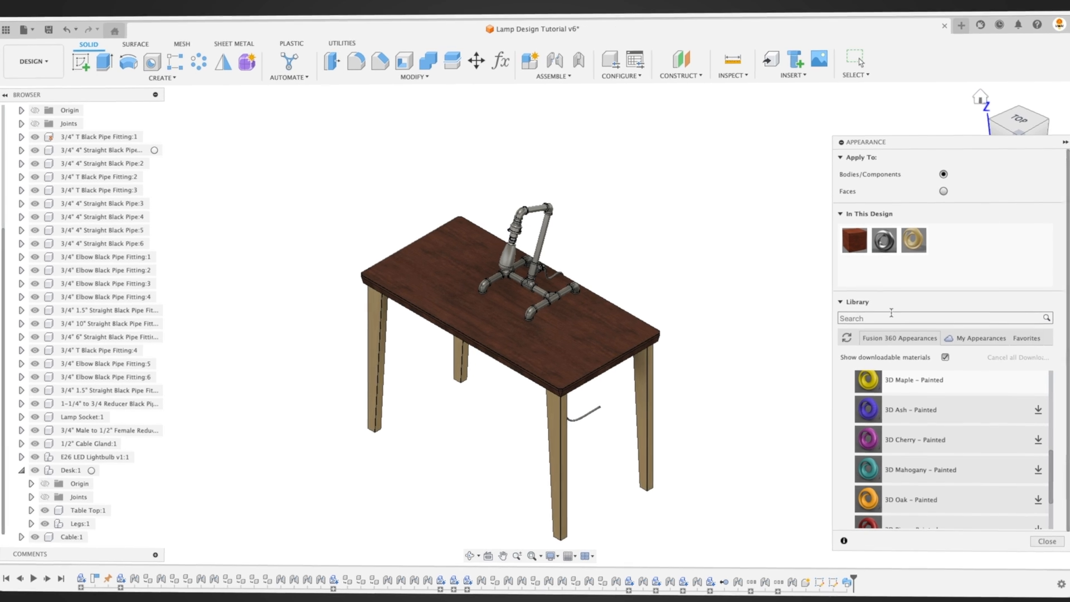
Step: Search 'steel', add Steel – Rough, and apply it to the selected pipe fittings
{"action": "type", "text": "steel"}
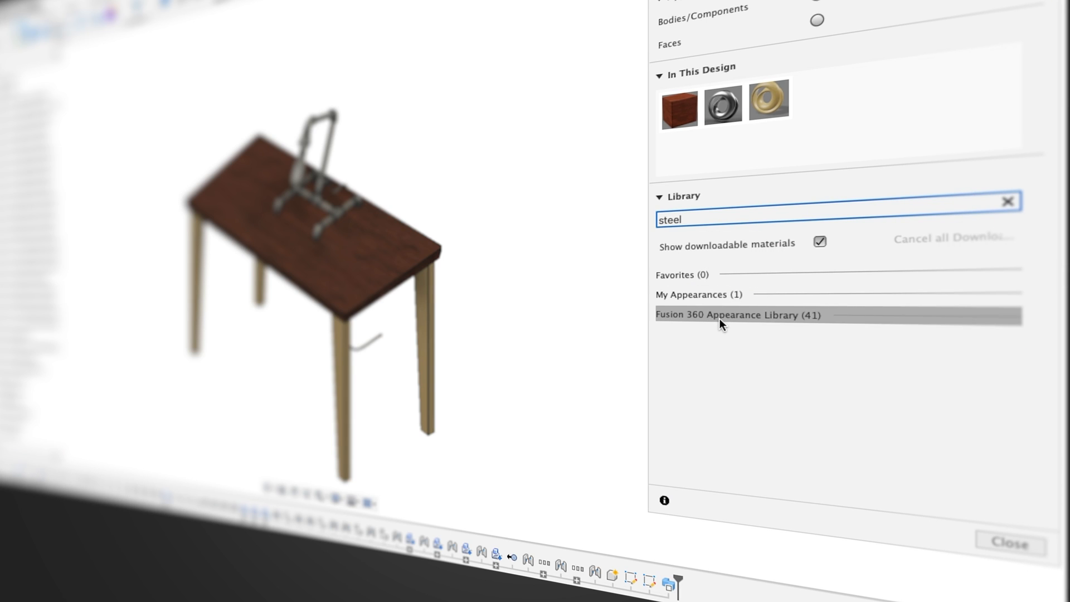
{"action": "left_click", "coordinate": [738, 314]}
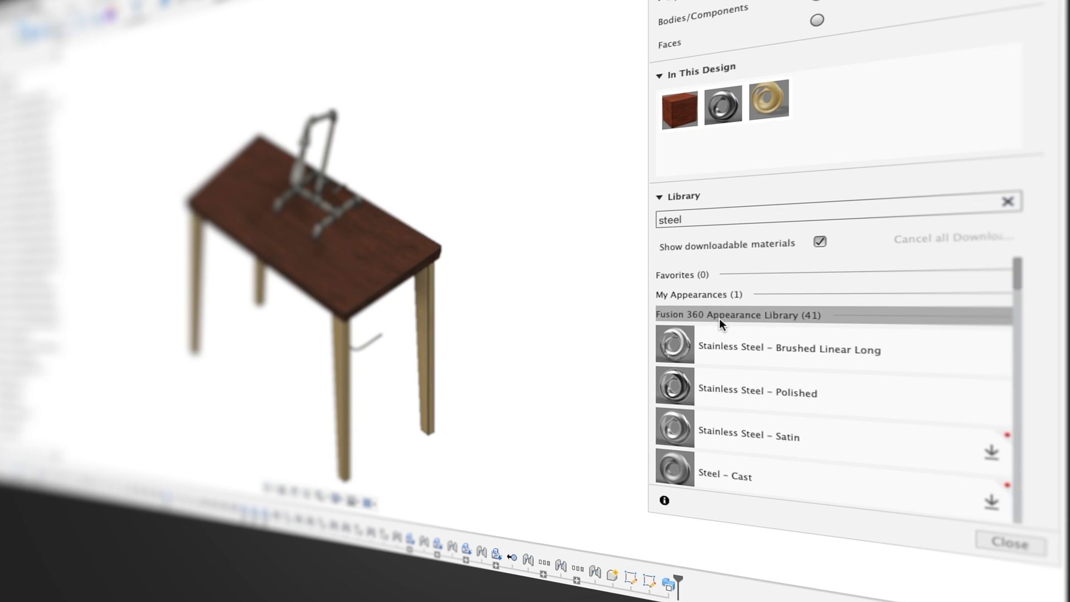
{"action": "scroll", "scroll_direction": "down", "scroll_amount": 3}
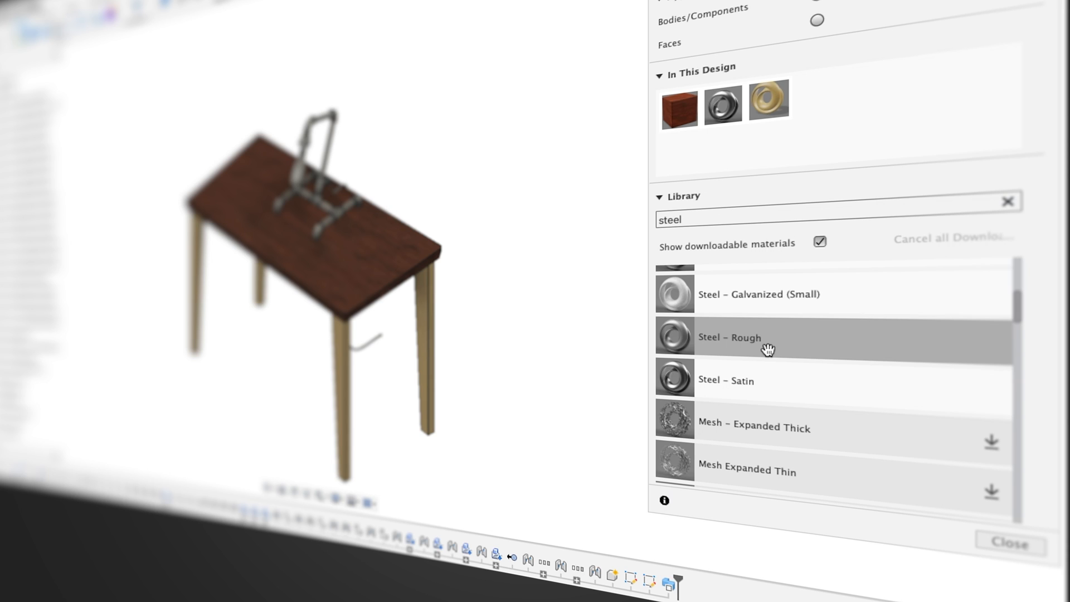
{"action": "left_click", "coordinate": [764, 347]}
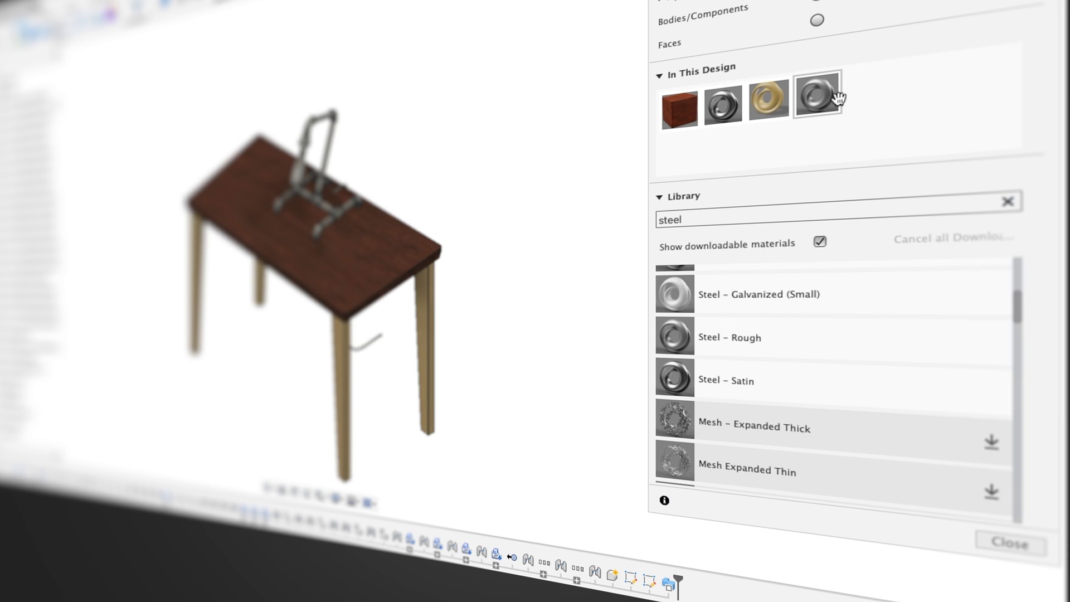
{"action": "mouse_move", "coordinate": [815, 99]}
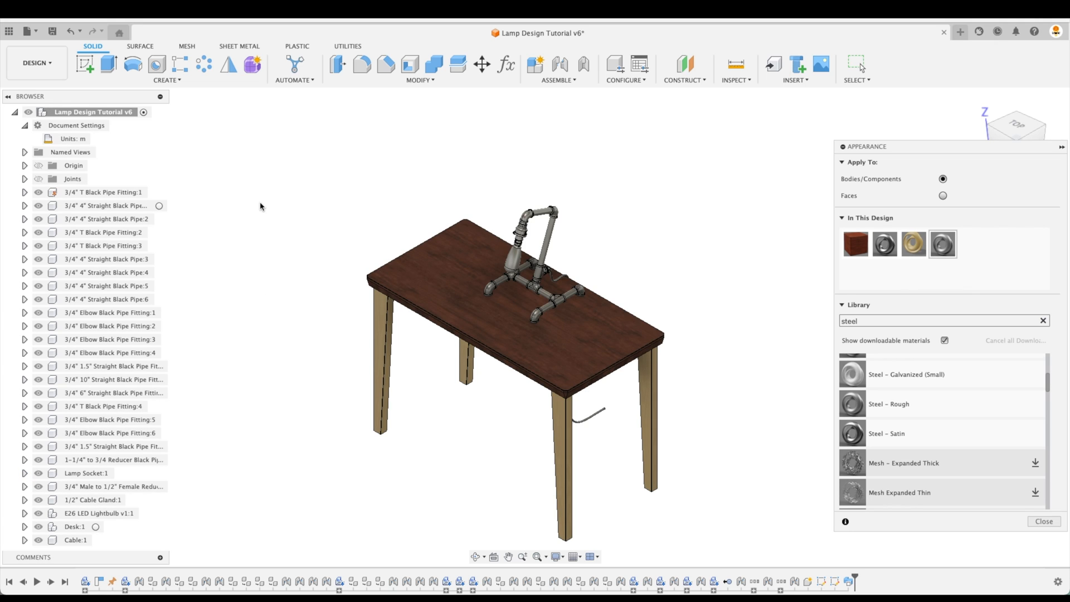
{"action": "mouse_move", "coordinate": [143, 193]}
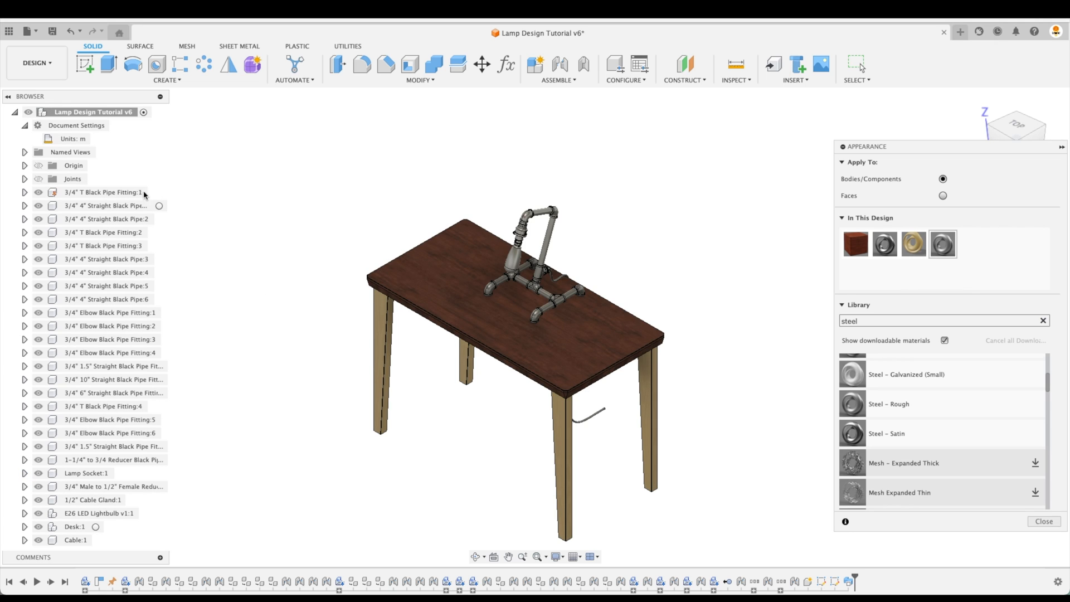
{"action": "left_click", "coordinate": [104, 192]}
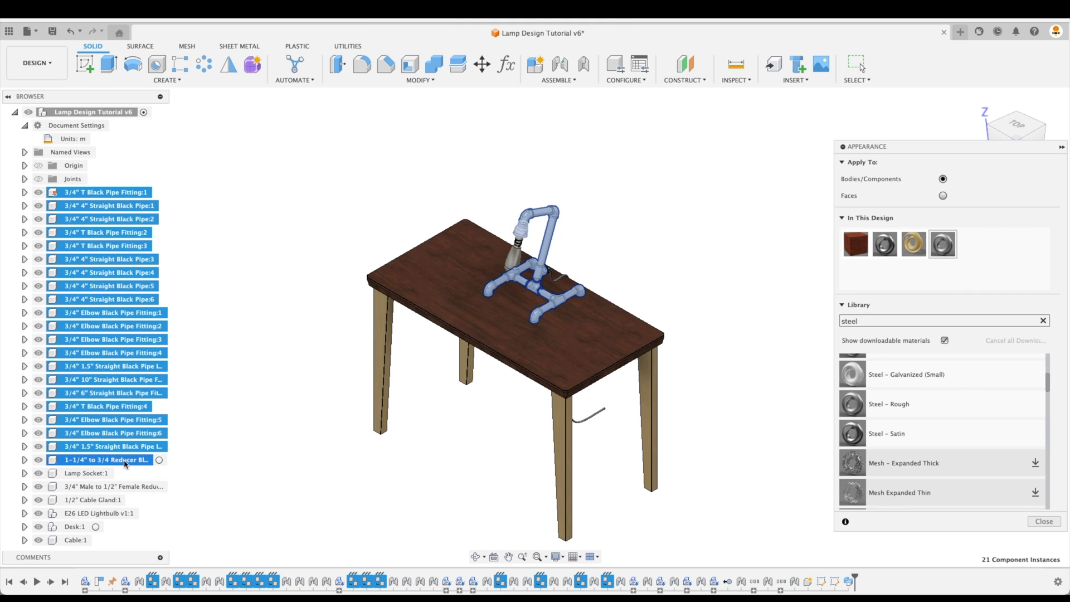
{"action": "mouse_move", "coordinate": [119, 486]}
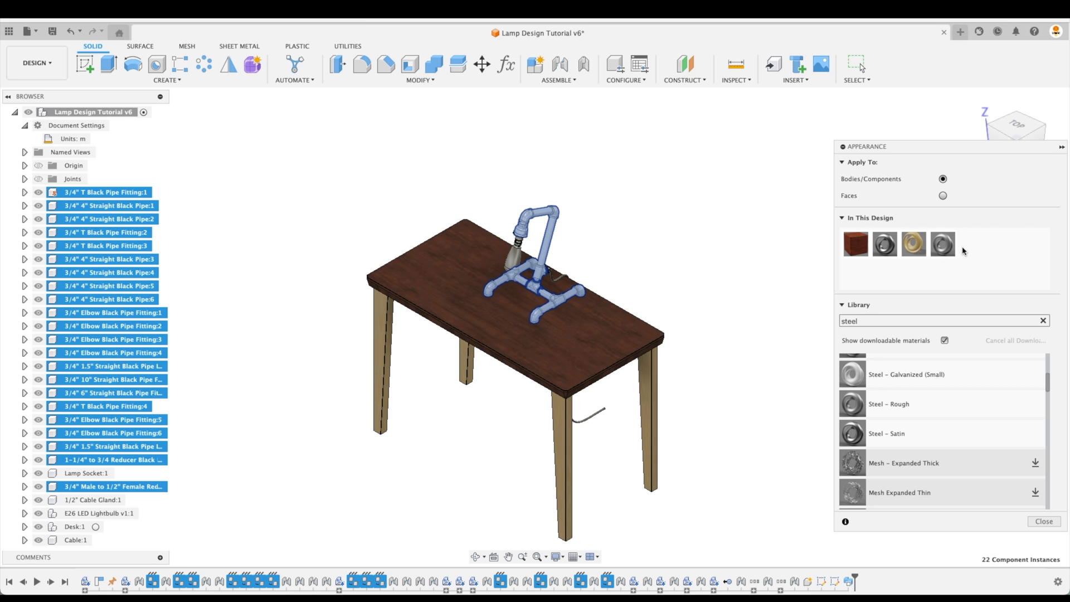
{"action": "left_click", "coordinate": [942, 244]}
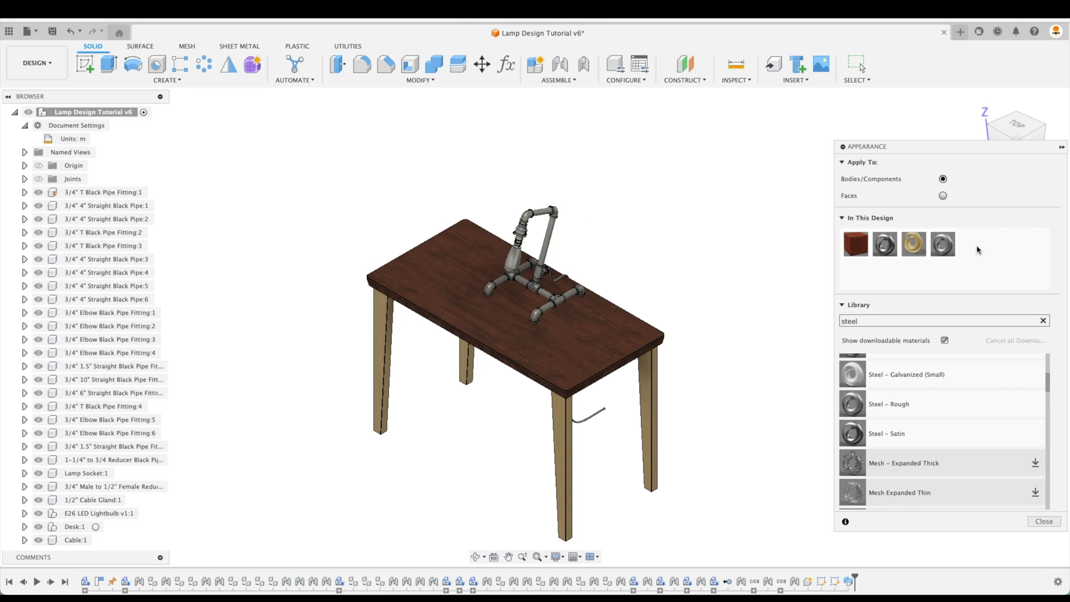
{"action": "mouse_move", "coordinate": [942, 244]}
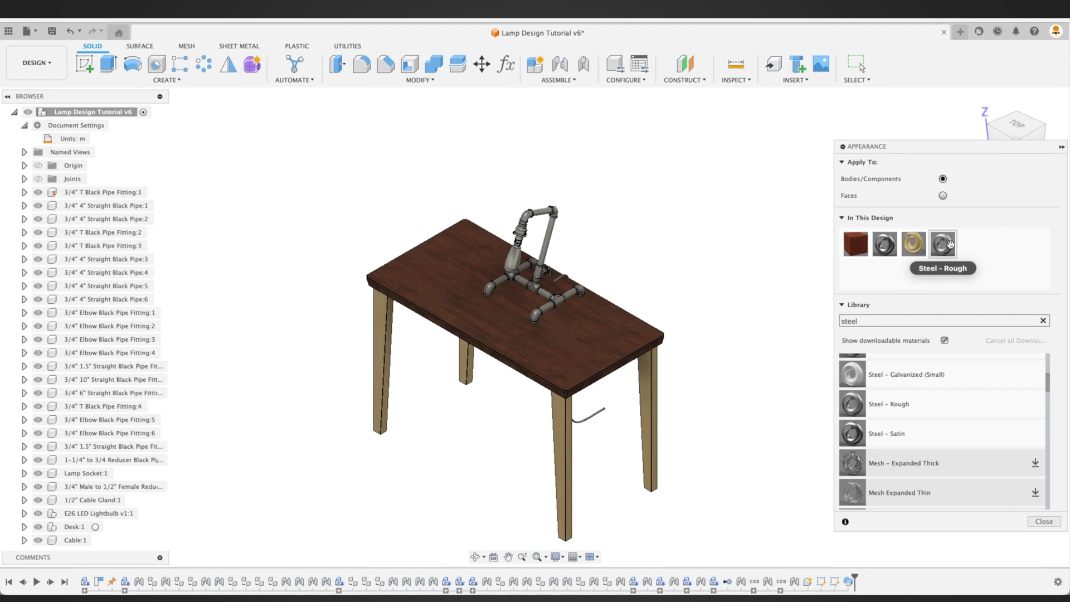
Step: Set the Steel – Rough appearance colour to RGB 100, 100, 100
{"action": "right_click", "coordinate": [942, 243]}
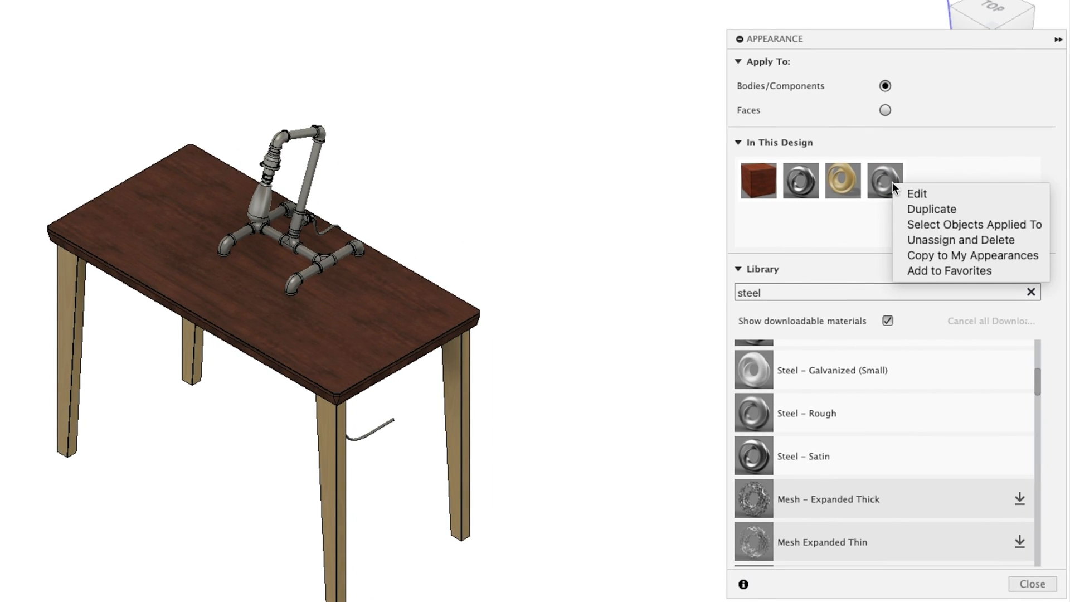
{"action": "mouse_move", "coordinate": [915, 194]}
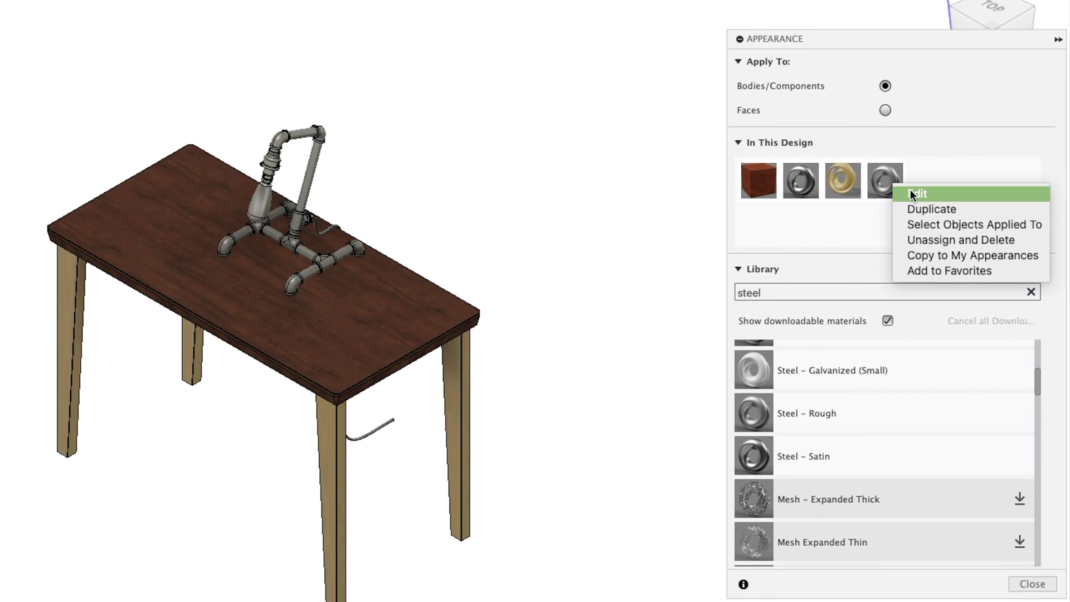
{"action": "left_click", "coordinate": [916, 194]}
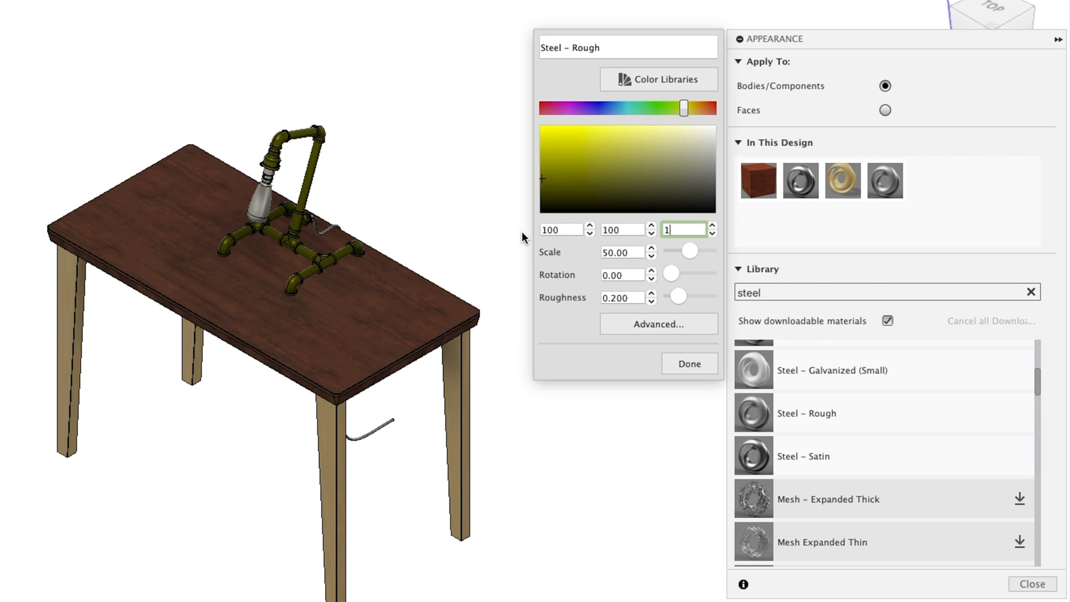
{"action": "type", "text": "100"}
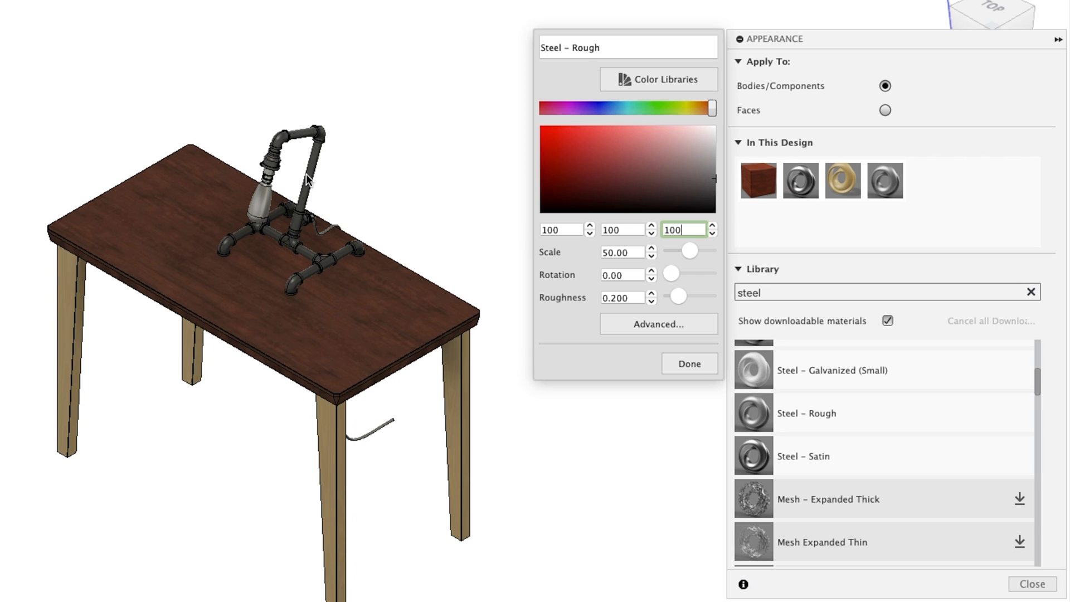
{"action": "left_click", "coordinate": [687, 363]}
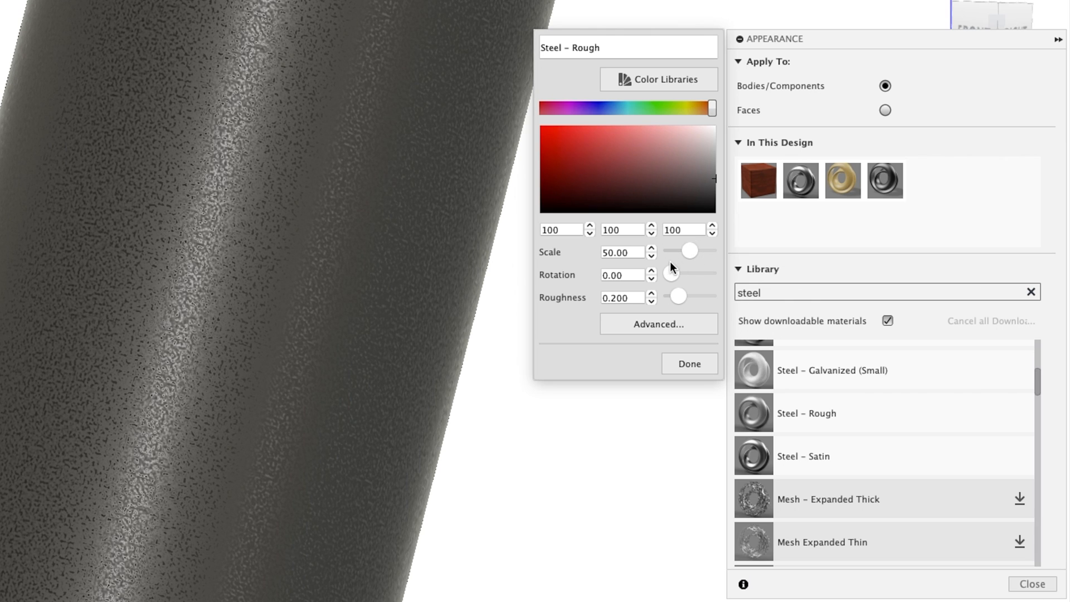
{"action": "left_click", "coordinate": [687, 362]}
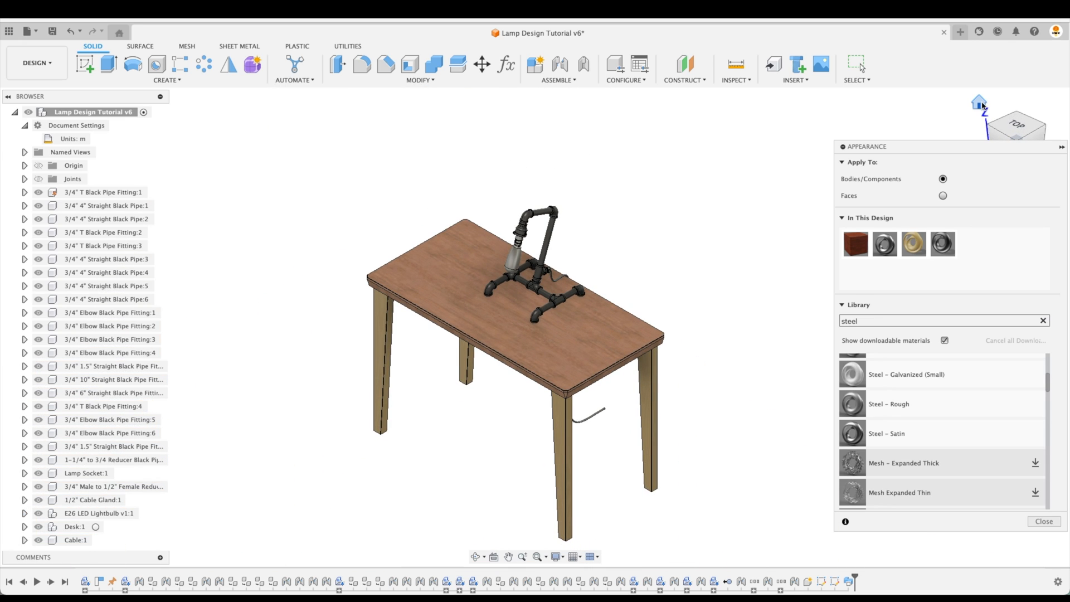
Step: Browse plastic finishes, then apply Brass - Polished to Lamp Socket:1
{"action": "left_click", "coordinate": [942, 321]}
{"action": "type", "text": "plastic"}
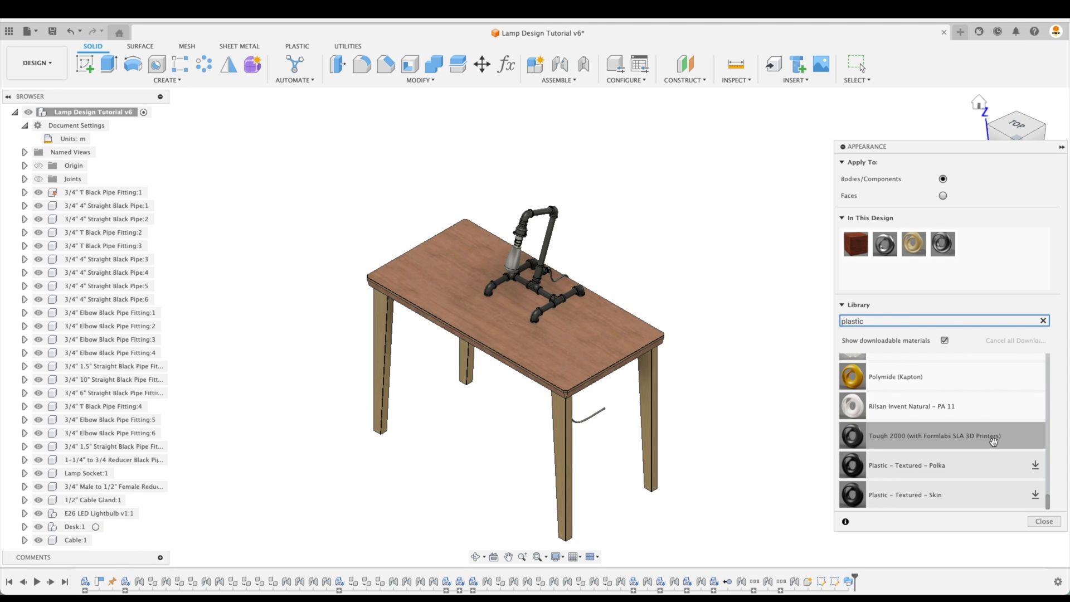
{"action": "scroll", "scroll_direction": "down", "scroll_amount": 3}
{"action": "type", "text": "brass"}
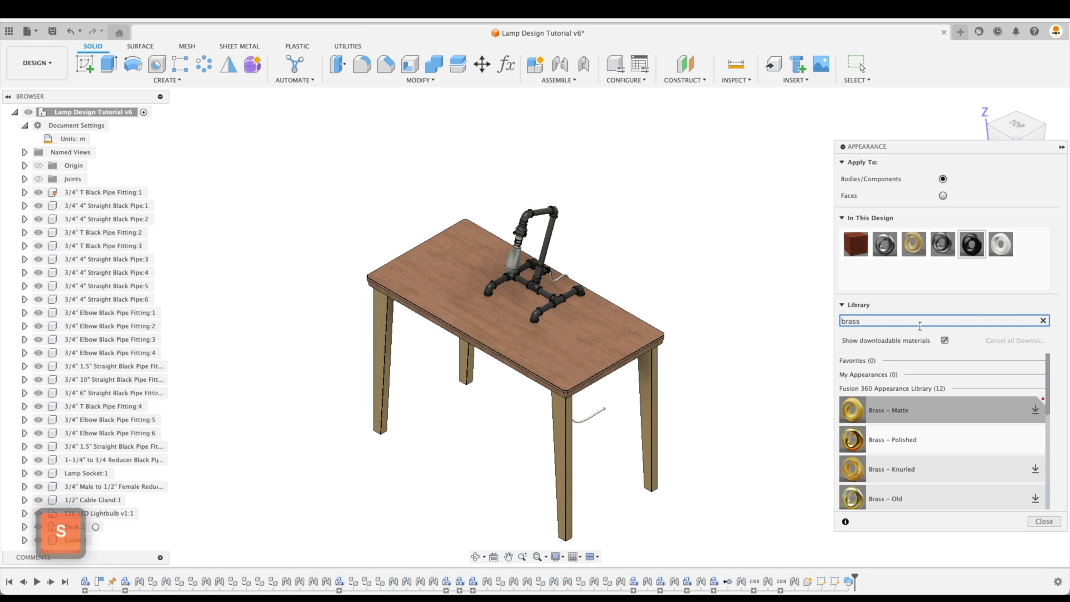
{"action": "mouse_move", "coordinate": [915, 439]}
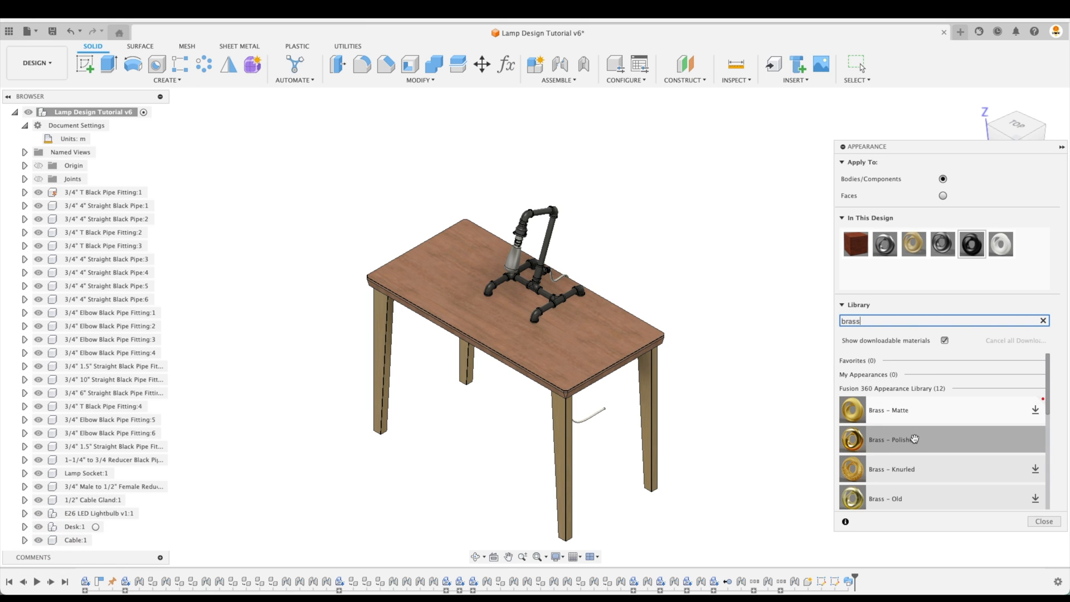
{"action": "left_click", "coordinate": [85, 473]}
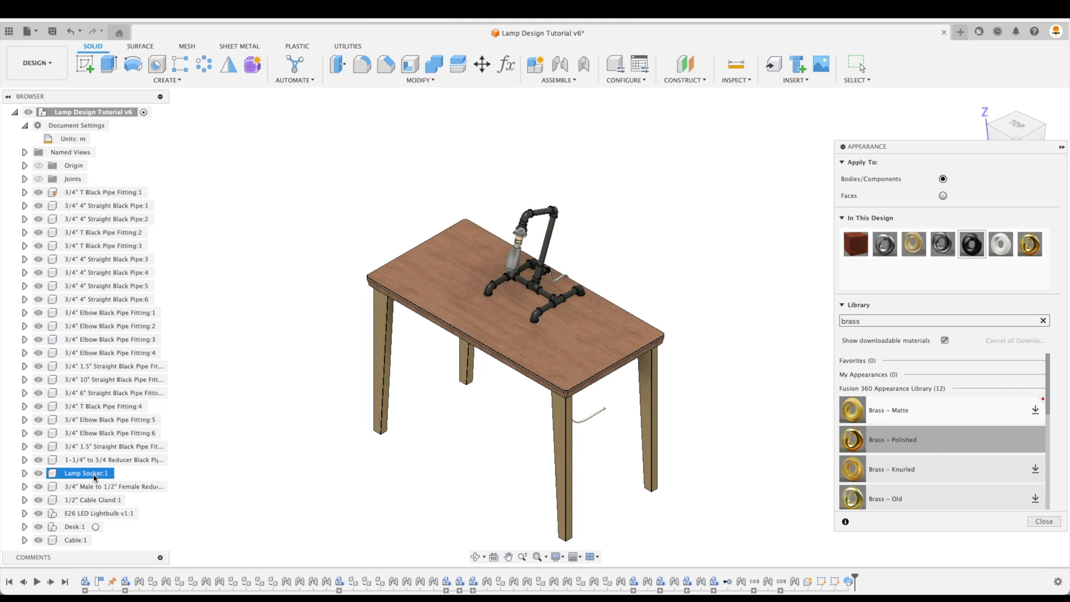
{"action": "left_click", "coordinate": [1042, 520]}
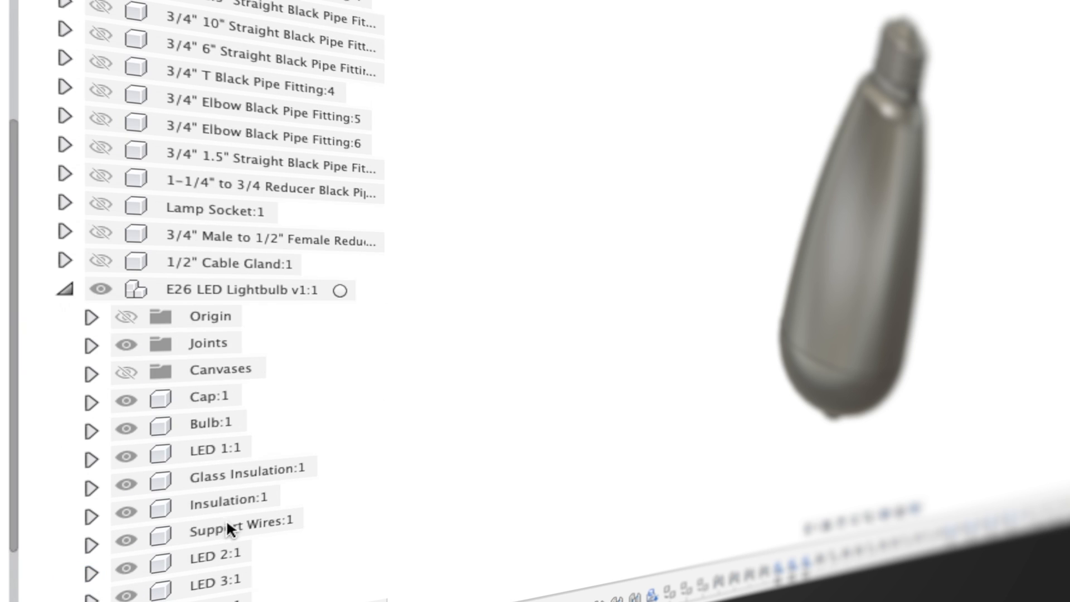
Step: Search the library for 'glass' and apply Glass (Clear) to the bulb shell
{"action": "scroll", "scroll_direction": "down", "scroll_amount": 3}
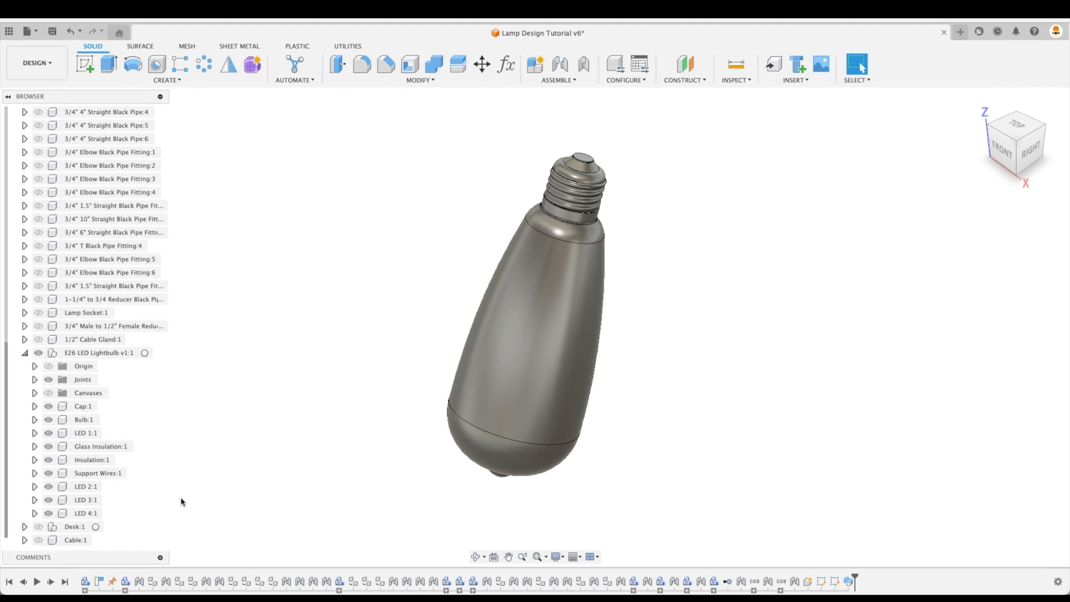
{"action": "key", "text": "a"}
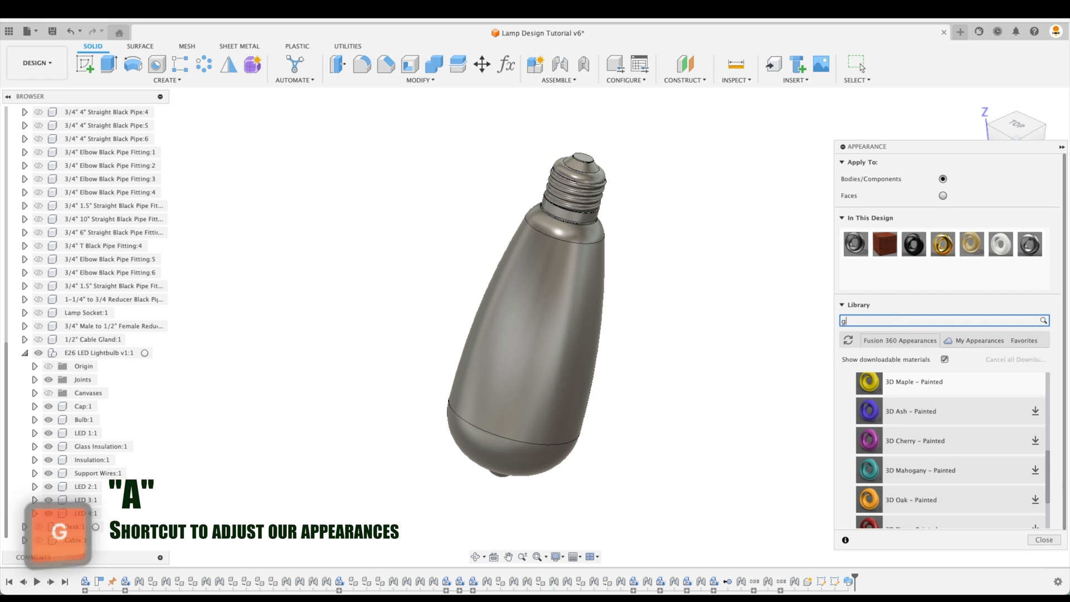
{"action": "type", "text": "lass"}
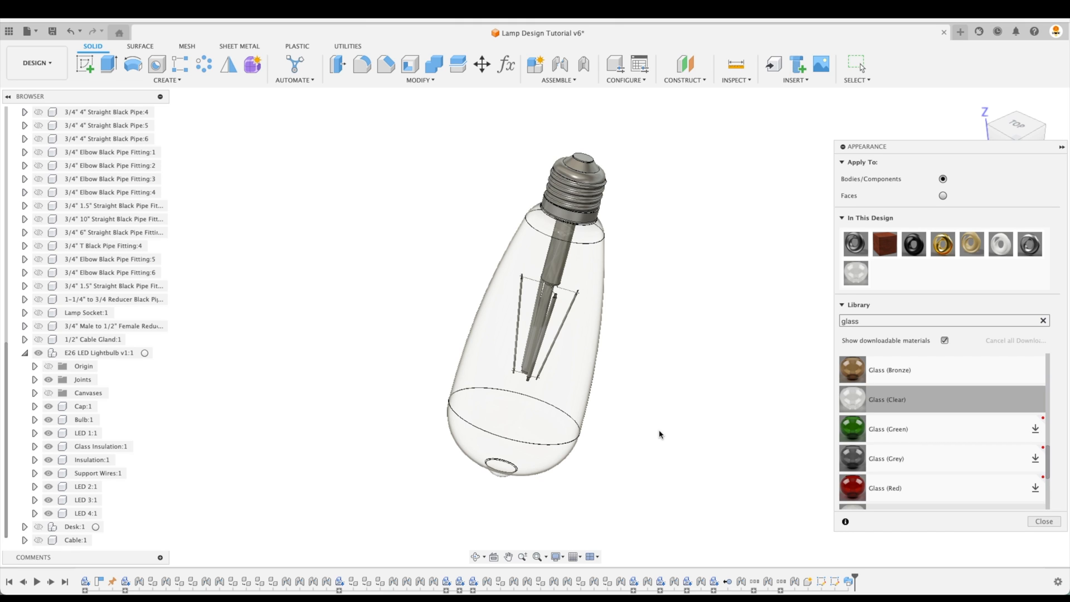
{"action": "left_click", "coordinate": [1042, 321]}
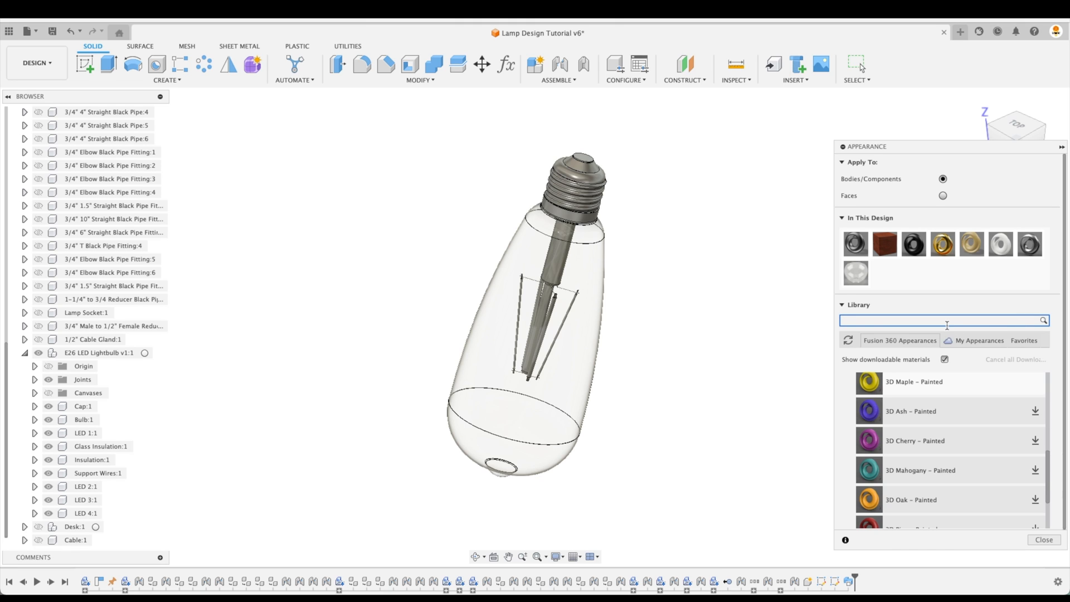
Step: Apply Nickel - Polished to the bulb's screw cap
{"action": "type", "text": "nick"}
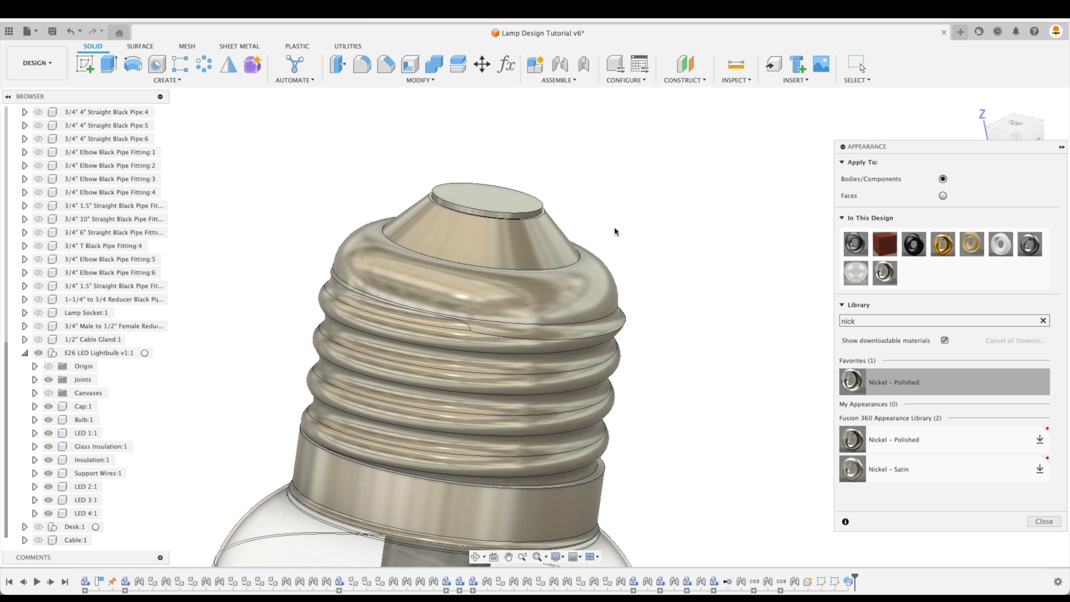
{"action": "left_click", "coordinate": [942, 321]}
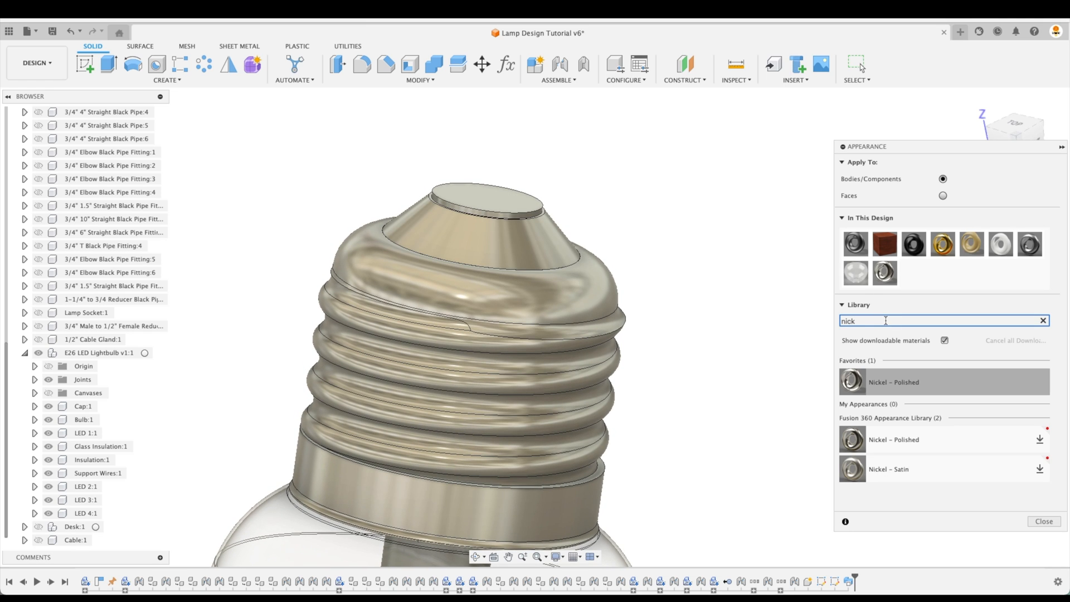
{"action": "left_click", "coordinate": [1041, 321]}
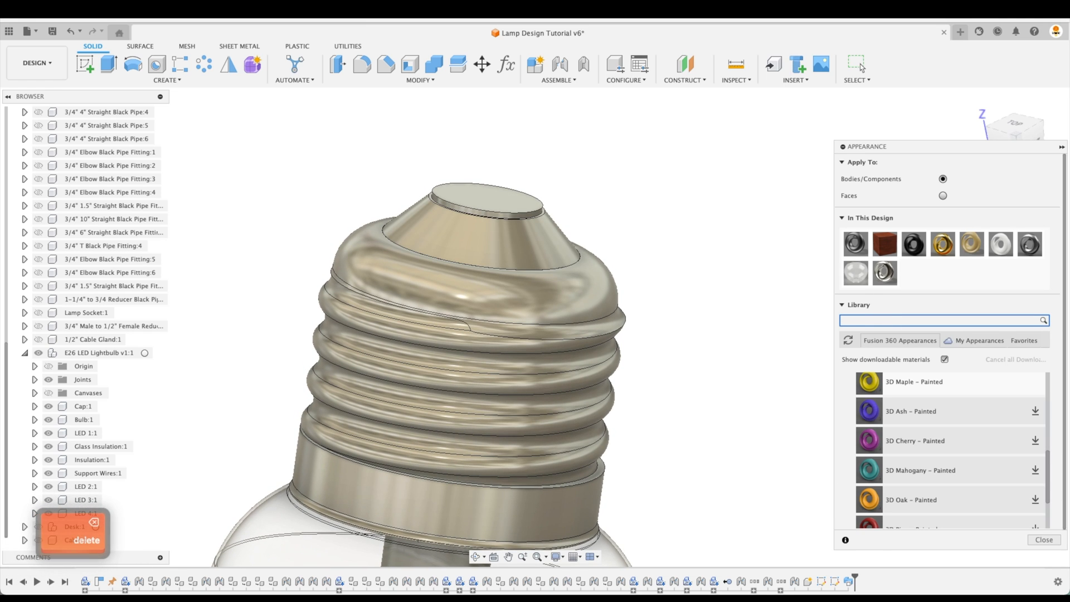
Step: Apply Plastic - Glossy (Black) to the cap's tip face only, then return Home
{"action": "type", "text": "plastic"}
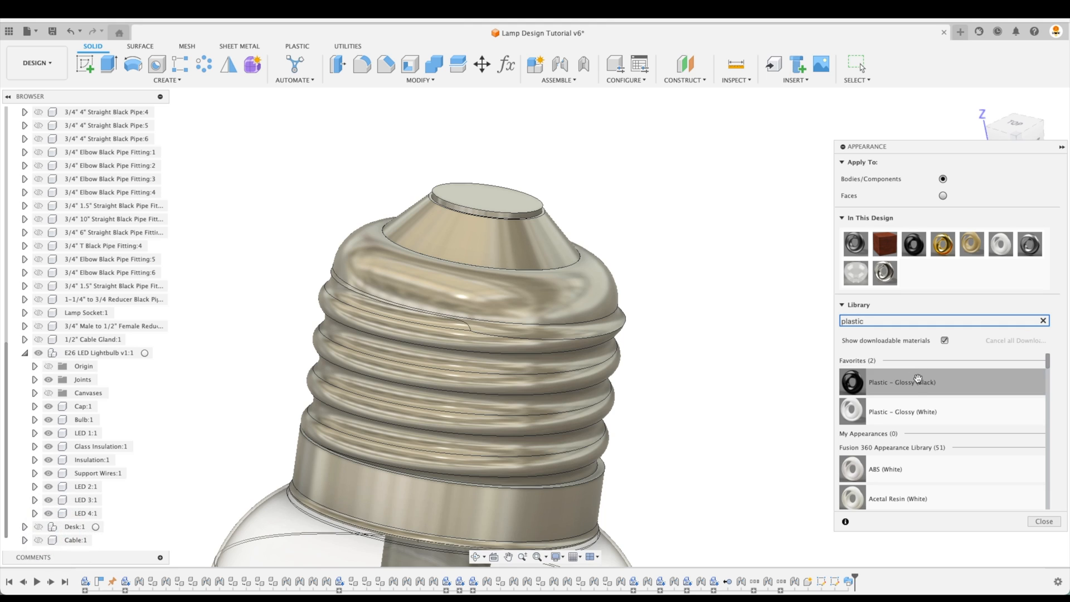
{"action": "mouse_move", "coordinate": [863, 202]}
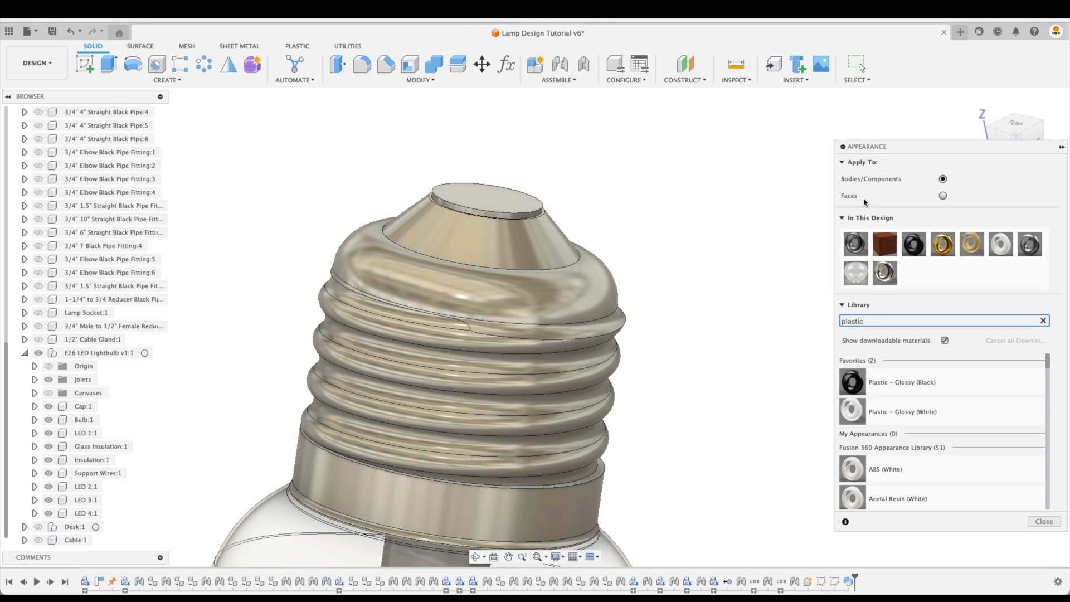
{"action": "left_click", "coordinate": [942, 195]}
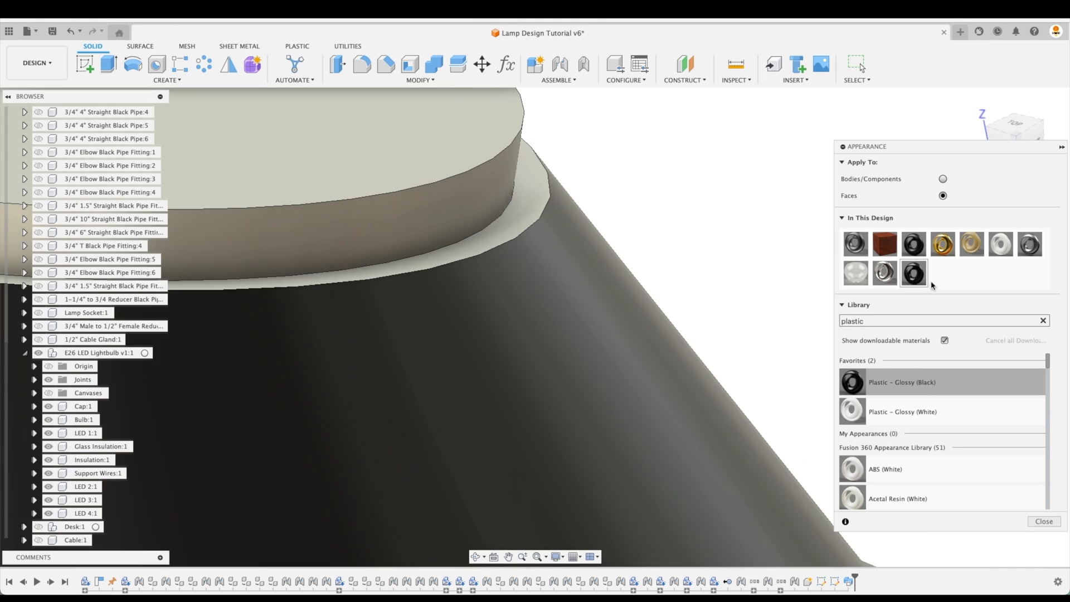
{"action": "left_click", "coordinate": [978, 101]}
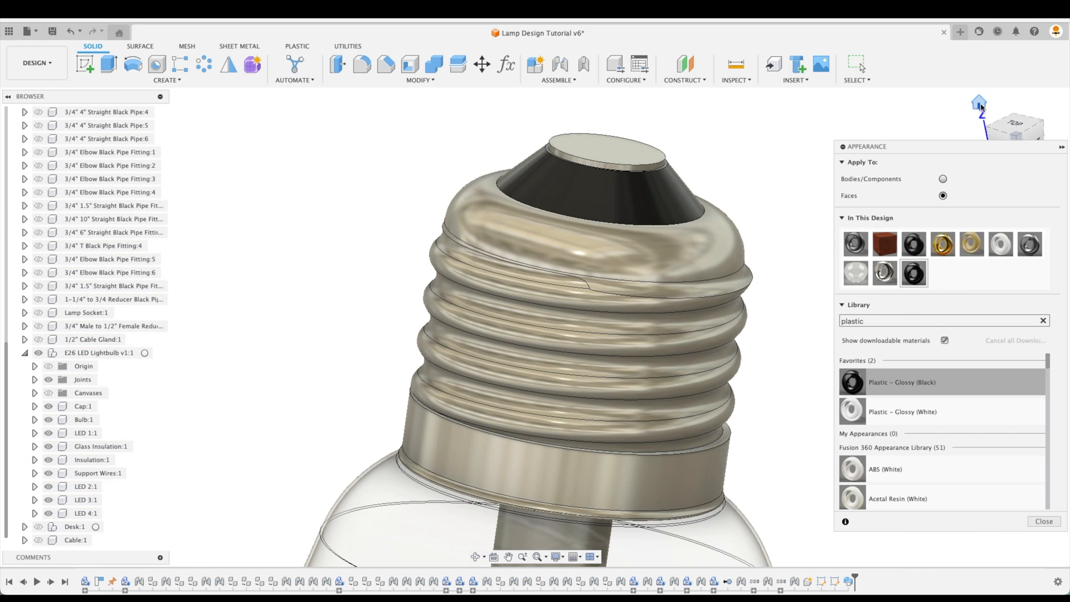
{"action": "left_click", "coordinate": [978, 102]}
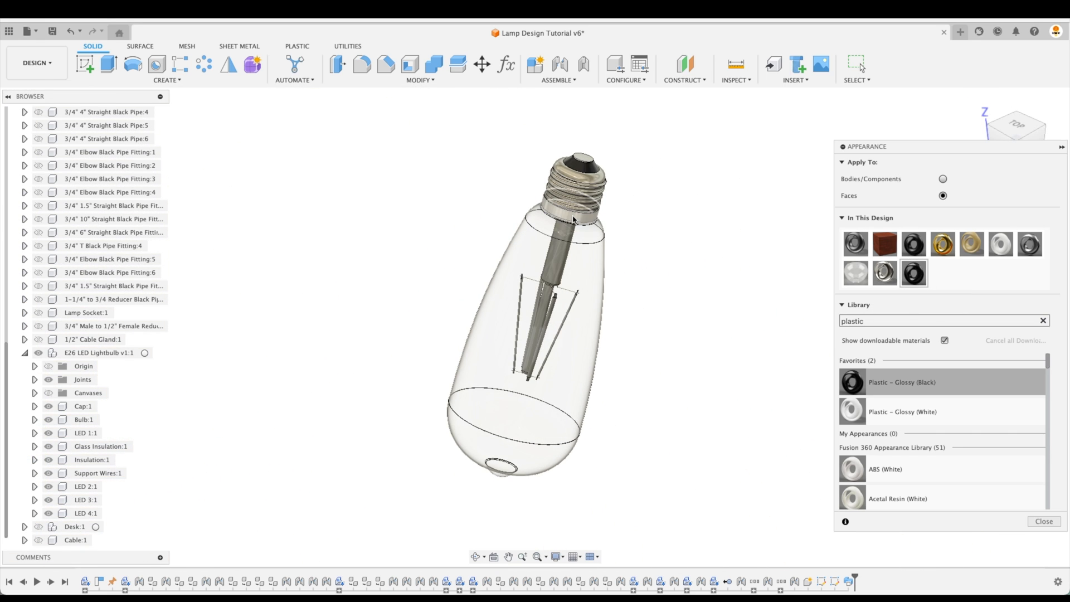
Step: Isolate Insulation:1 and give it Plastic - Glossy (White)
{"action": "left_click", "coordinate": [91, 459]}
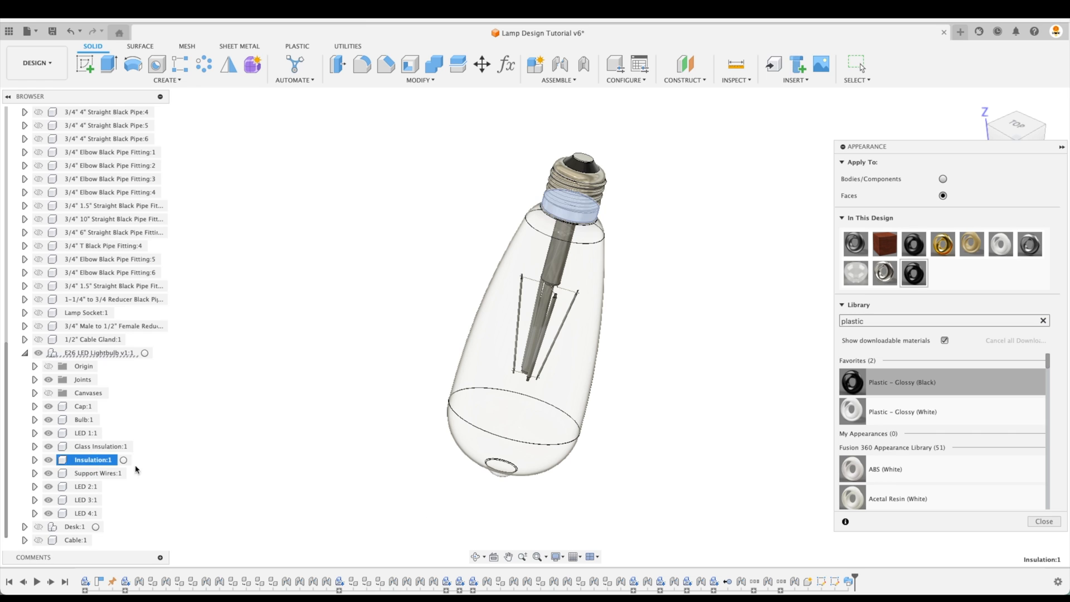
{"action": "right_click", "coordinate": [90, 459]}
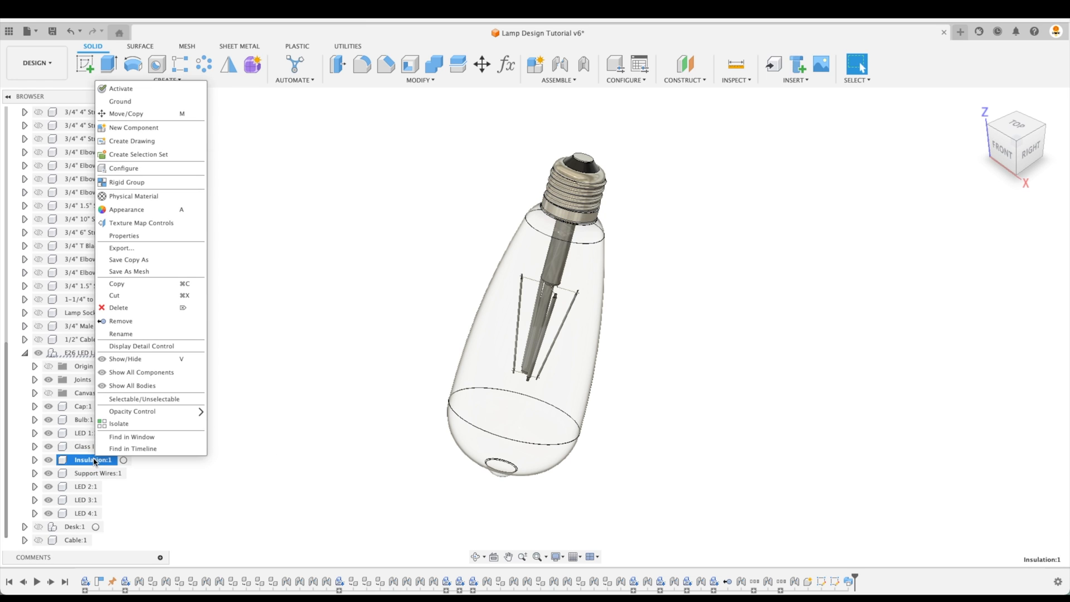
{"action": "left_click", "coordinate": [118, 423]}
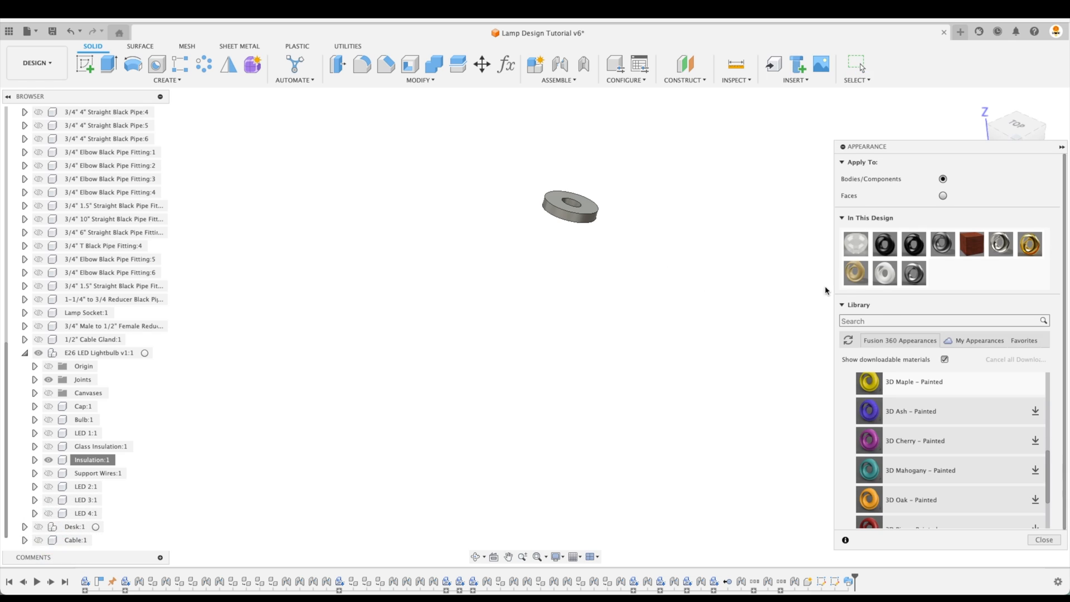
{"action": "type", "text": "white"}
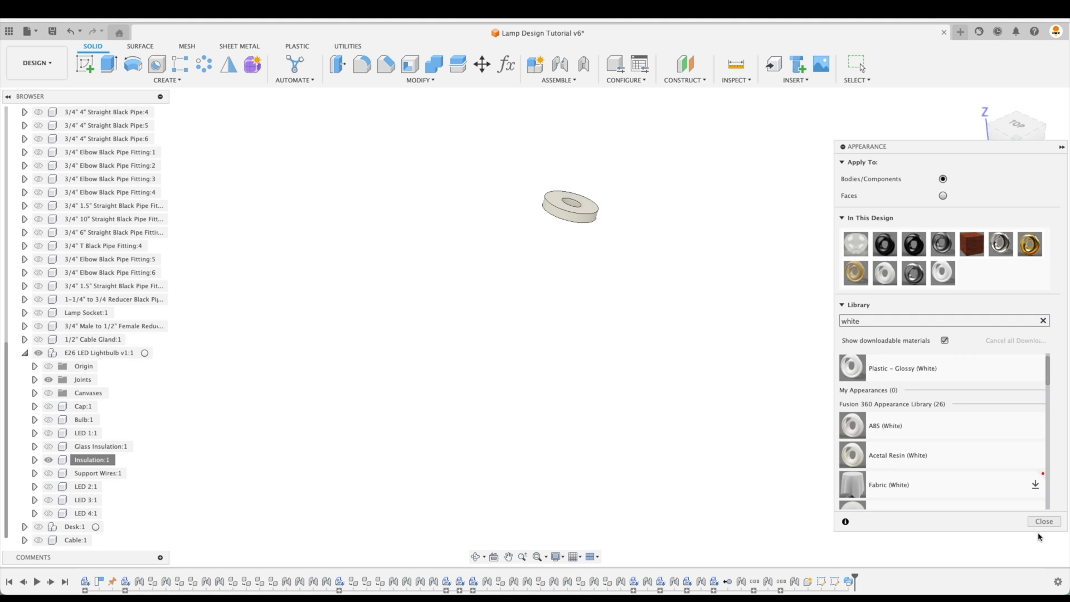
{"action": "right_click", "coordinate": [92, 460]}
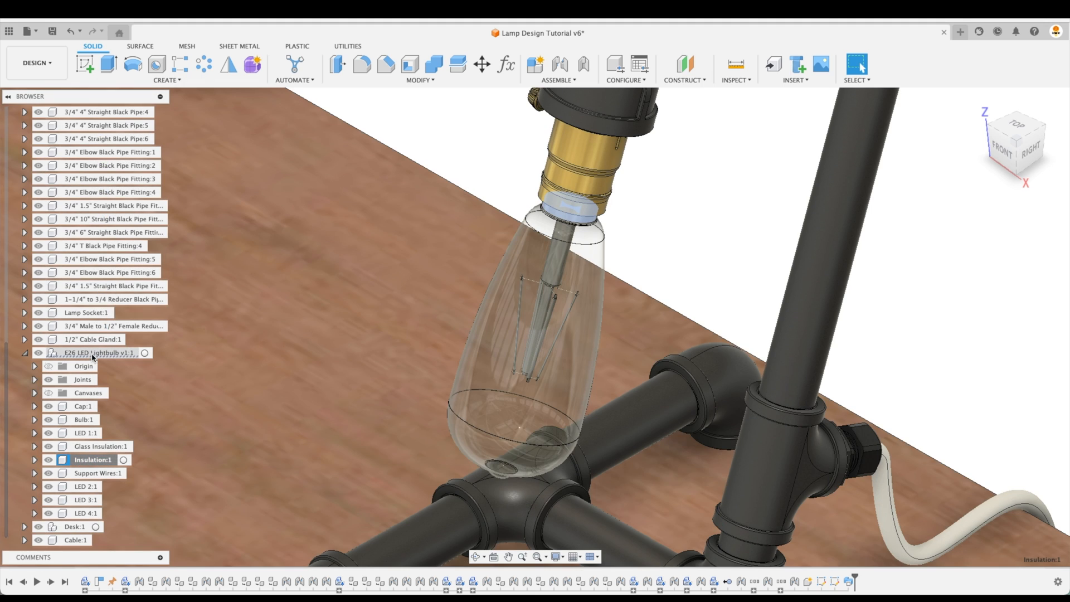
Step: Isolate the E26 LED Lightbulb component
{"action": "right_click", "coordinate": [95, 352]}
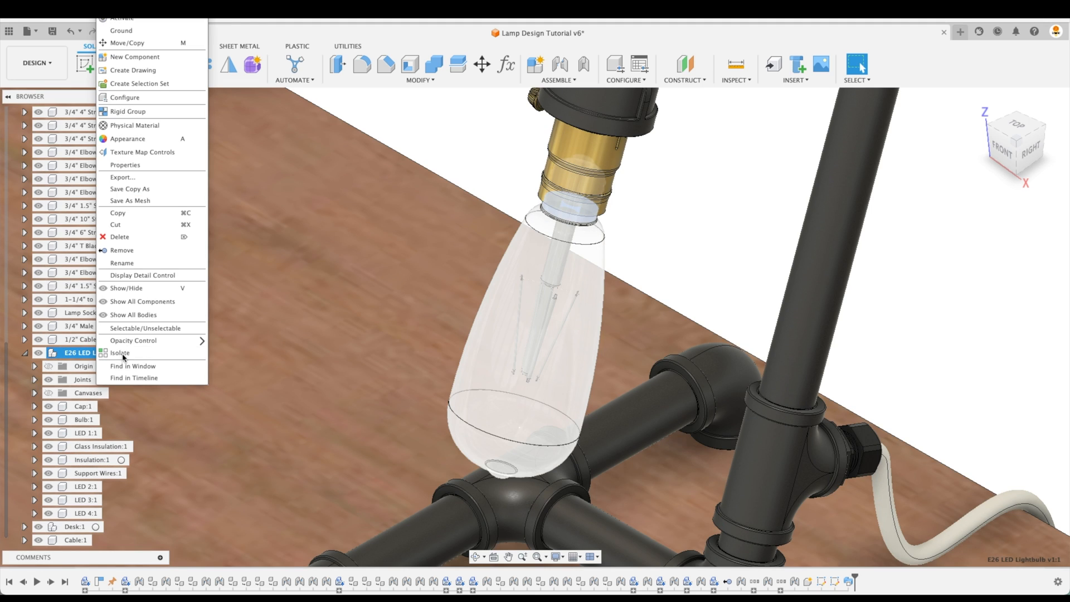
{"action": "left_click", "coordinate": [120, 353]}
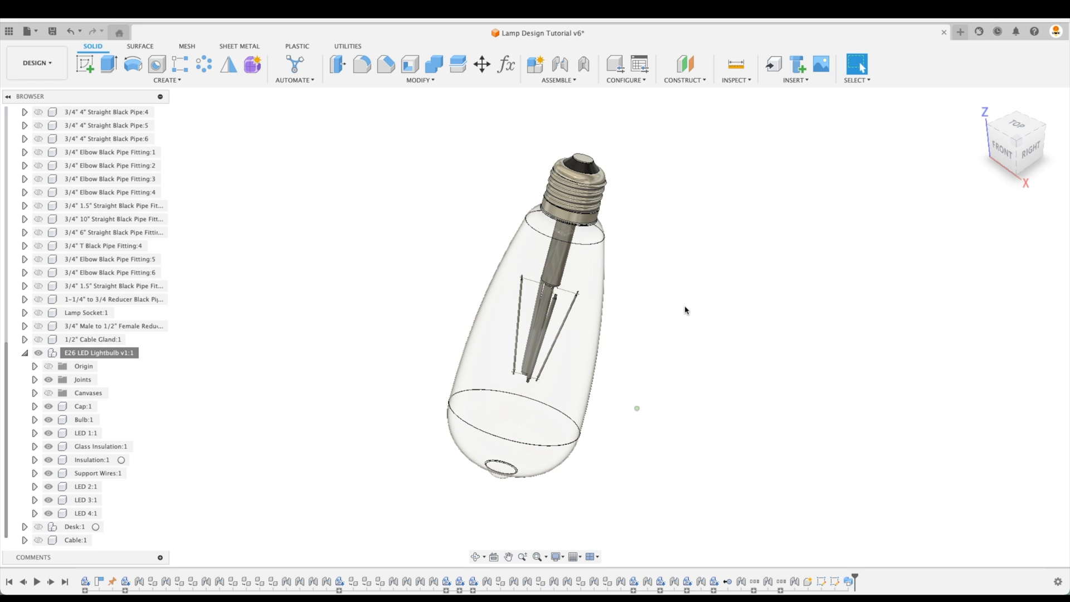
{"action": "scroll", "scroll_direction": "up", "scroll_amount": 3}
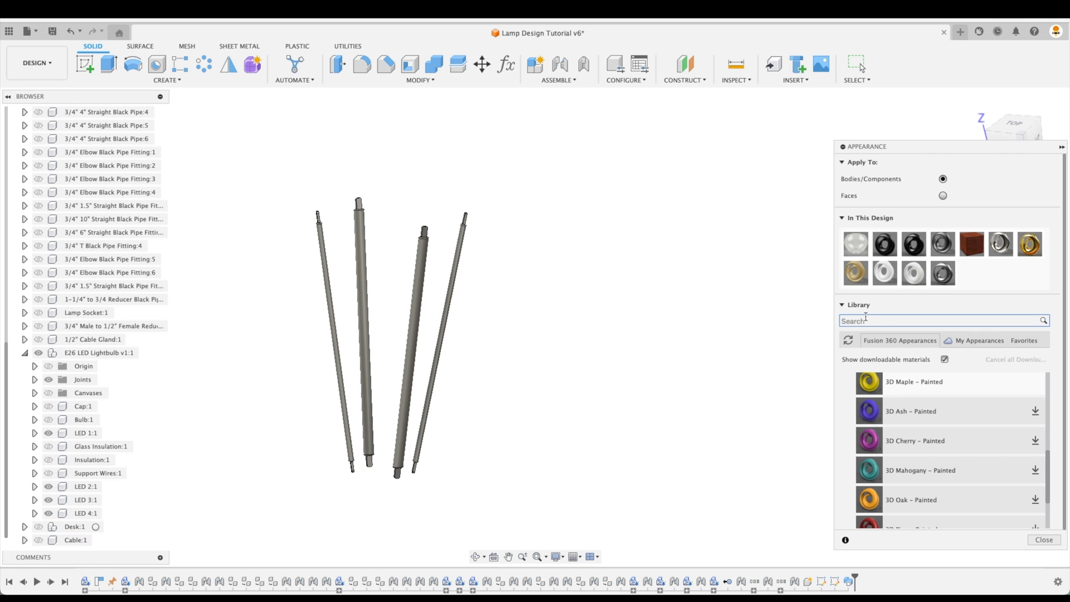
Step: Select LED 1:1 through LED 4:1 and apply LED (Red) from the 'led' search
{"action": "type", "text": "led"}
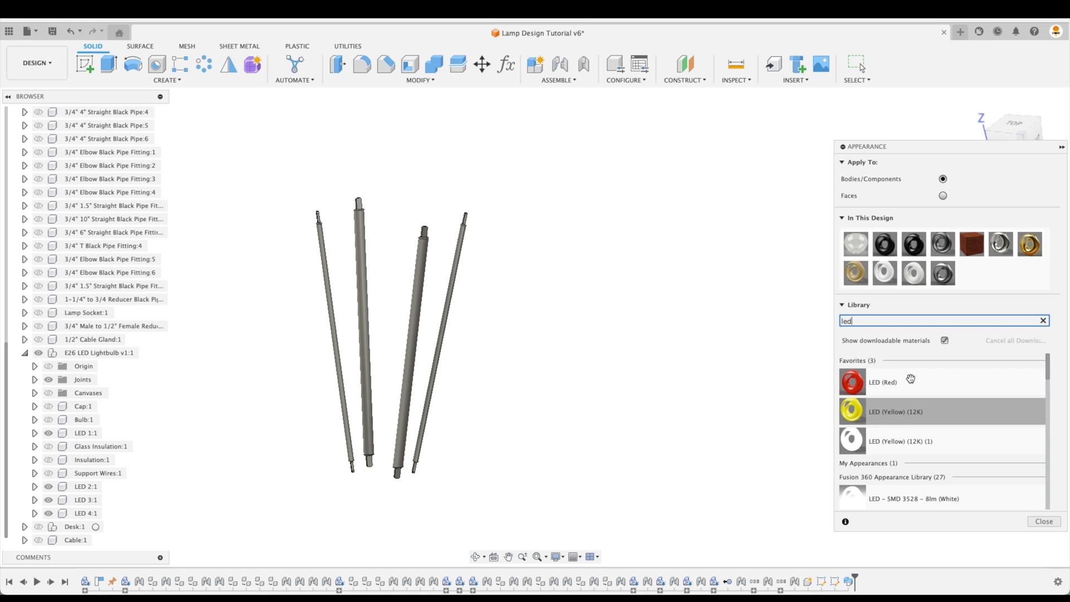
{"action": "scroll", "scroll_direction": "down", "scroll_amount": 3}
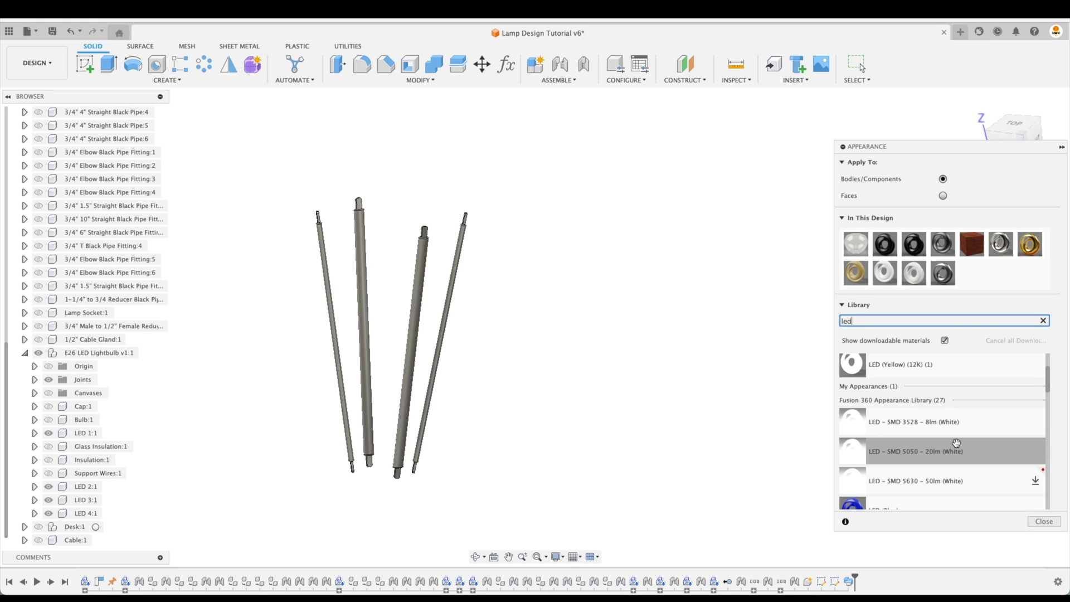
{"action": "scroll", "scroll_direction": "down", "scroll_amount": 3}
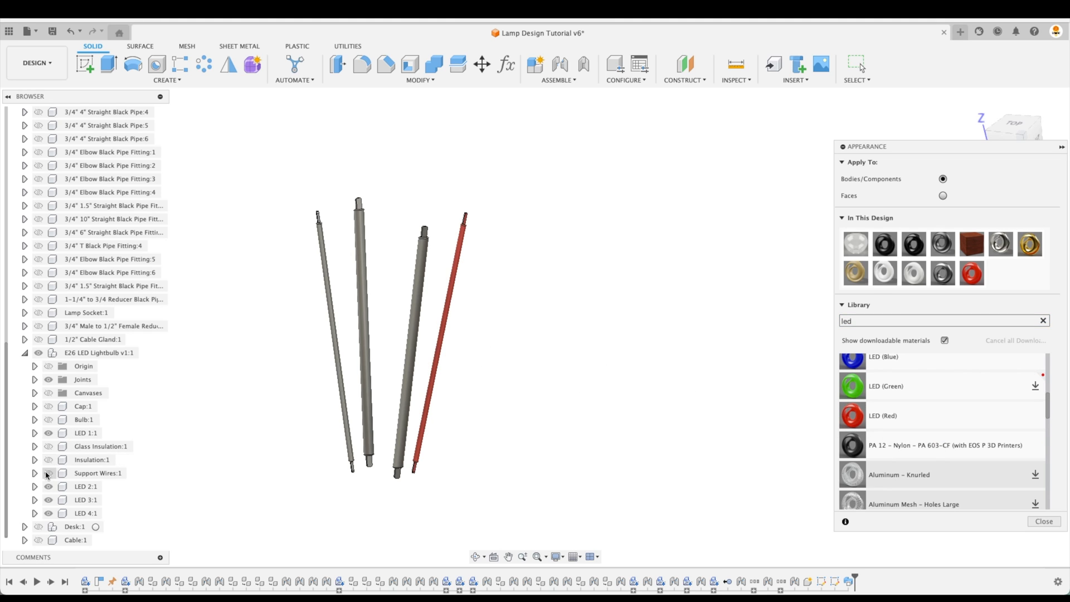
{"action": "left_click", "coordinate": [85, 432]}
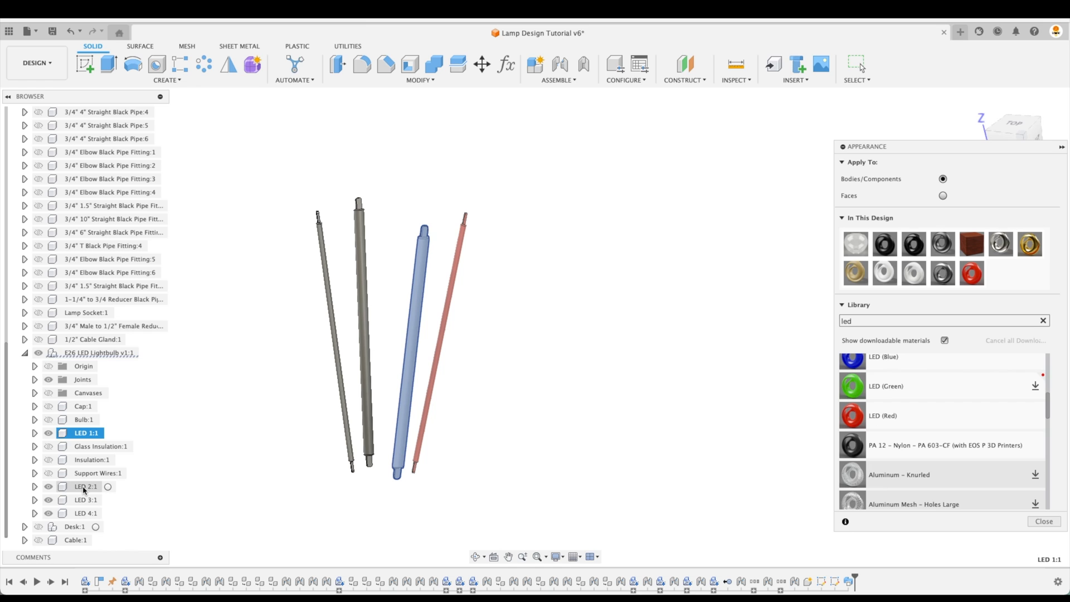
{"action": "left_click", "coordinate": [85, 512]}
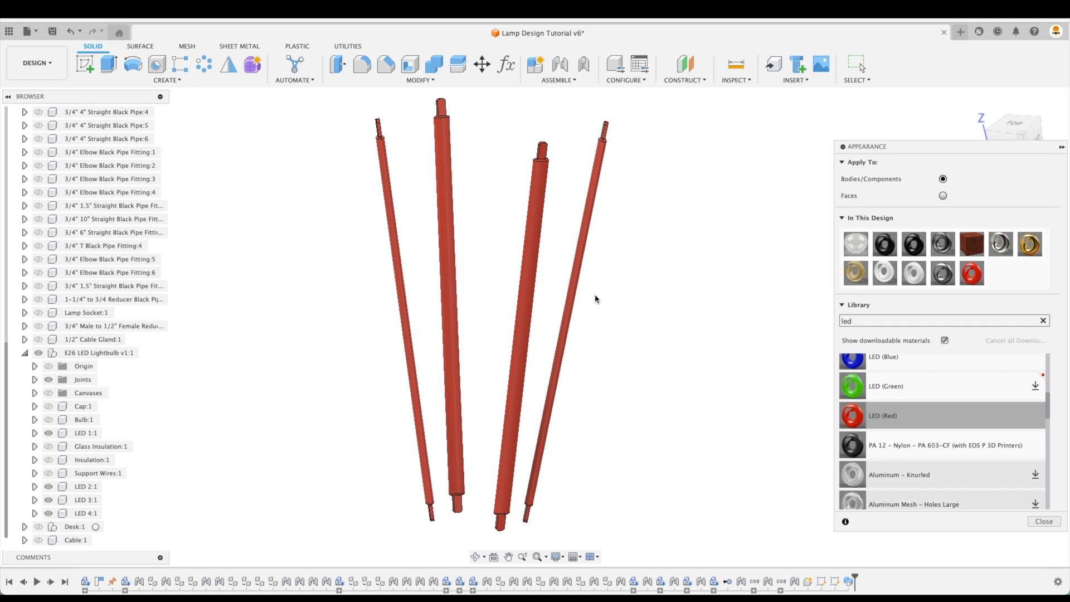
{"action": "mouse_move", "coordinate": [679, 343]}
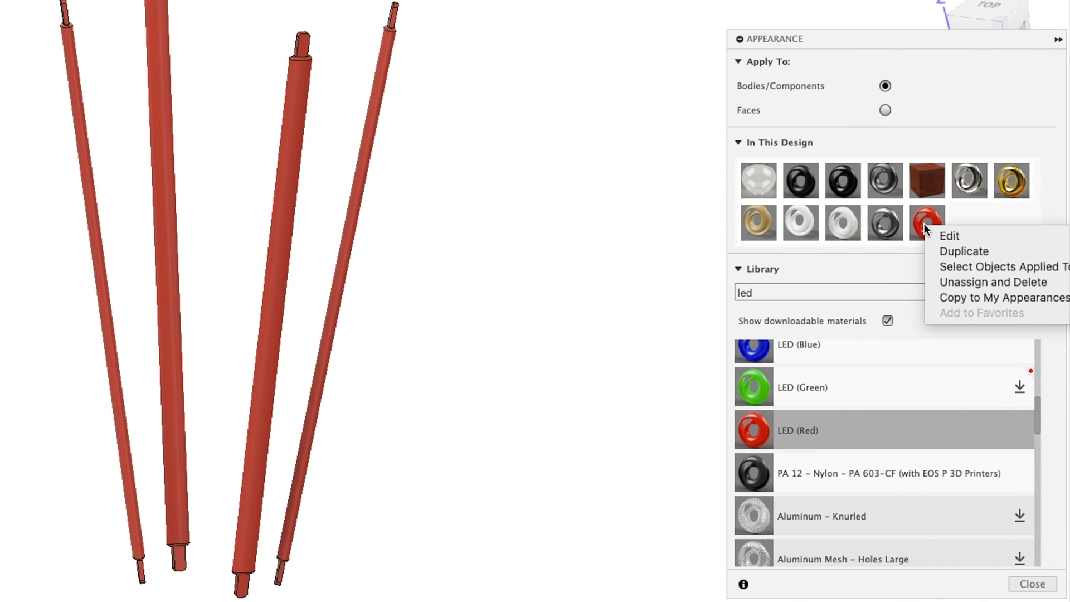
Step: Edit the red LED appearance: name LED (Yellow), RGB 255 236 63, luminance 12000
{"action": "left_click", "coordinate": [948, 235]}
{"action": "type", "text": "LED (Yellow)"}
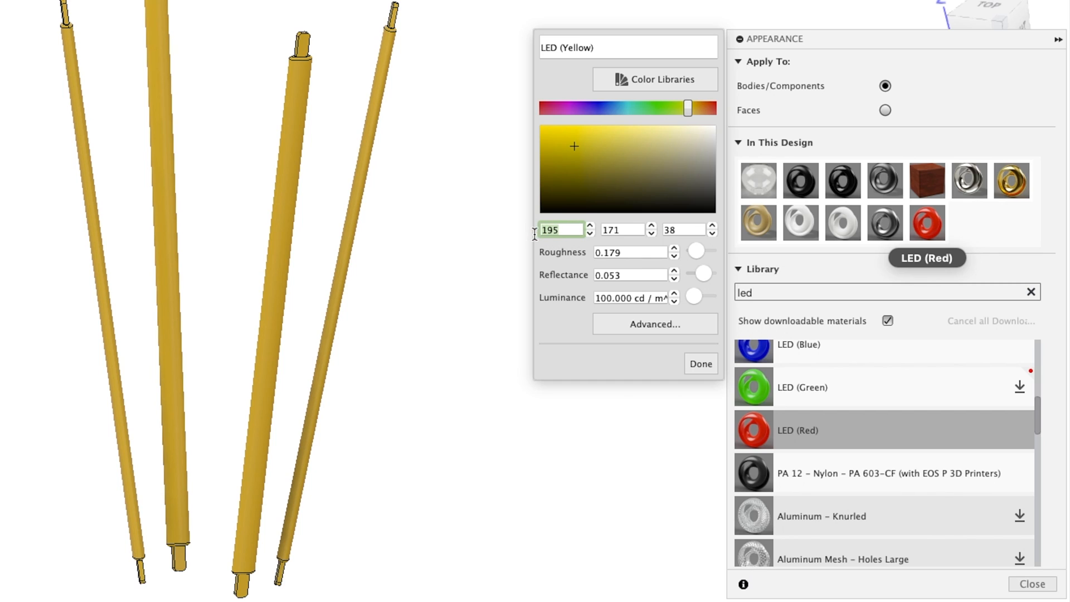
{"action": "mouse_move", "coordinate": [537, 237]}
{"action": "type", "text": "255"}
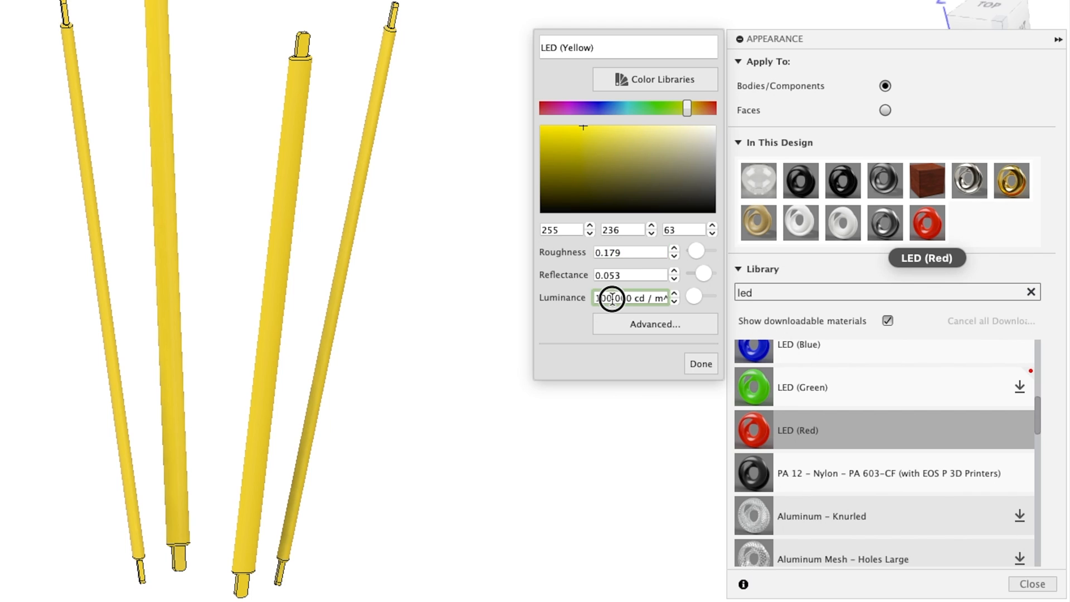
{"action": "triple_click", "coordinate": [630, 297]}
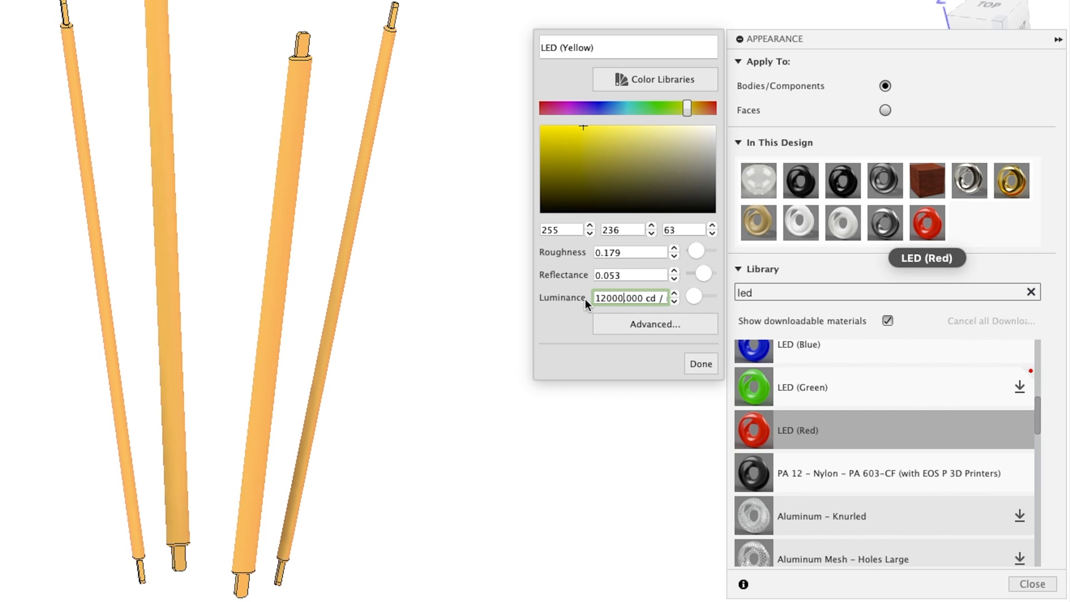
{"action": "mouse_move", "coordinate": [654, 324]}
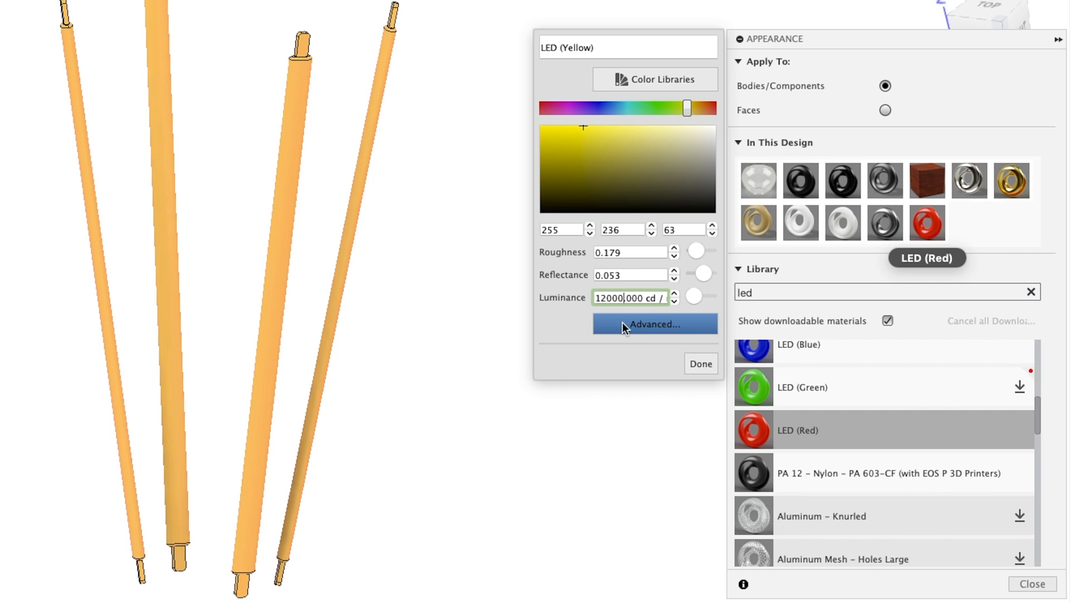
Step: Set LED (Yellow) emissivity filter colour to the base yellow 255 236 63 and confirm
{"action": "left_click", "coordinate": [654, 324]}
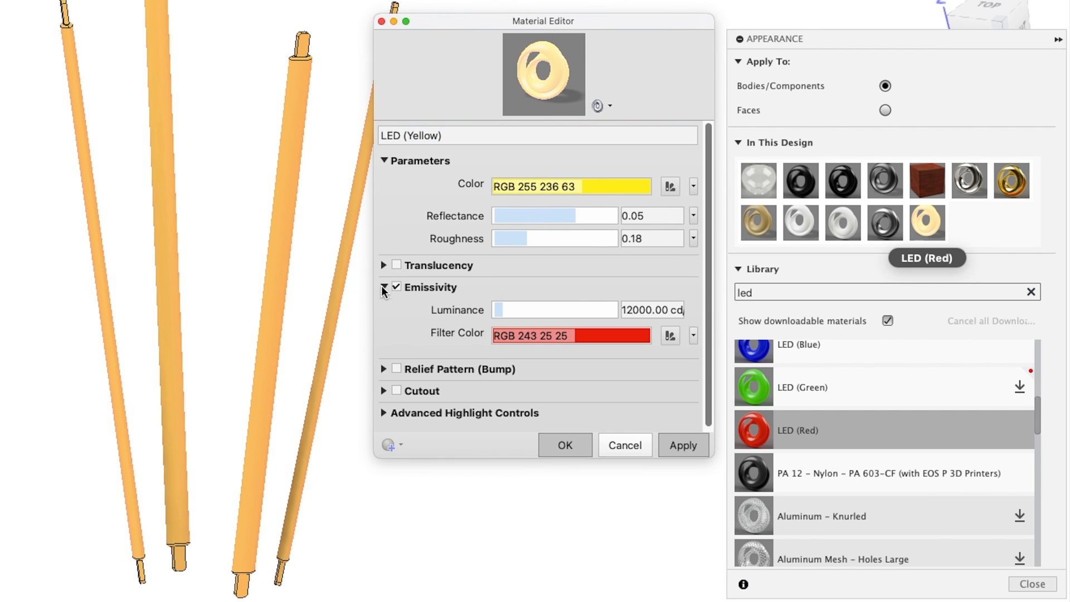
{"action": "left_click", "coordinate": [650, 309]}
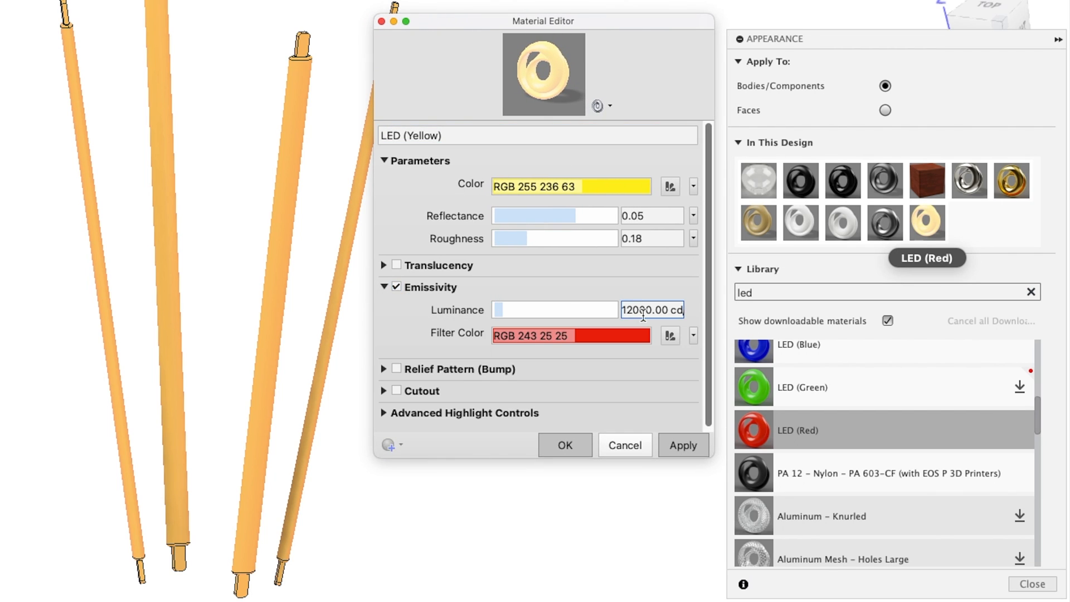
{"action": "mouse_move", "coordinate": [651, 310]}
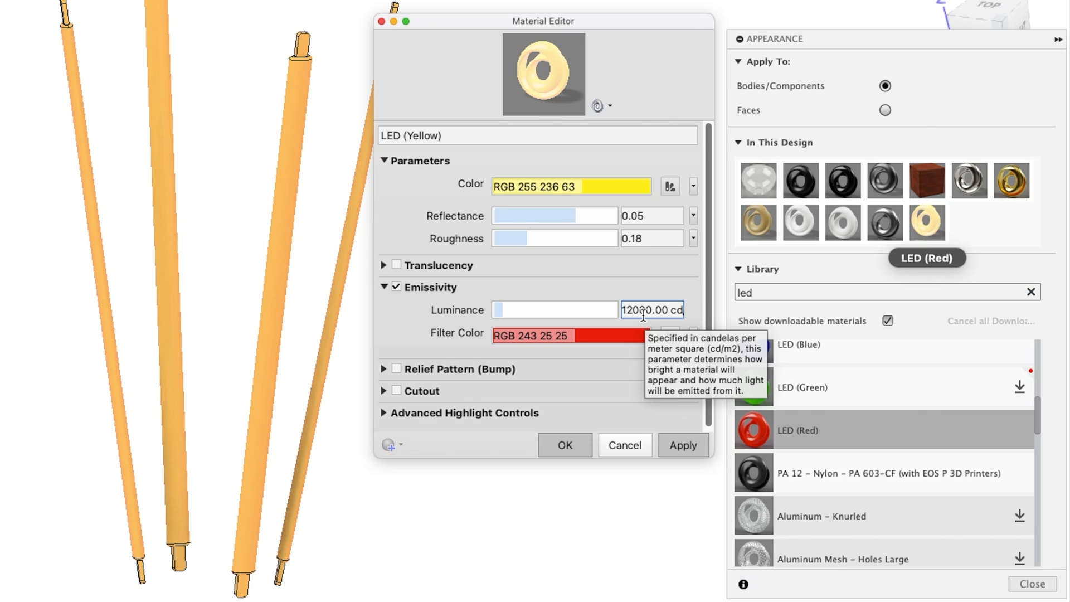
{"action": "mouse_move", "coordinate": [598, 201]}
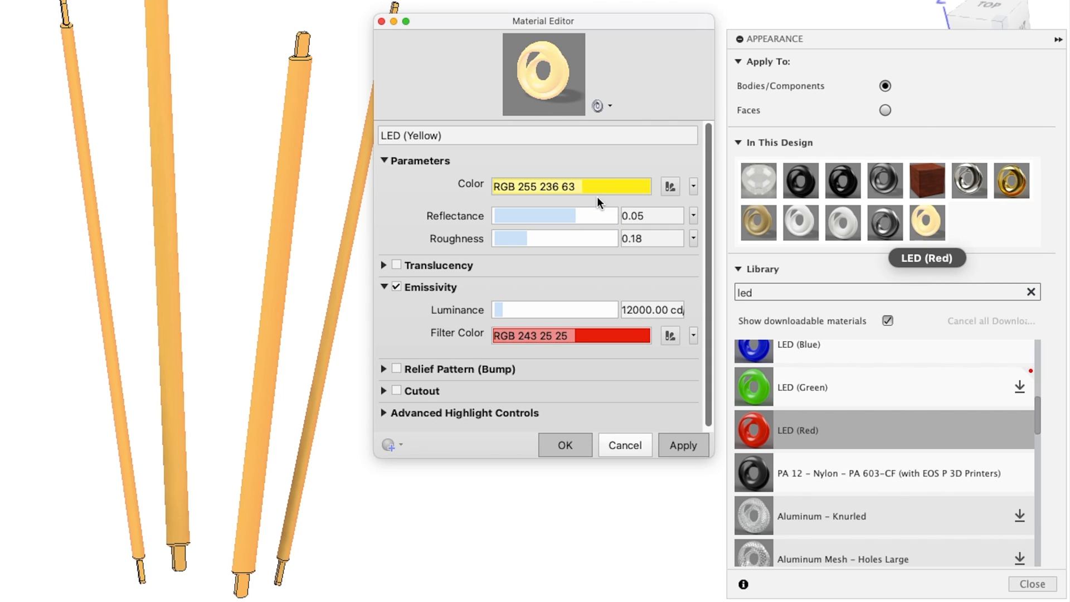
{"action": "mouse_move", "coordinate": [593, 186]}
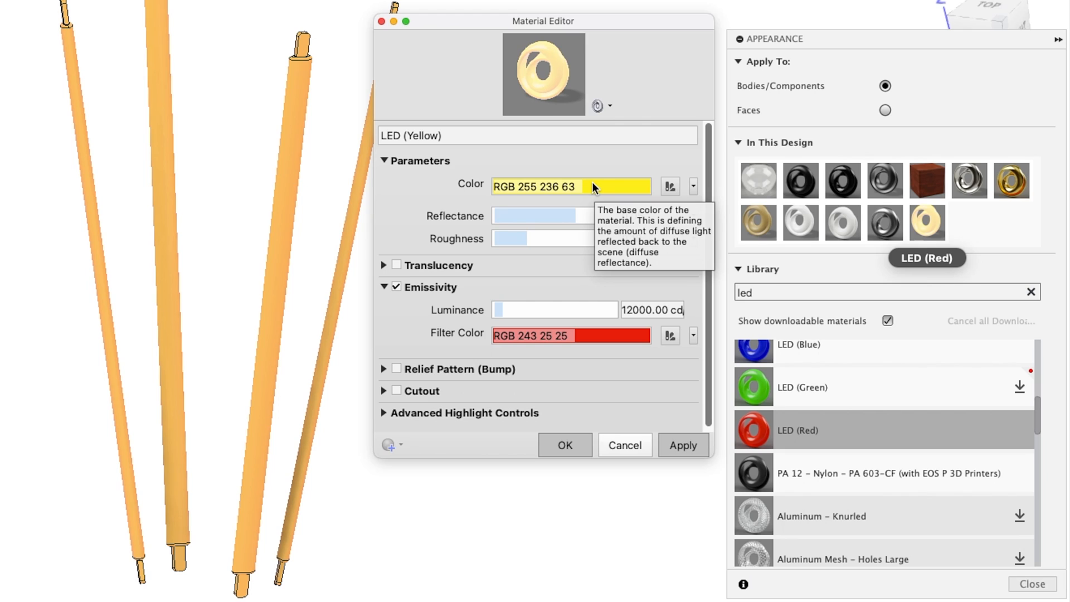
{"action": "mouse_move", "coordinate": [589, 343]}
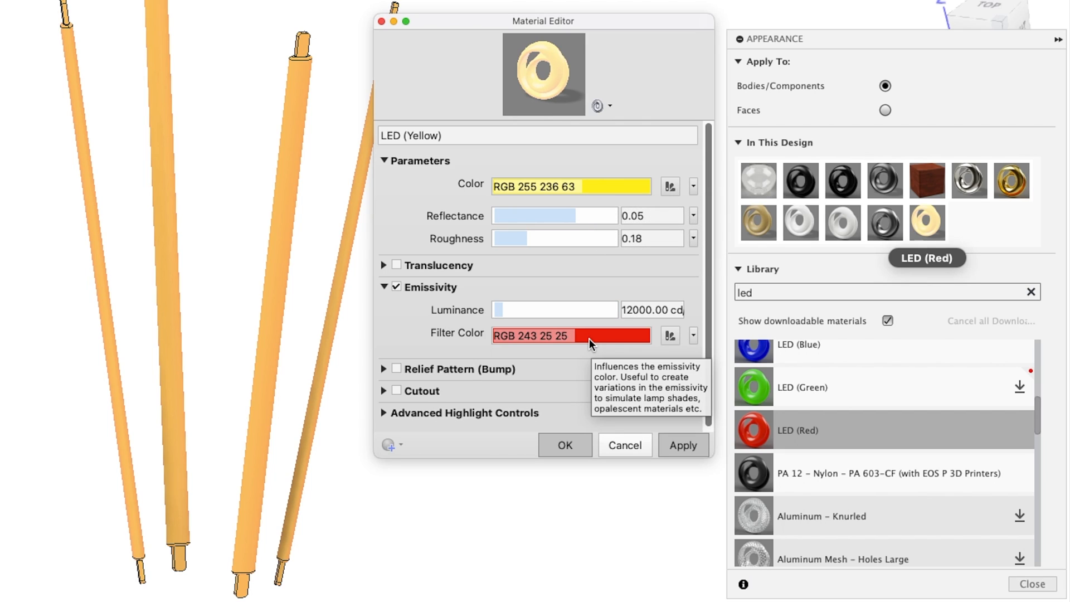
{"action": "mouse_move", "coordinate": [590, 343]}
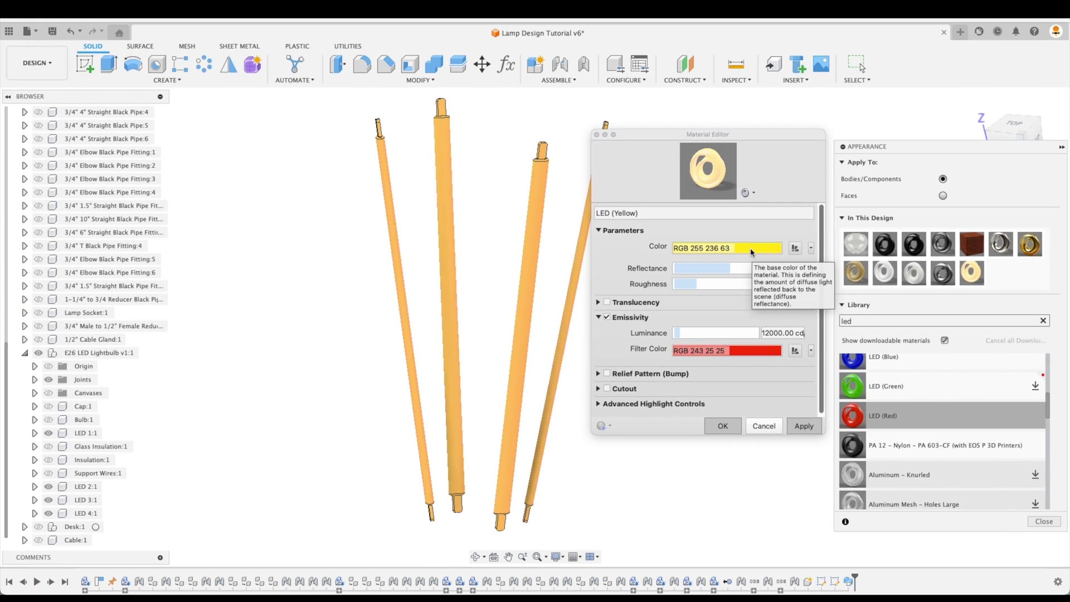
{"action": "left_click", "coordinate": [726, 247]}
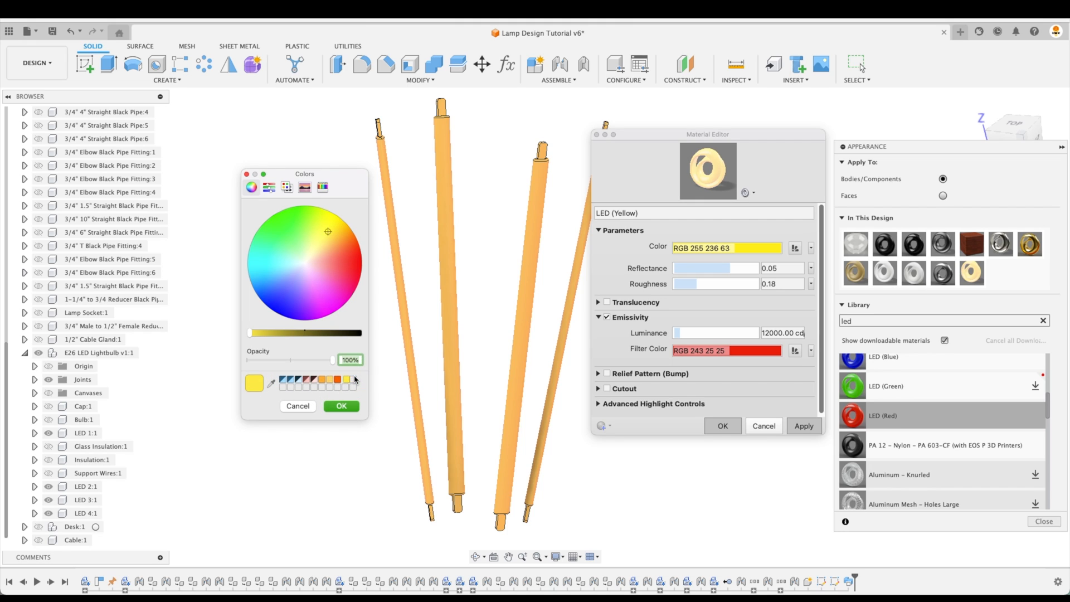
{"action": "left_click", "coordinate": [297, 405]}
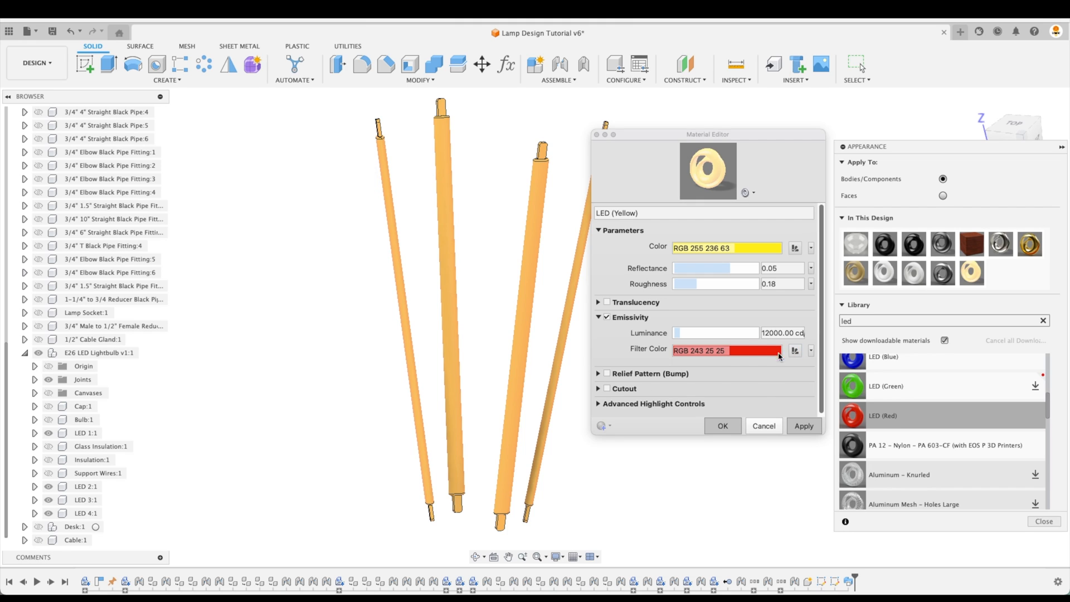
{"action": "left_click", "coordinate": [725, 350]}
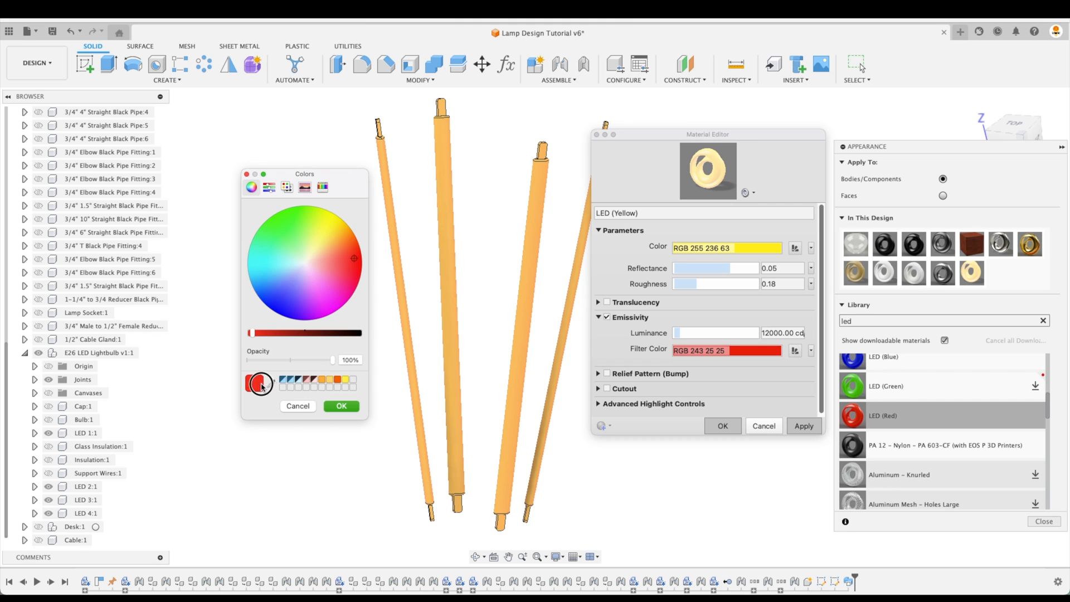
{"action": "left_click", "coordinate": [341, 405]}
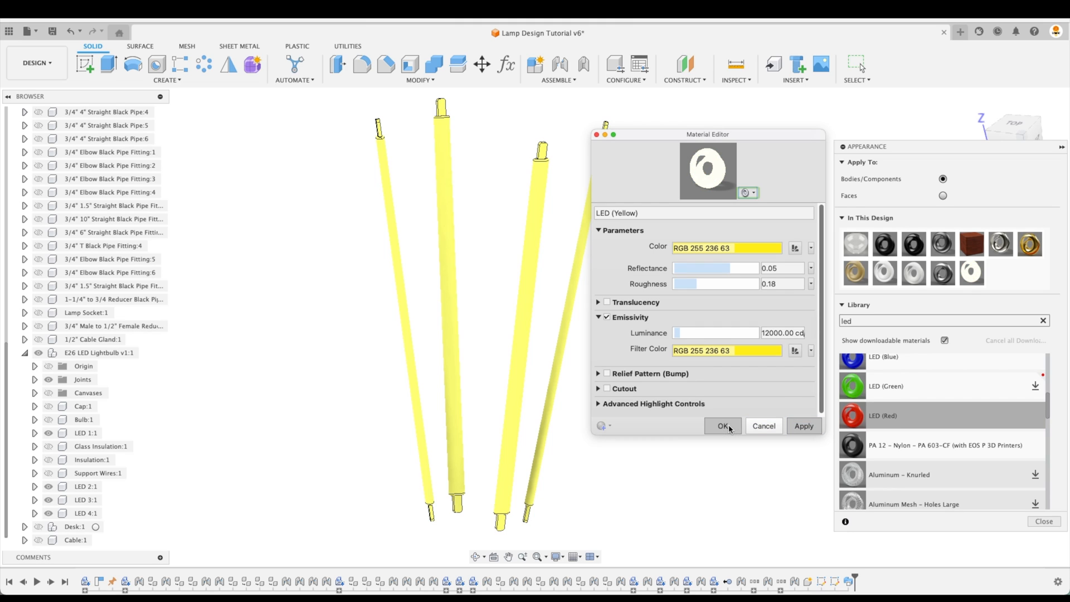
{"action": "left_click", "coordinate": [723, 425]}
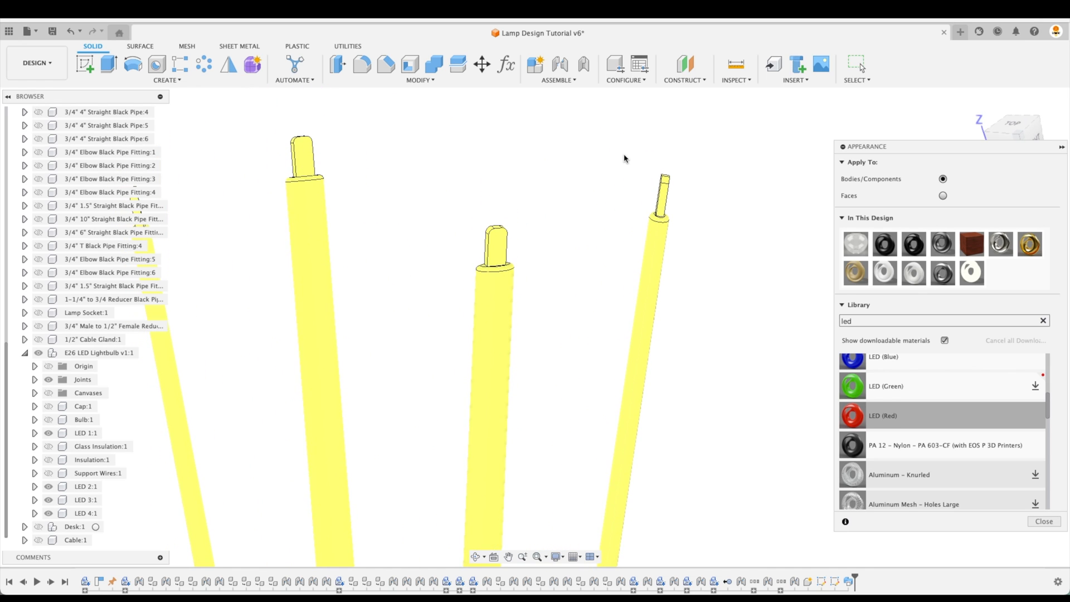
{"action": "mouse_move", "coordinate": [931, 203]}
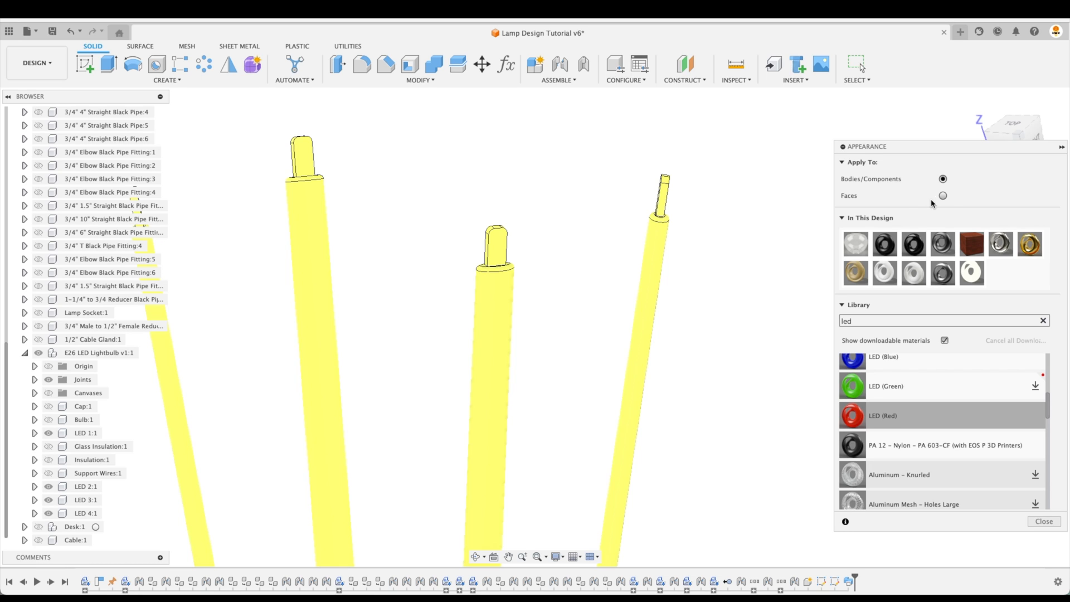
Step: Set Apply To to Faces and close the Appearance dialog
{"action": "left_click", "coordinate": [942, 195]}
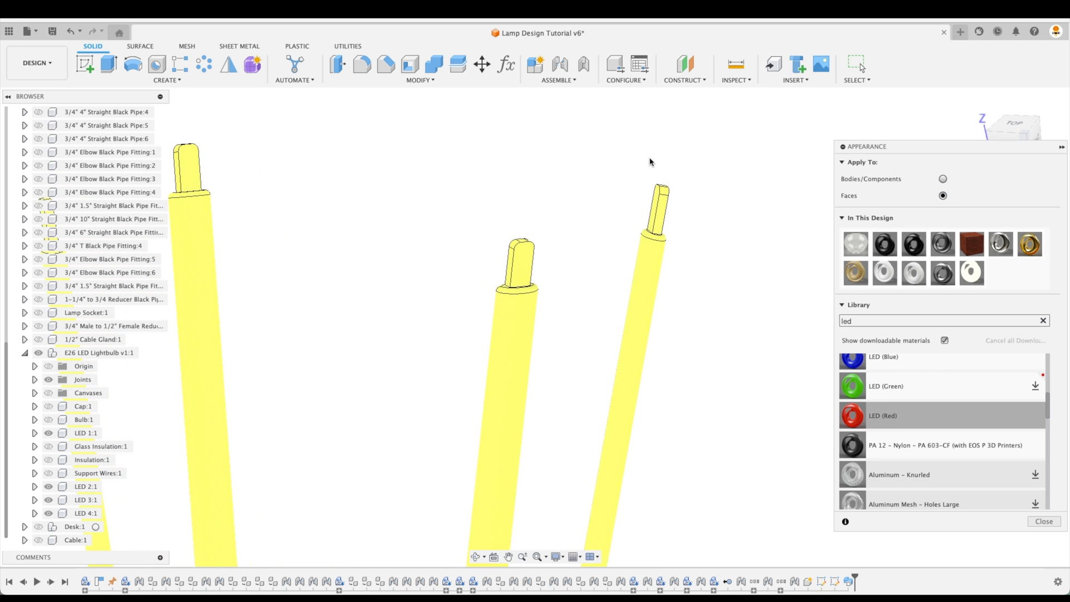
{"action": "left_click", "coordinate": [651, 211]}
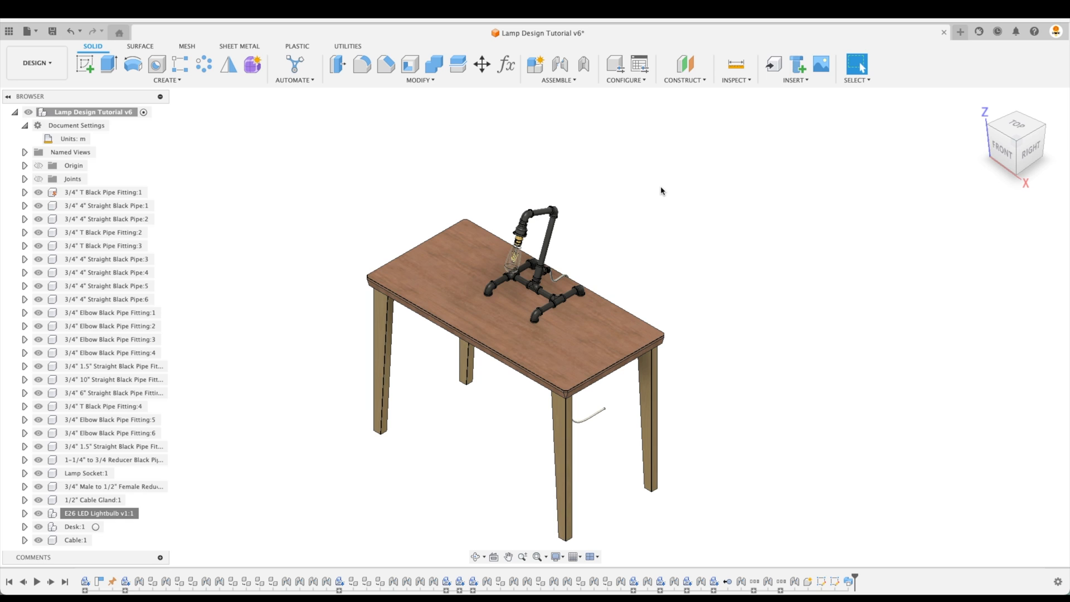
{"action": "mouse_move", "coordinate": [1014, 63]}
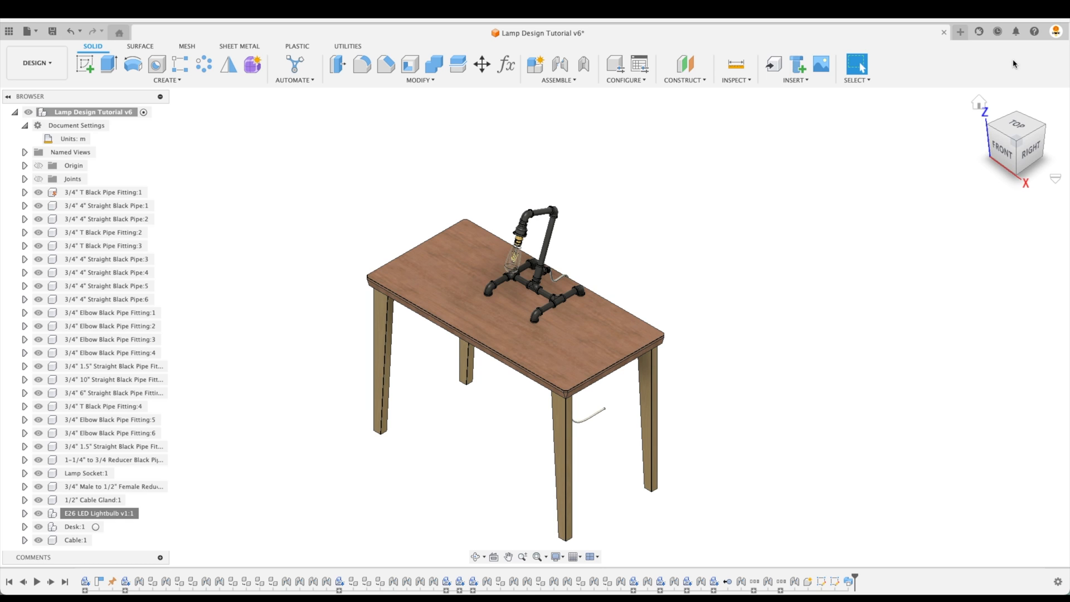
{"action": "mouse_move", "coordinate": [1042, 64]}
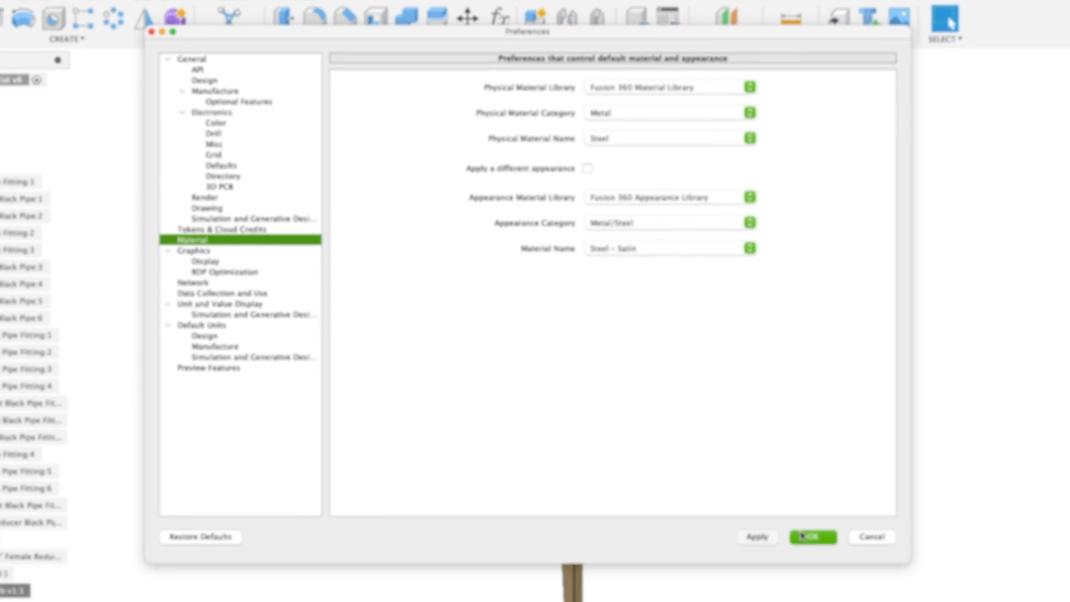
{"action": "left_click", "coordinate": [811, 537]}
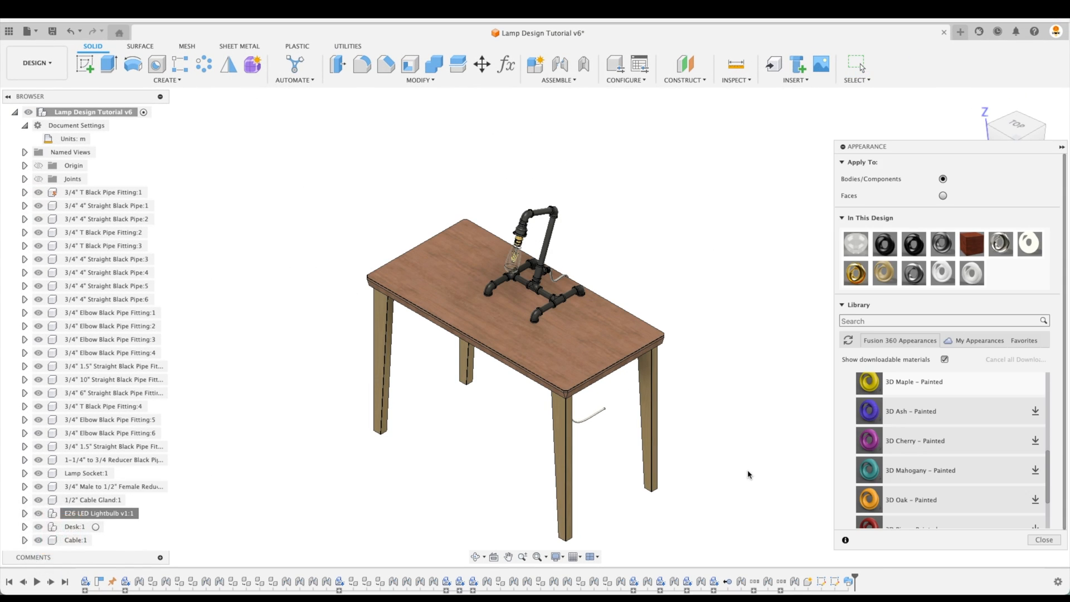
{"action": "left_click", "coordinate": [979, 340]}
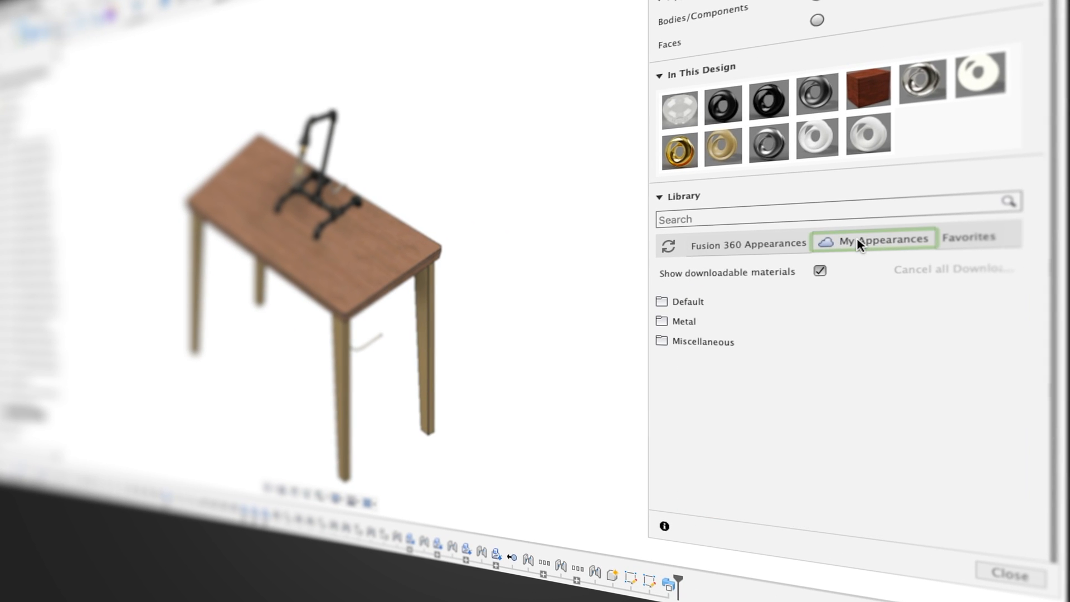
{"action": "left_click", "coordinate": [968, 236]}
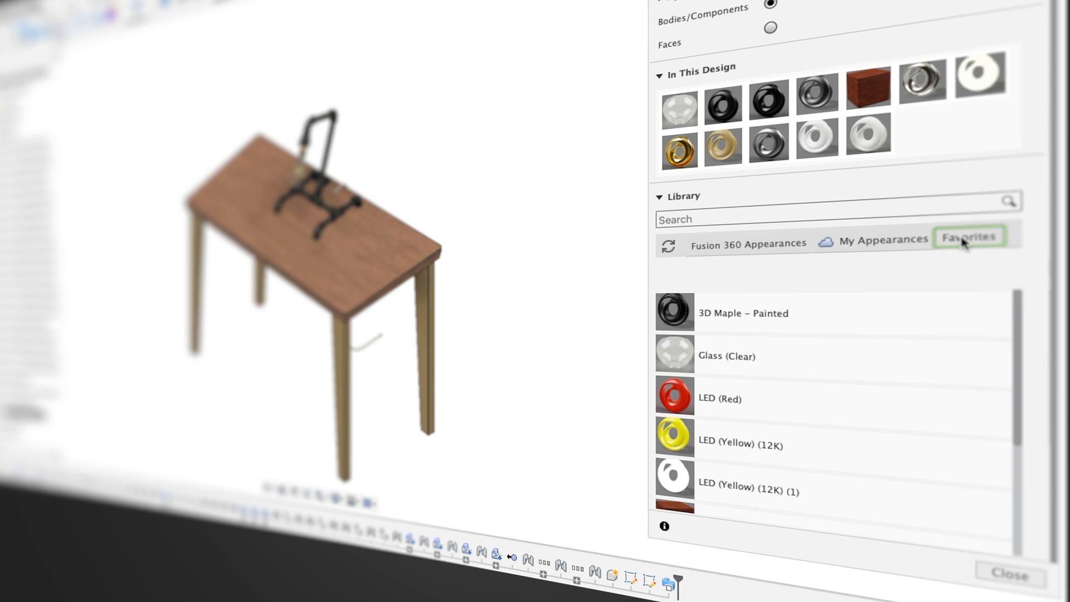
{"action": "left_click", "coordinate": [1004, 572]}
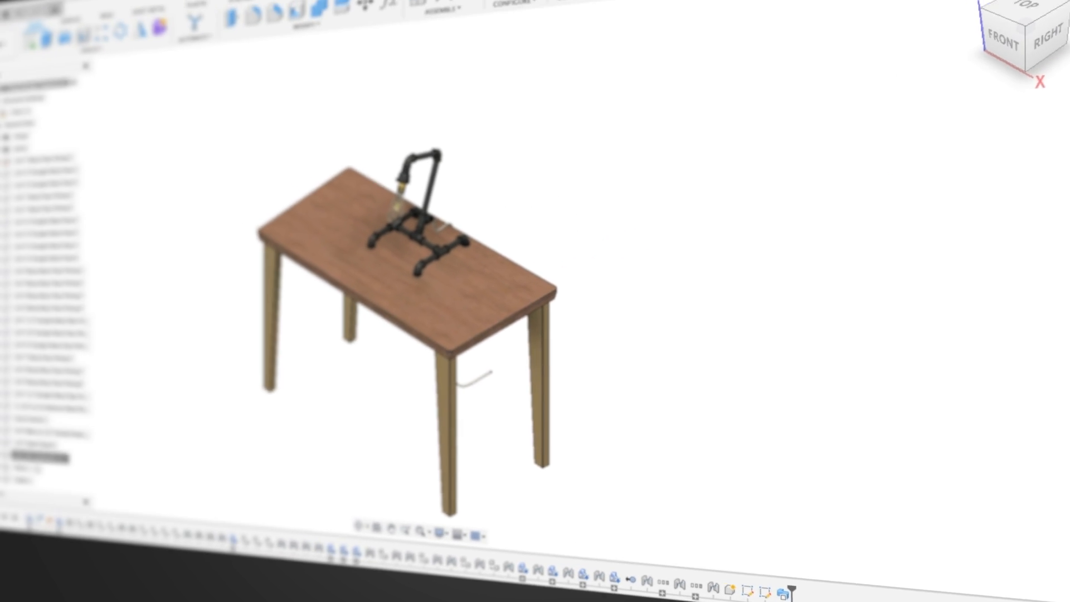